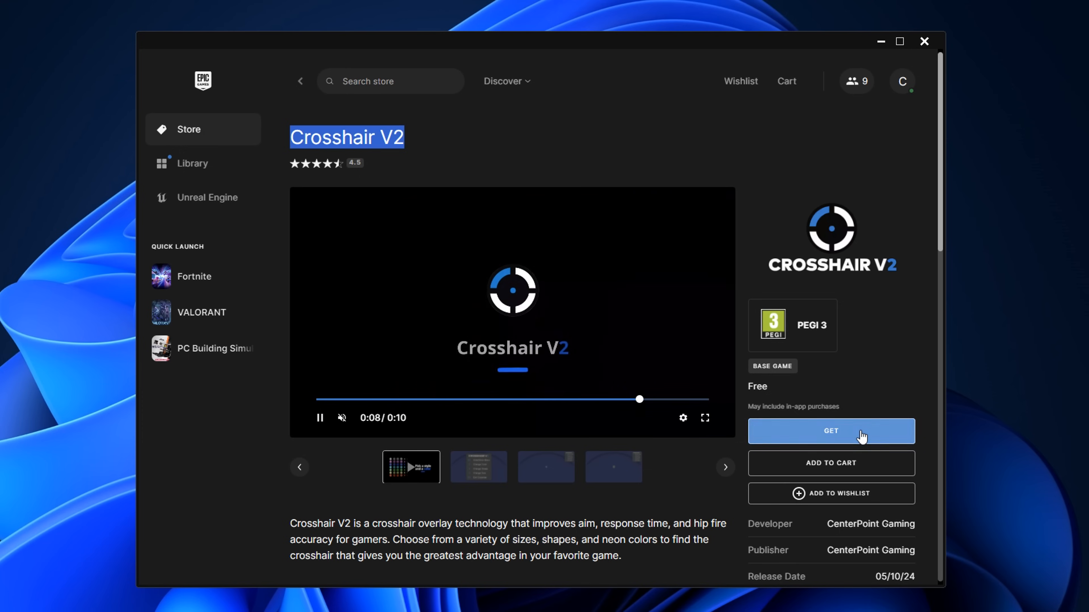
Claim and launch Crosshair V2, dismiss its notice, and cycle the overlay to a bright green cross.
click(192, 163)
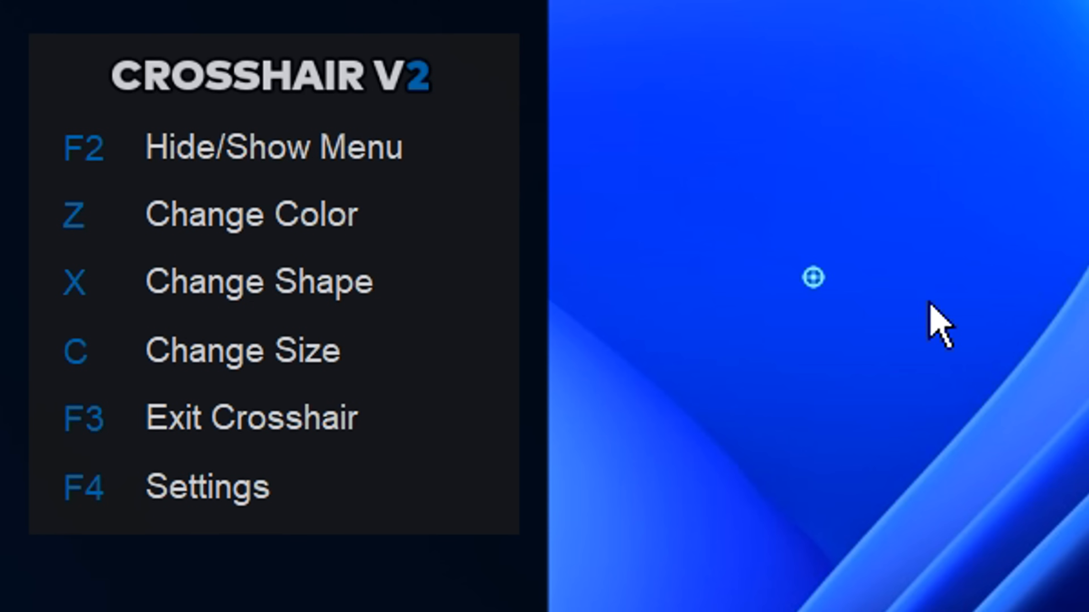
key(x)
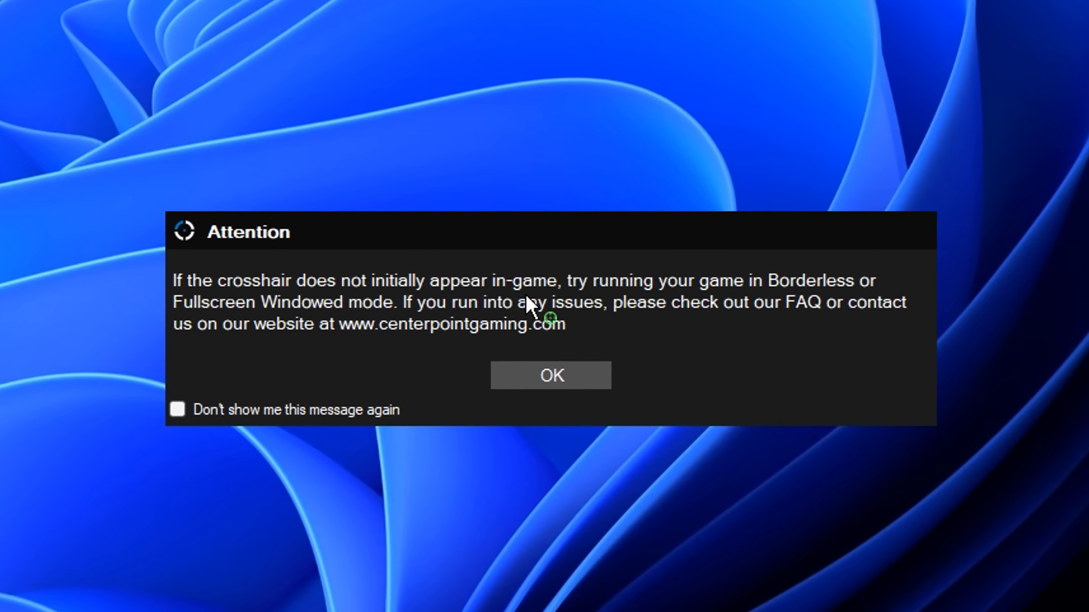
click(550, 375)
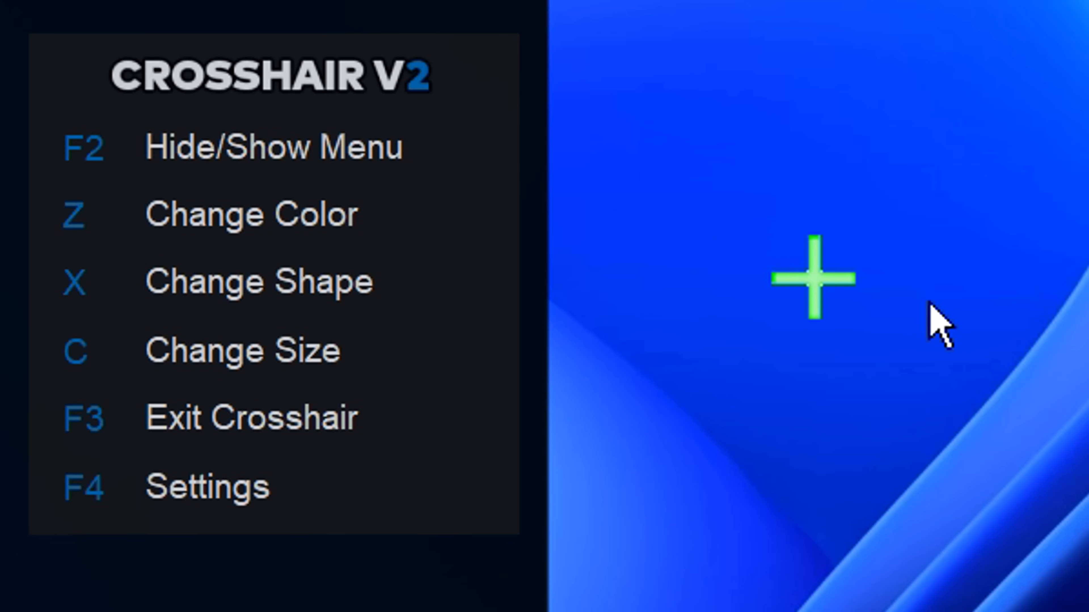
key(z)
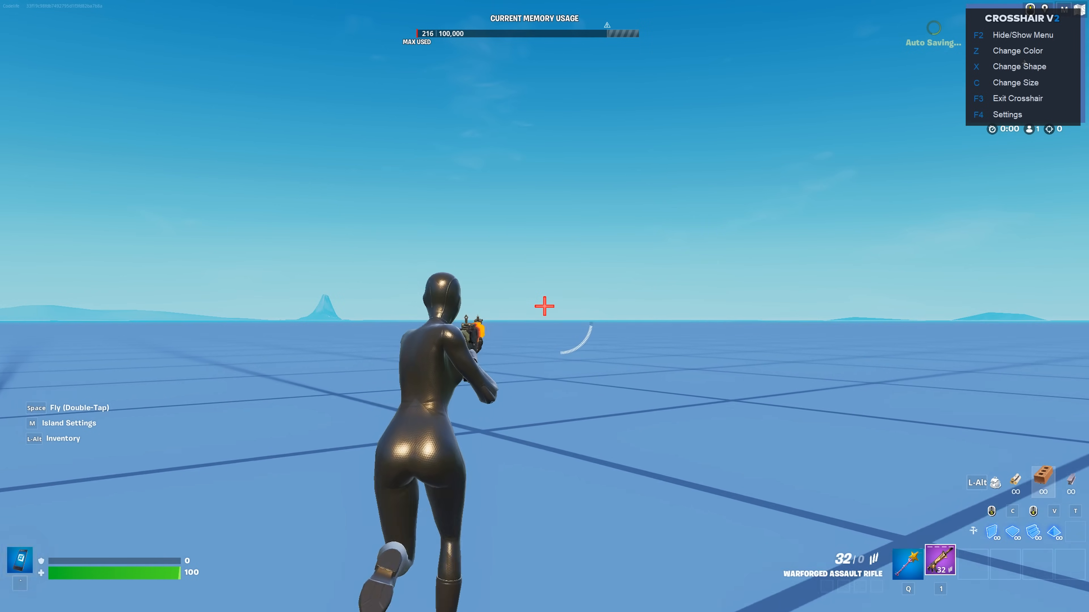
Test the green crosshair by firing in Fortnite and adjust its appearance once more.
click(545, 305)
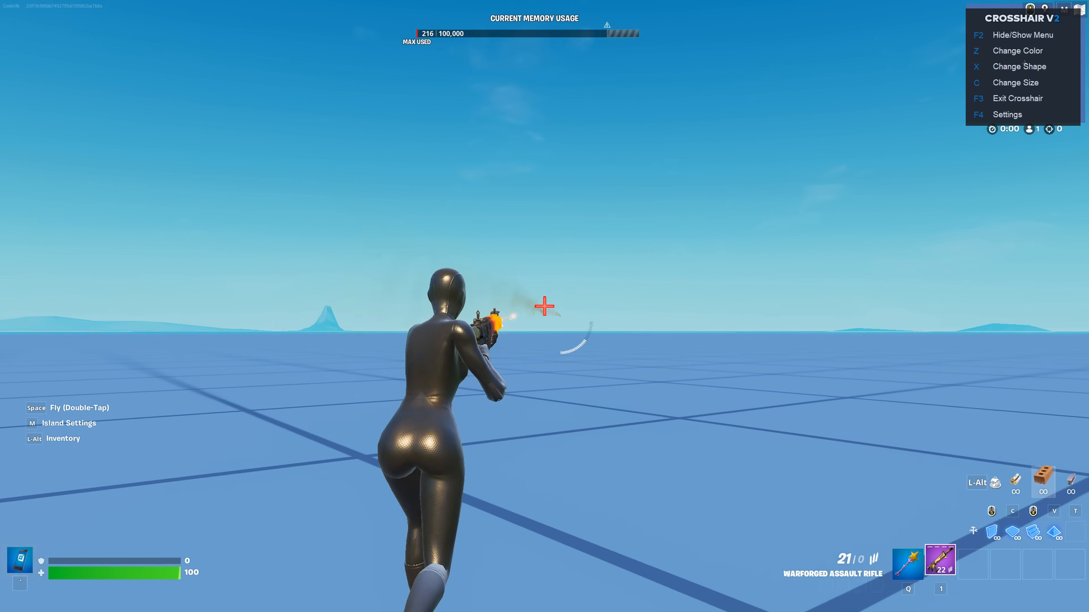
click(545, 306)
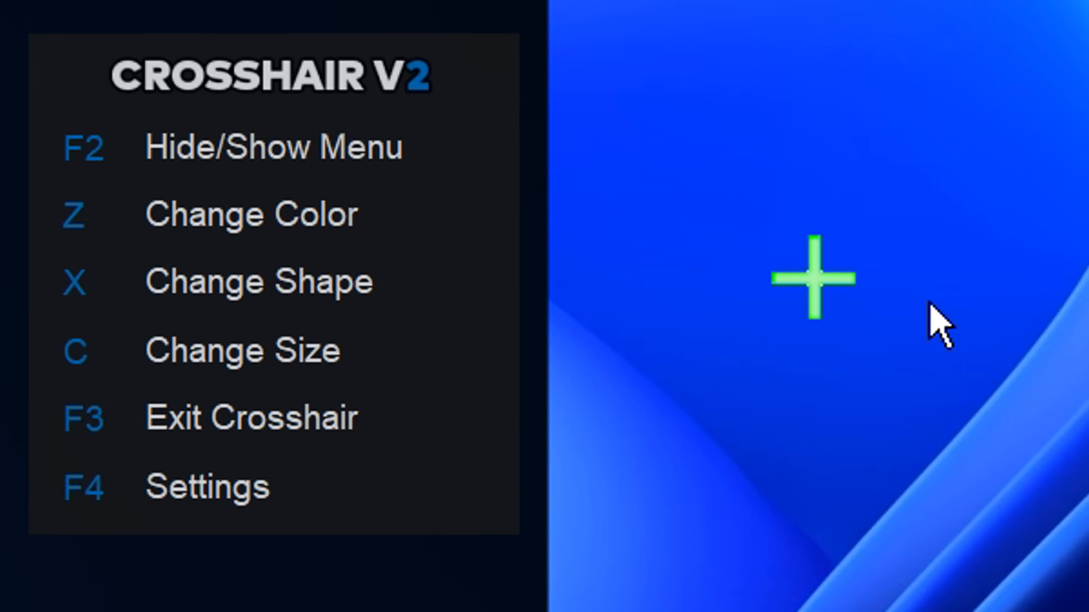
key(z)
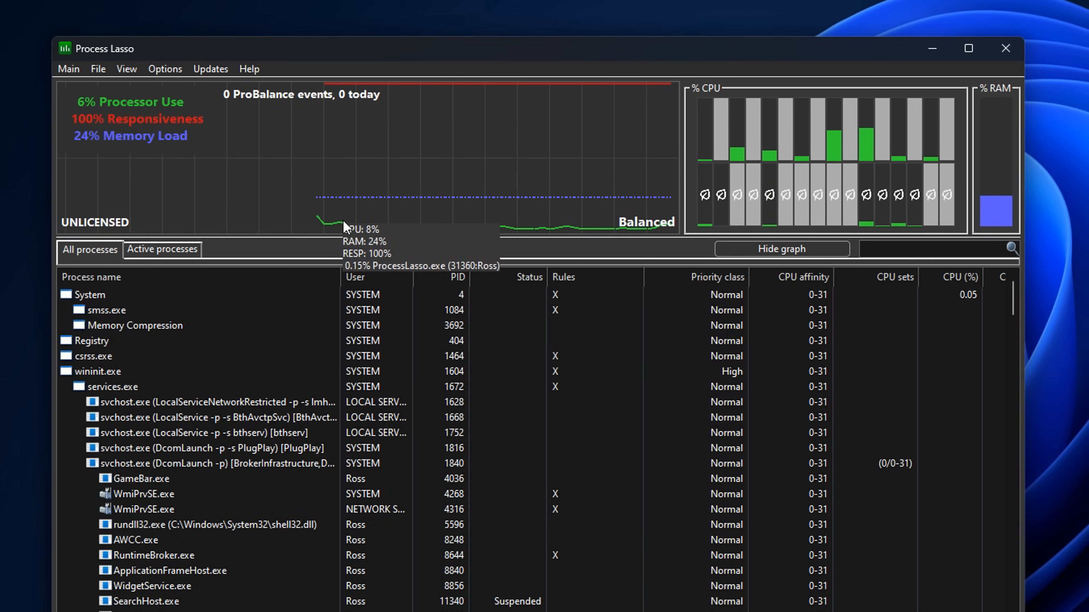
Show Process Lasso's Main menu with all-users management and ProBalance enabled.
click(362, 355)
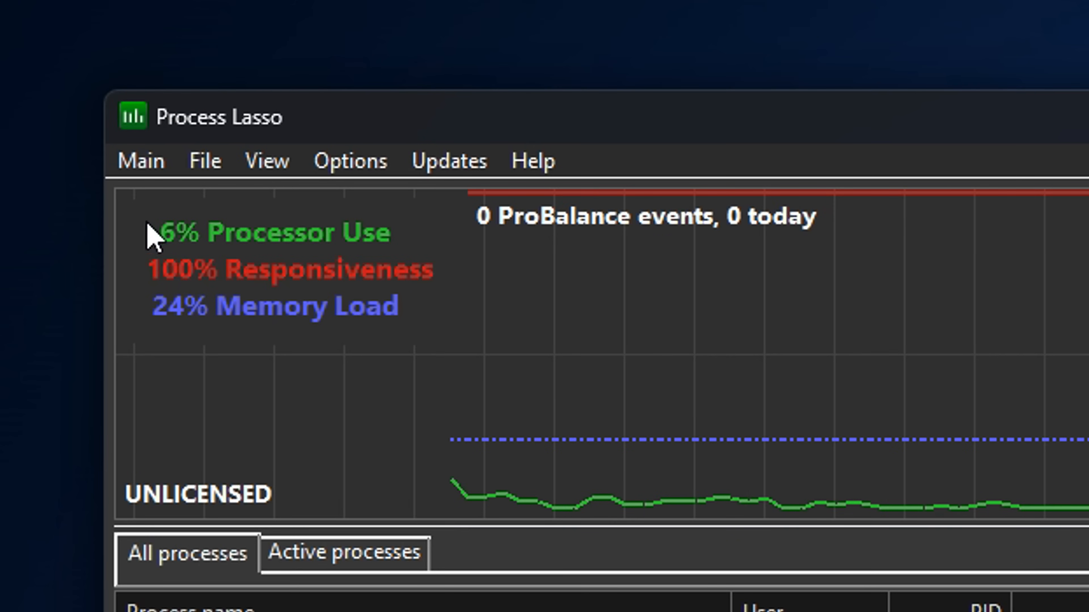
click(140, 161)
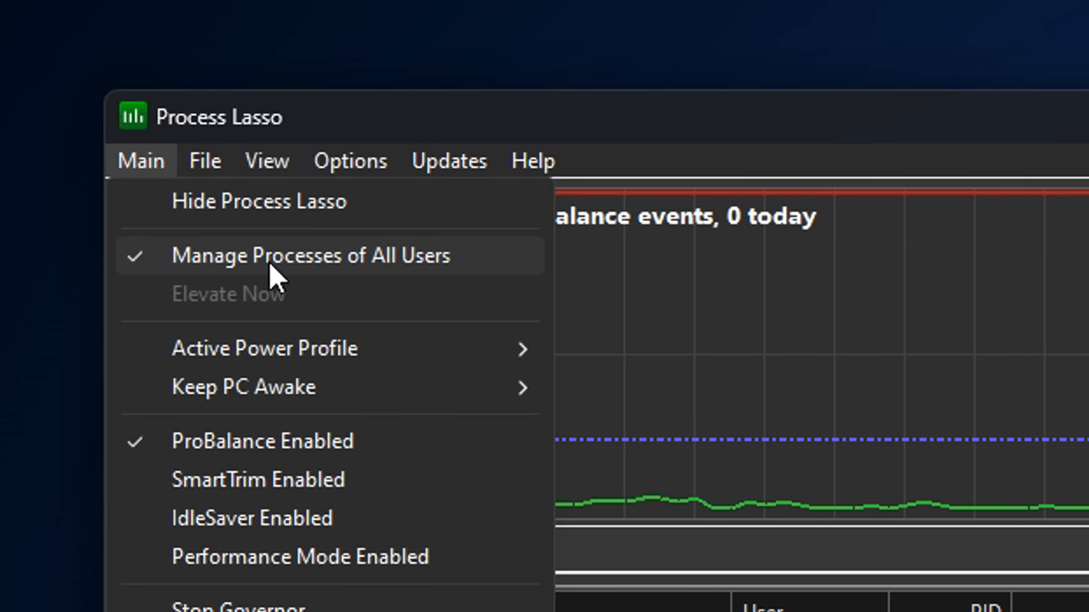
mouse_move(524, 277)
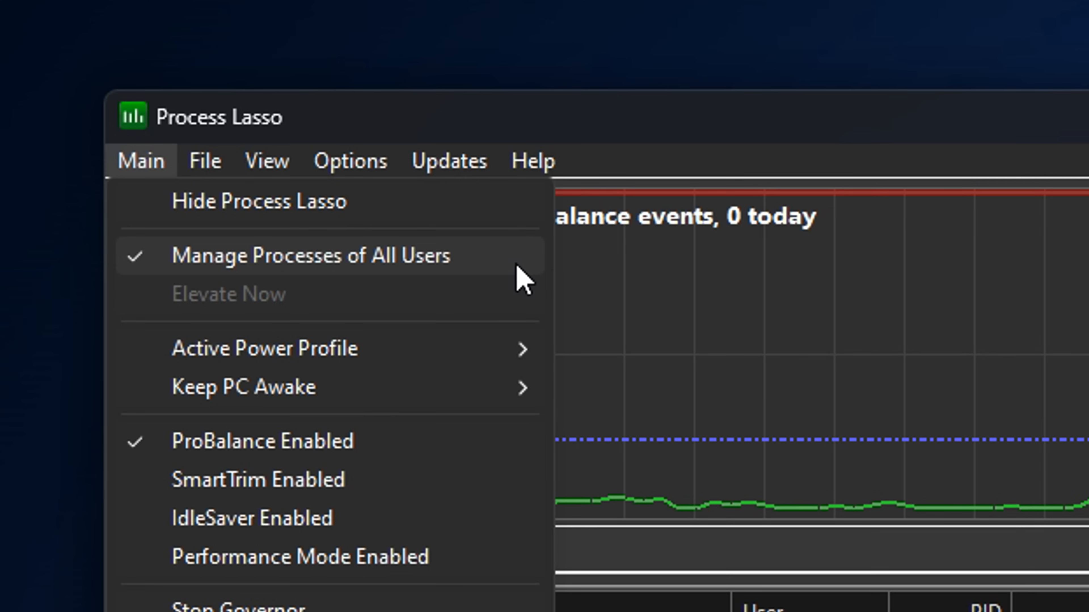
mouse_move(389, 442)
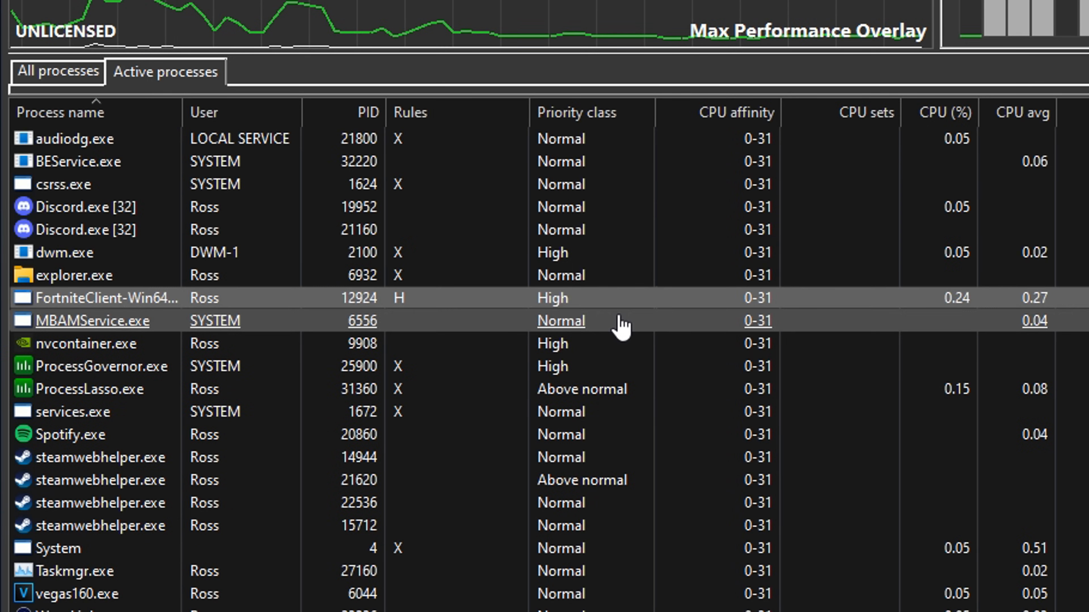
Bring up the FortniteClient-Win64 process options to reach its permanent CPU affinity.
right_click(97, 297)
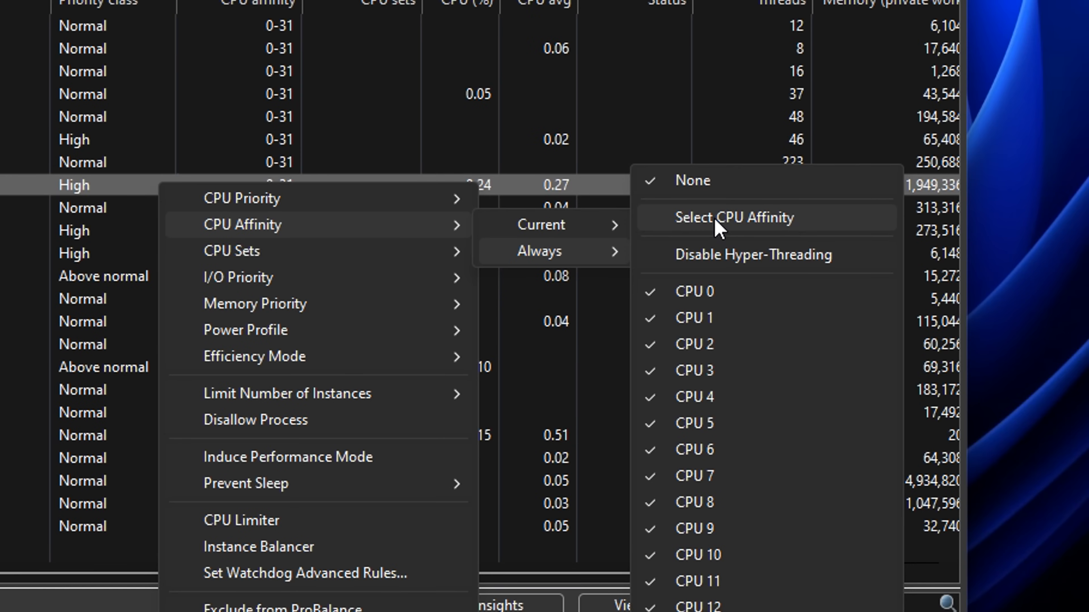
Narrow Fortnite's permanent affinity to P-Cores (CPU 0–15), then cancel without applying.
click(733, 217)
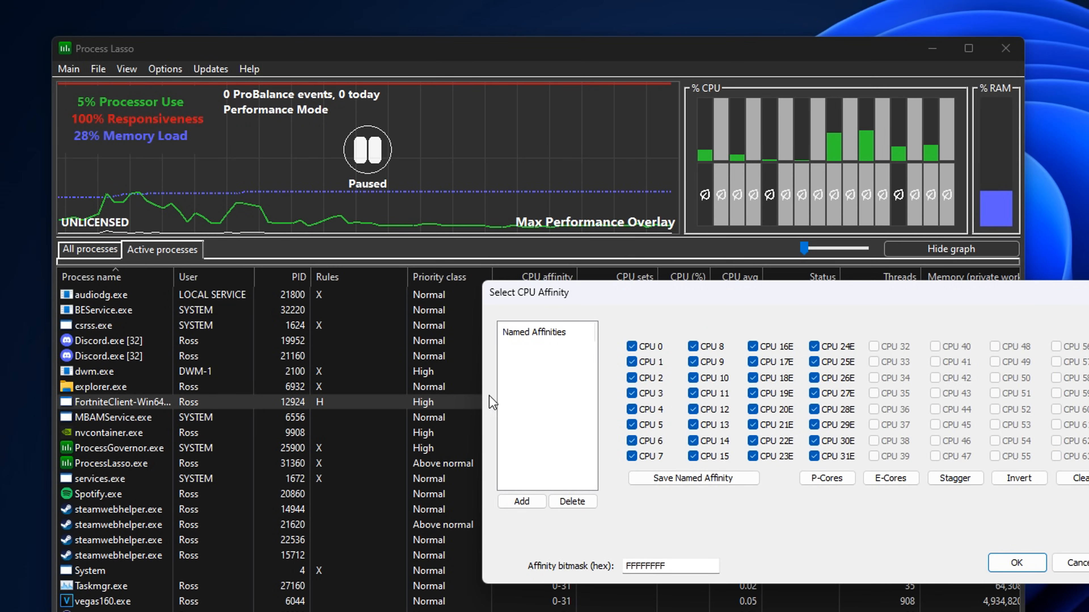
mouse_move(757, 479)
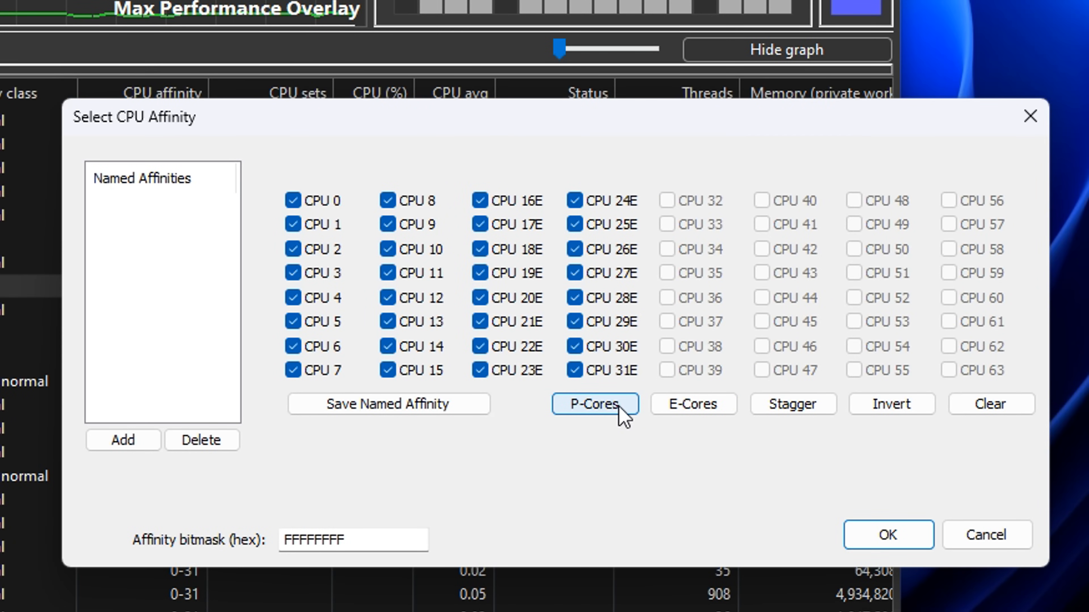
click(594, 405)
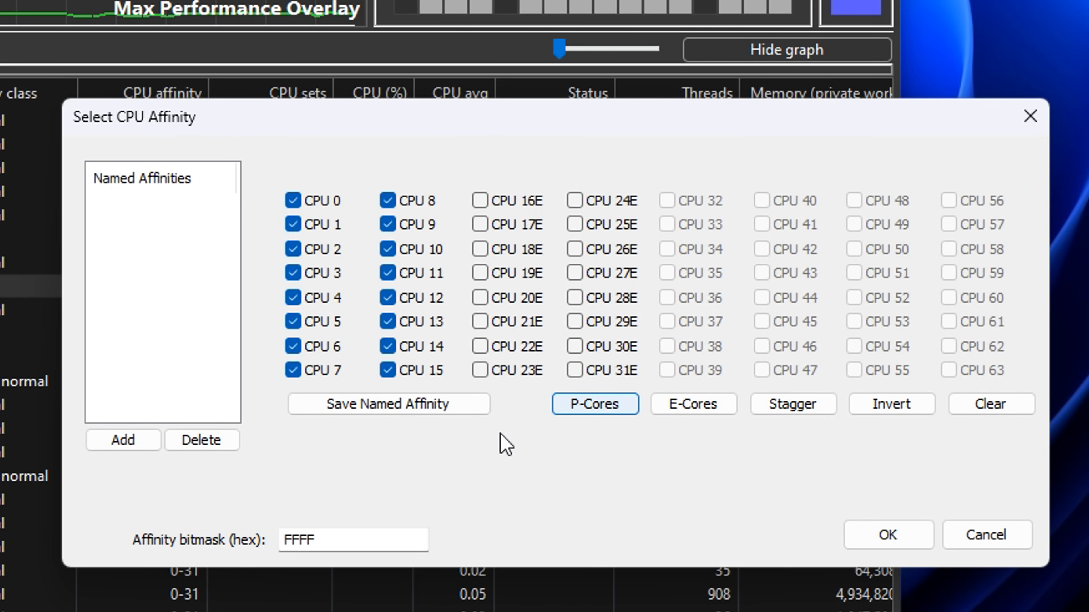
mouse_move(585, 457)
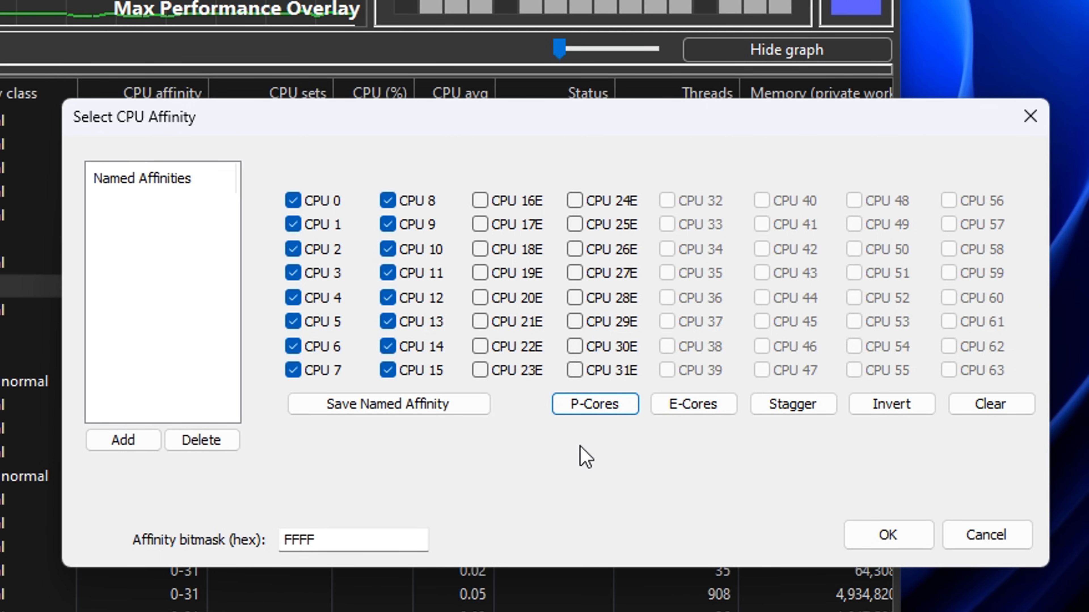
mouse_move(714, 458)
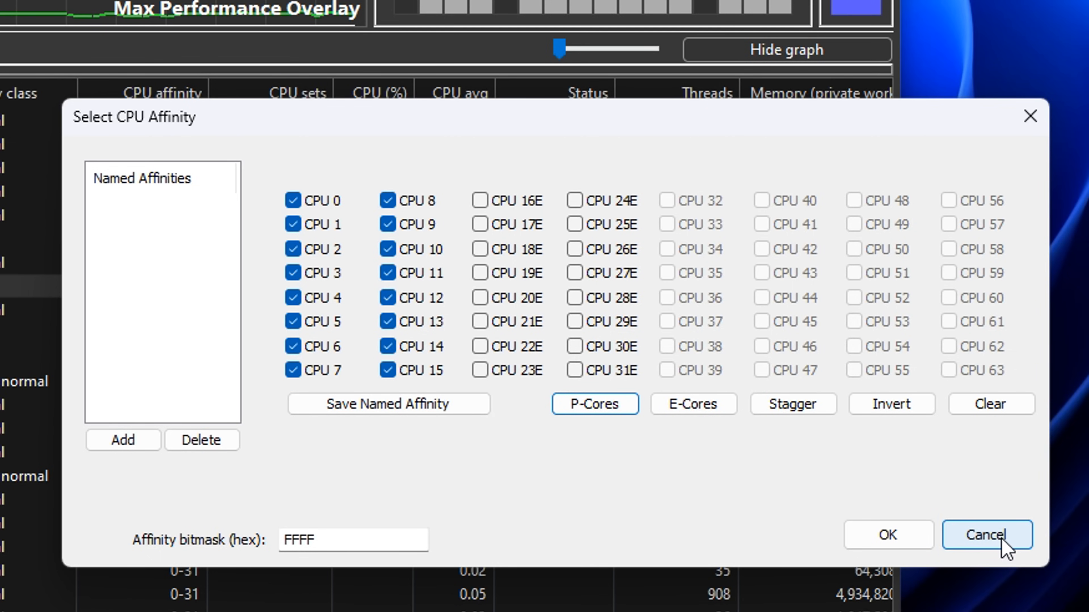
click(985, 534)
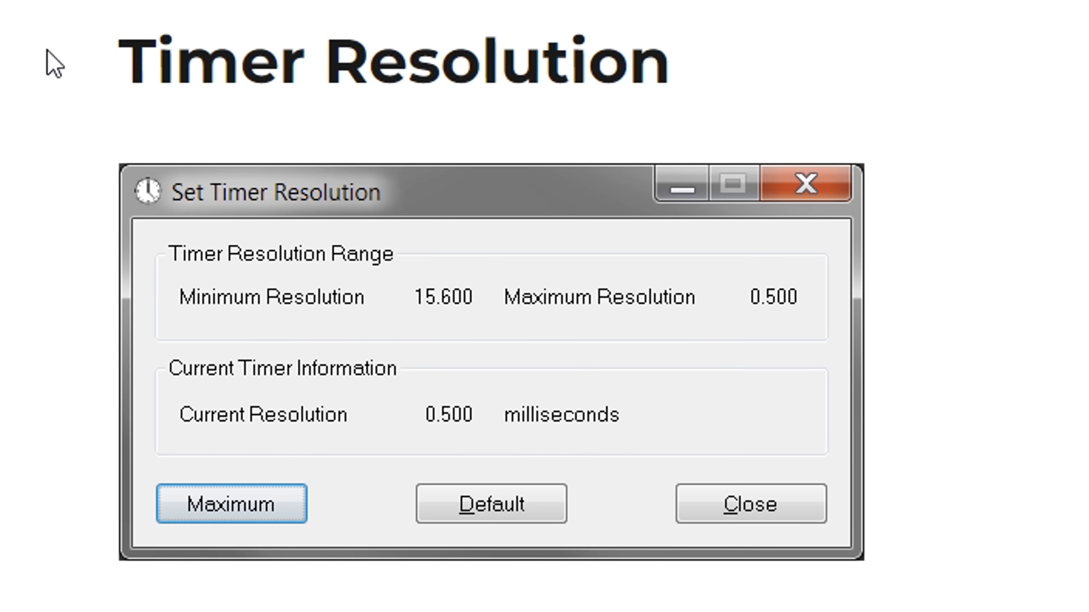
mouse_move(414, 606)
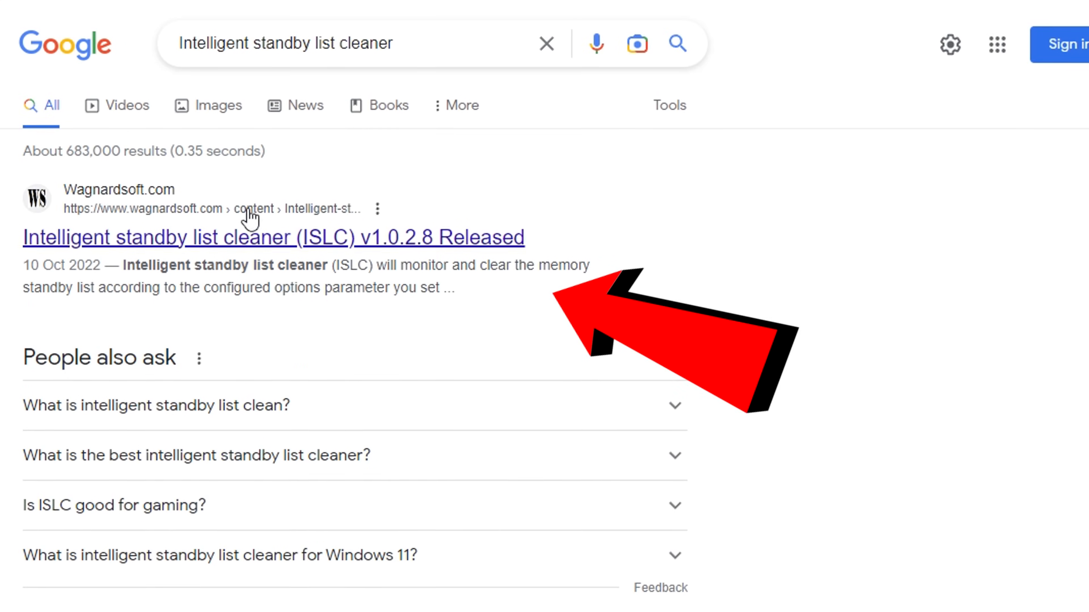
Reach the Wagnardsoft ISLC page, then check memory on Task Manager's Performance view via Ctrl+Alt+Del.
click(273, 237)
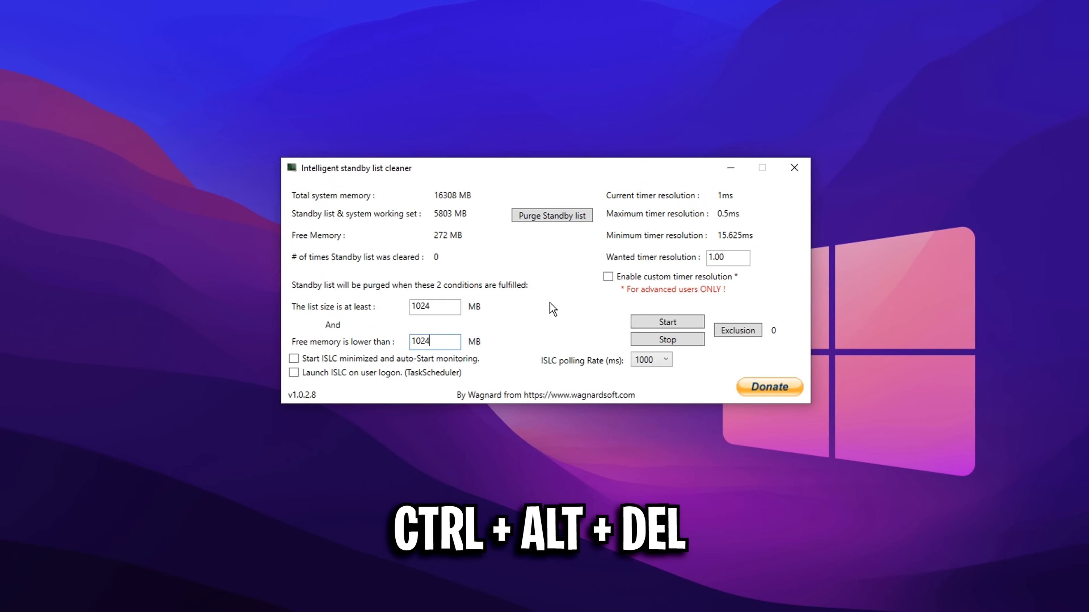
key(ctrl+alt+delete)
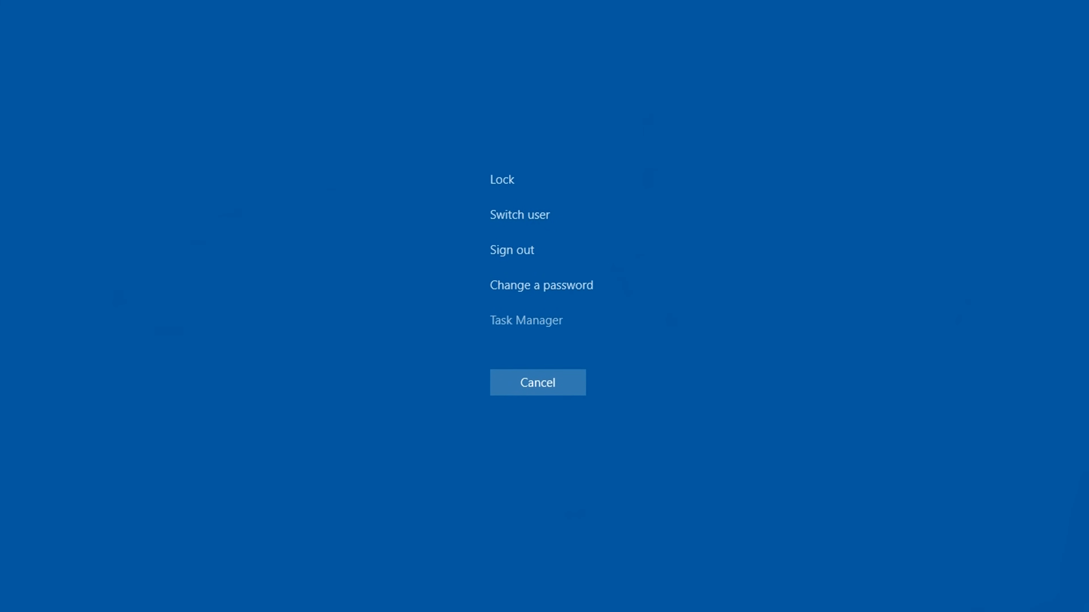
click(525, 320)
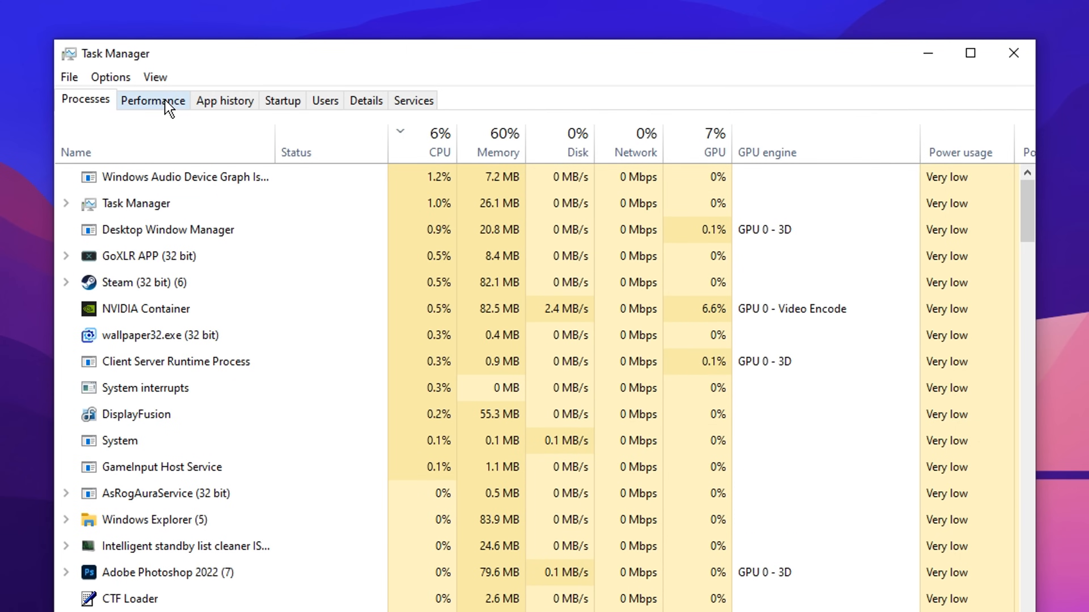
click(152, 99)
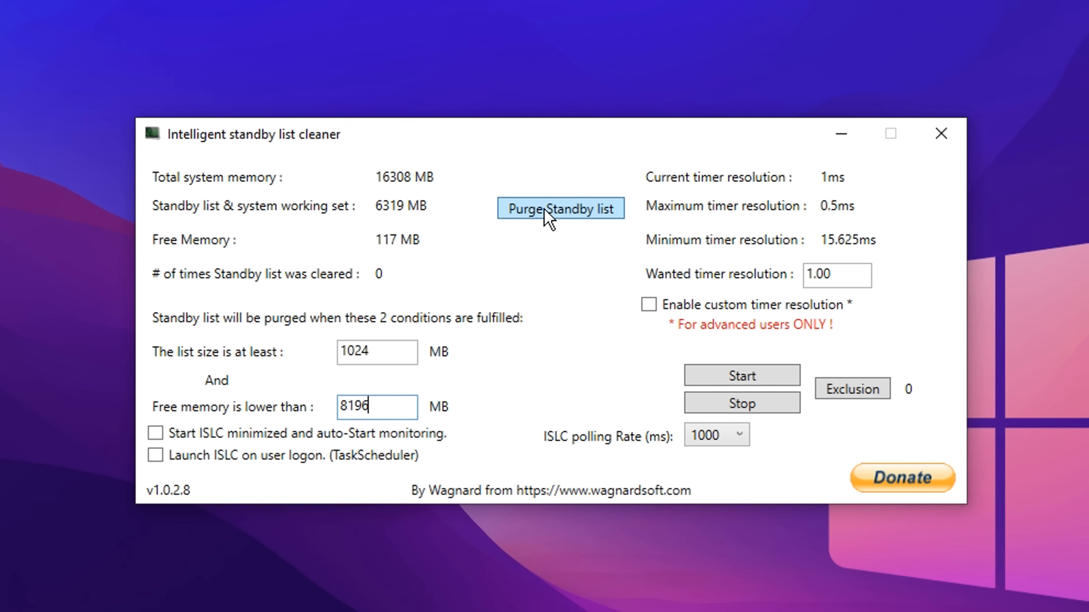
Purge the standby list, set wanted timer resolution to 0.50 ms and enable the custom resolution.
click(560, 208)
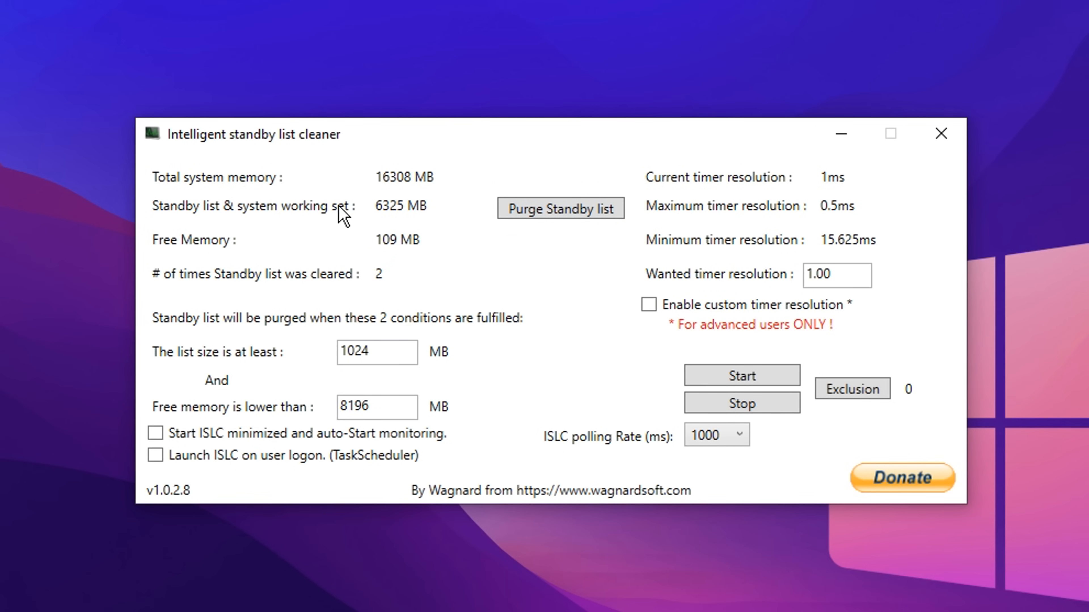
click(560, 208)
text(0.5)
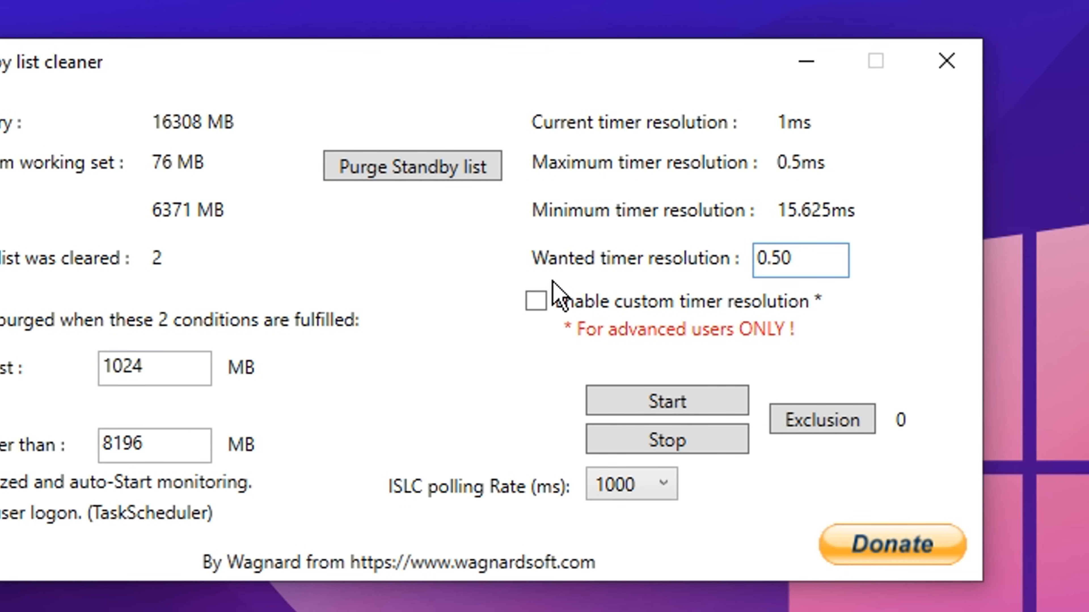
click(535, 300)
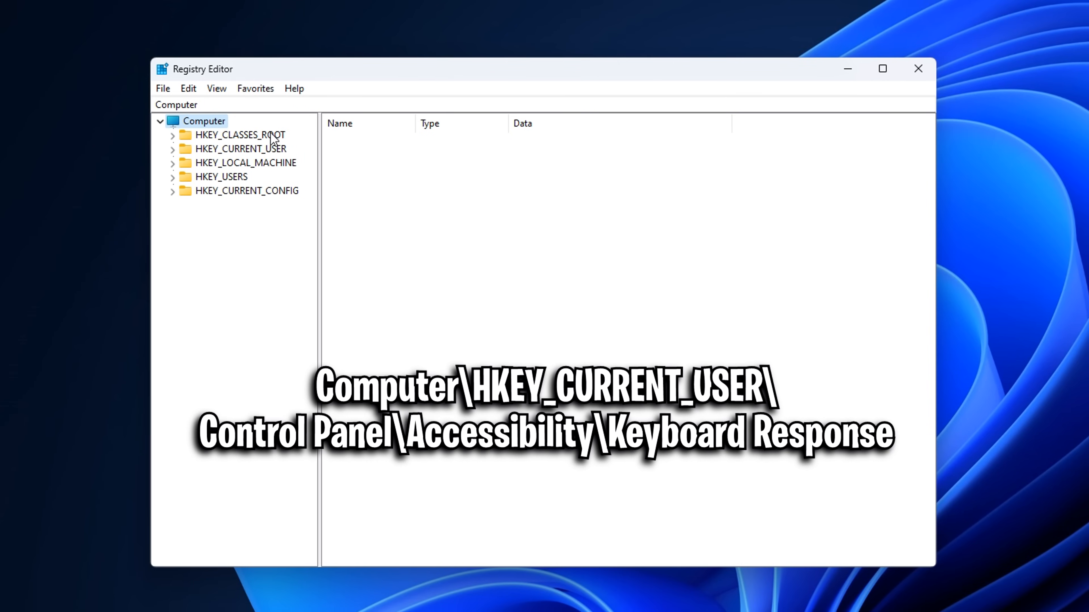
mouse_move(281, 137)
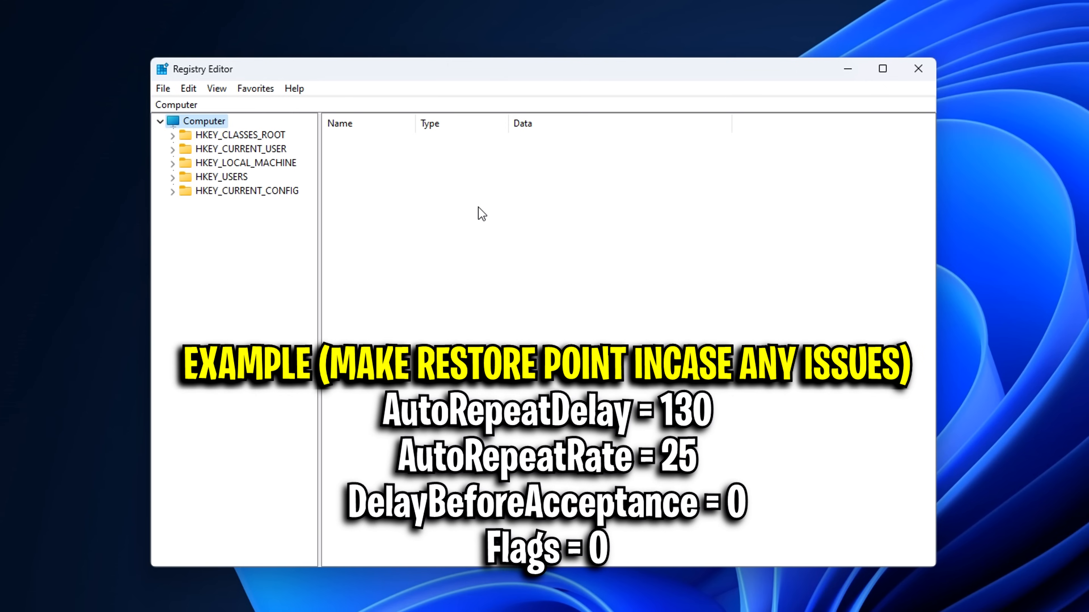
mouse_move(472, 236)
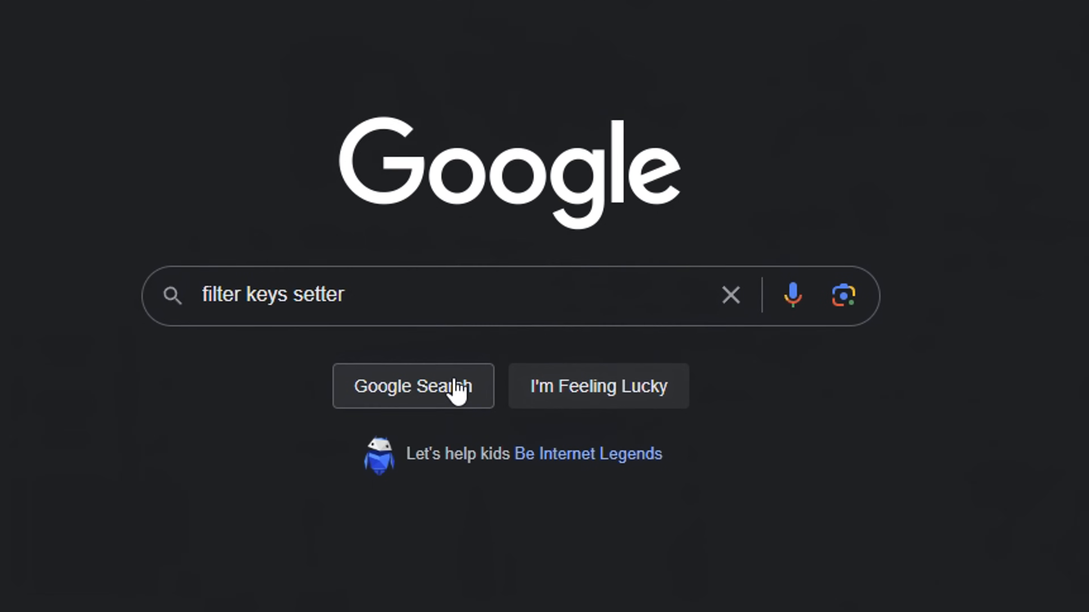
Find FilterKeys Setter on Geekhack via Google and enter a 20 ms repeat rate.
click(413, 386)
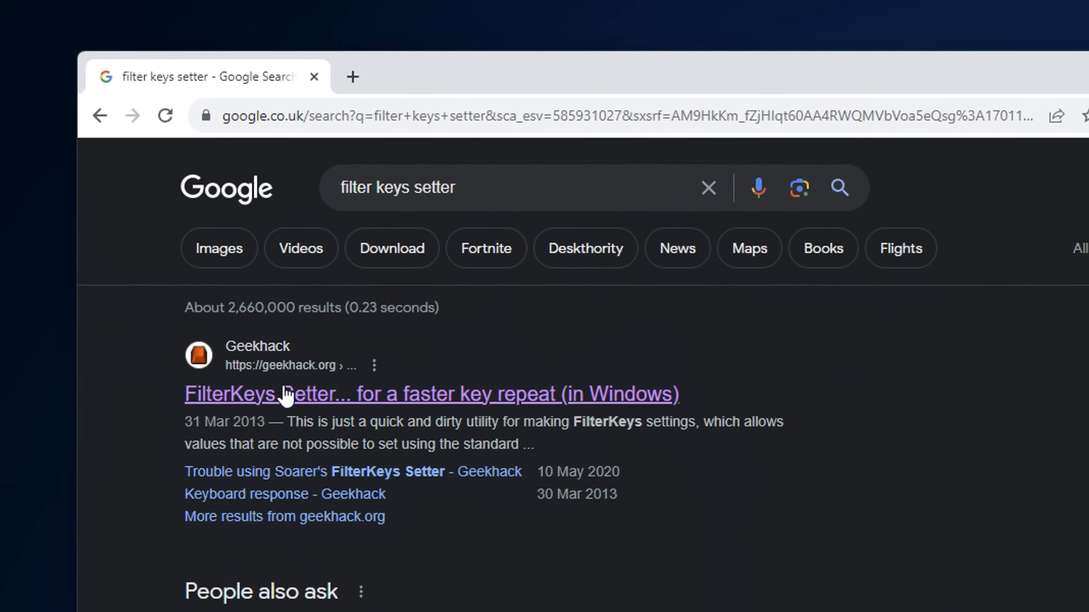
click(430, 393)
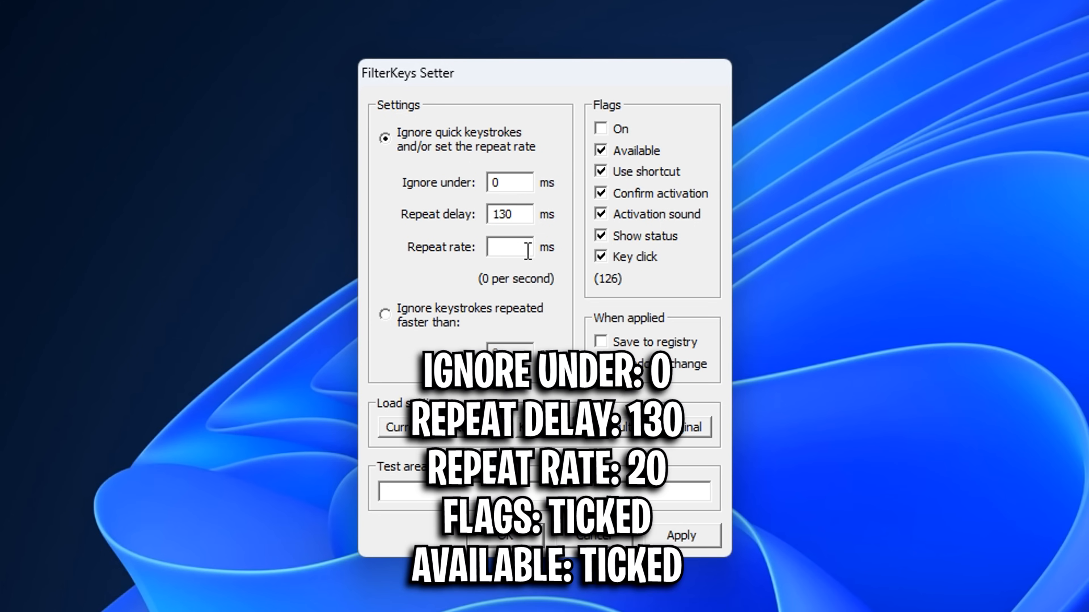
text(20)
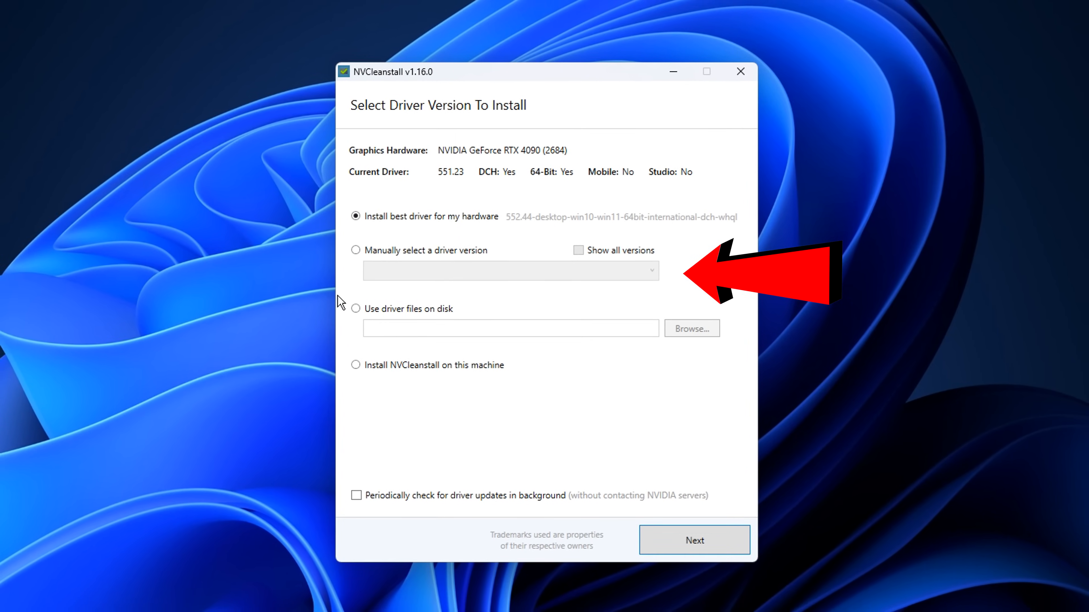
Continue with the best driver for this hardware and tick the wanted driver components.
click(693, 540)
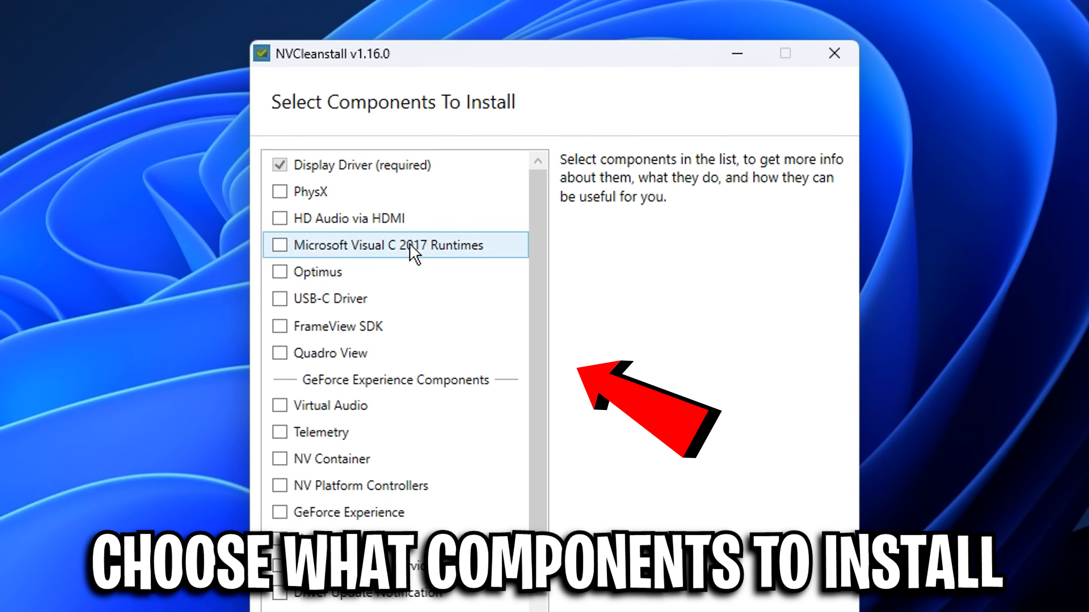
click(280, 448)
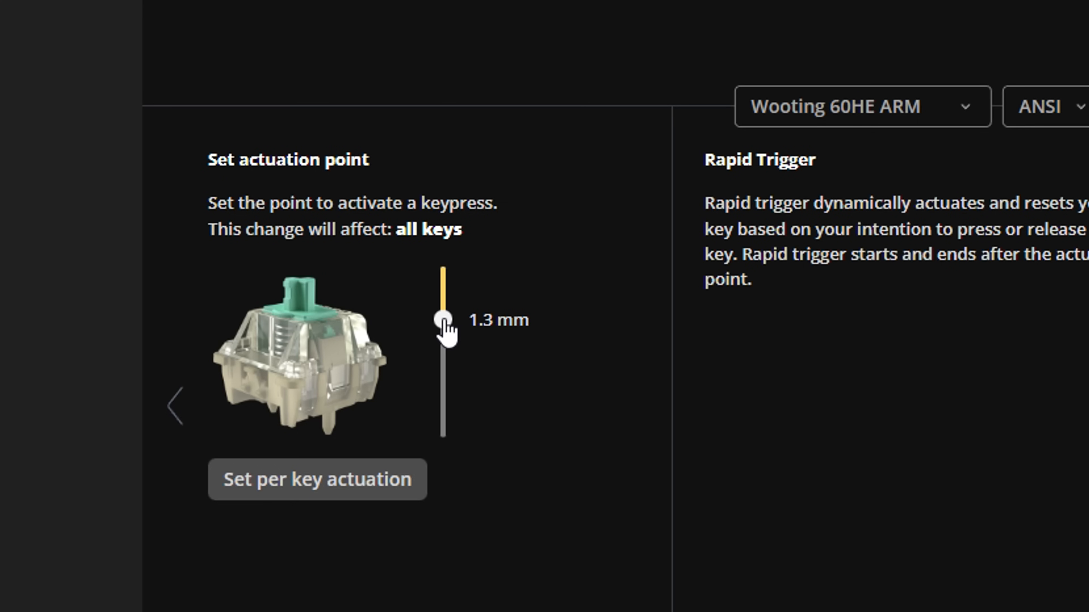
Sweep the all-keys actuation point from 0.1 to 4.0 mm and settle it at 0.1 mm.
drag(443, 319, 443, 267)
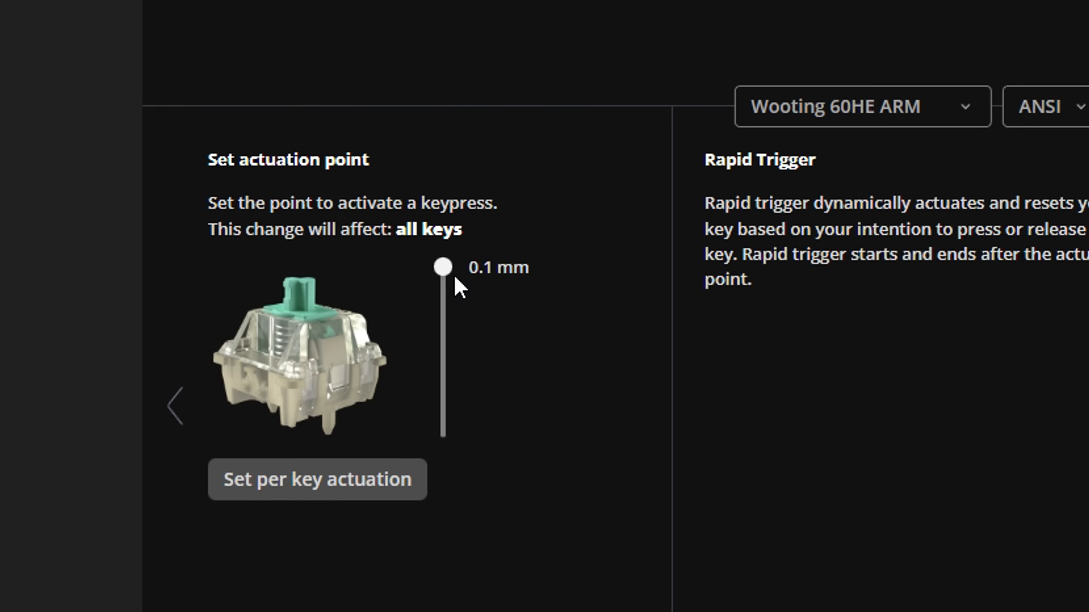
drag(442, 266, 442, 368)
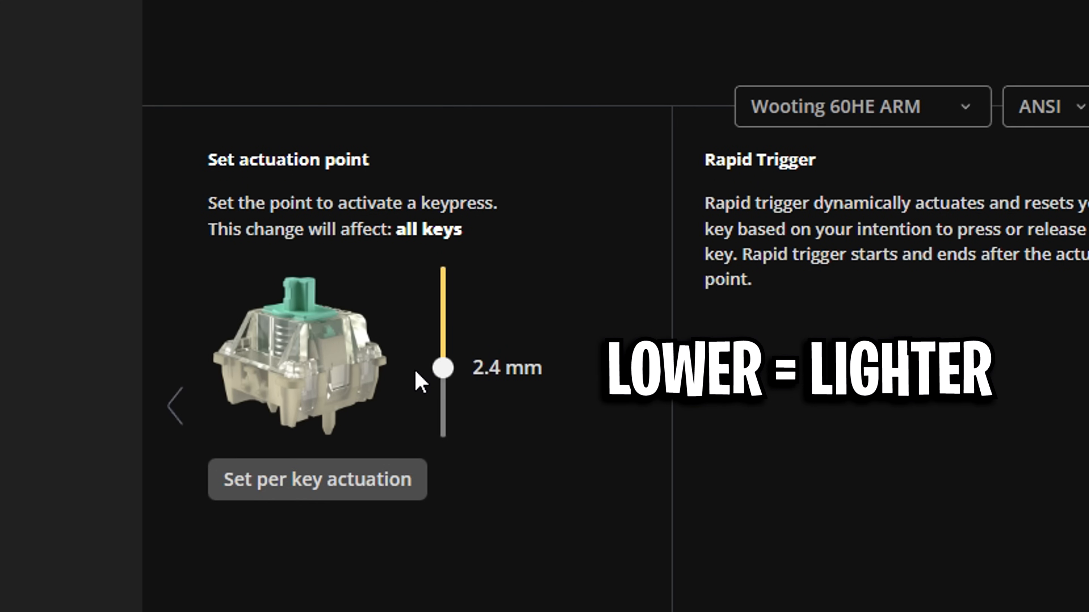
drag(443, 368, 442, 424)
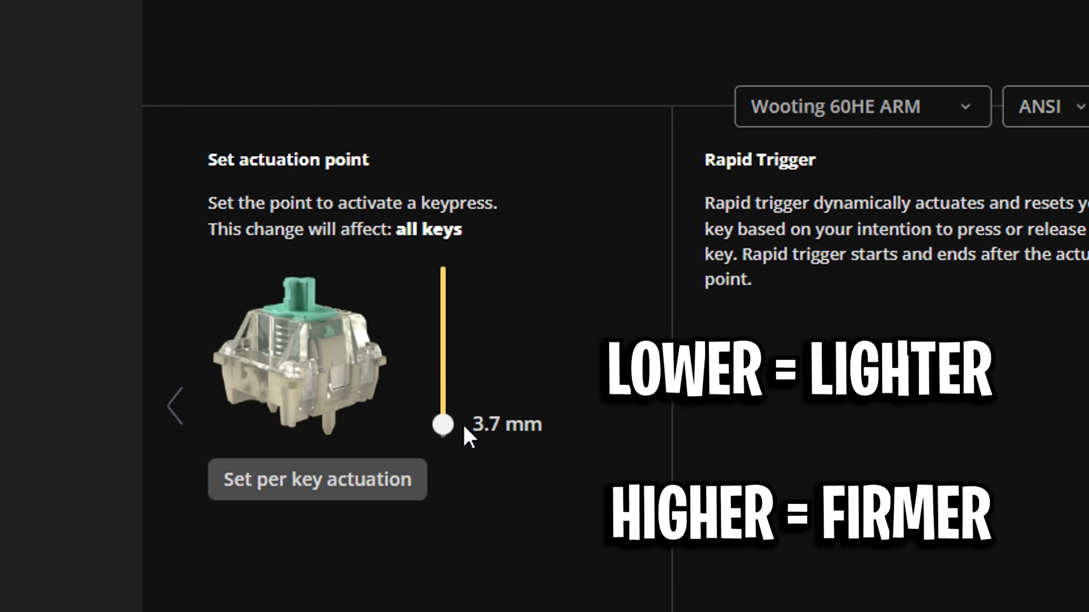
drag(442, 423, 443, 439)
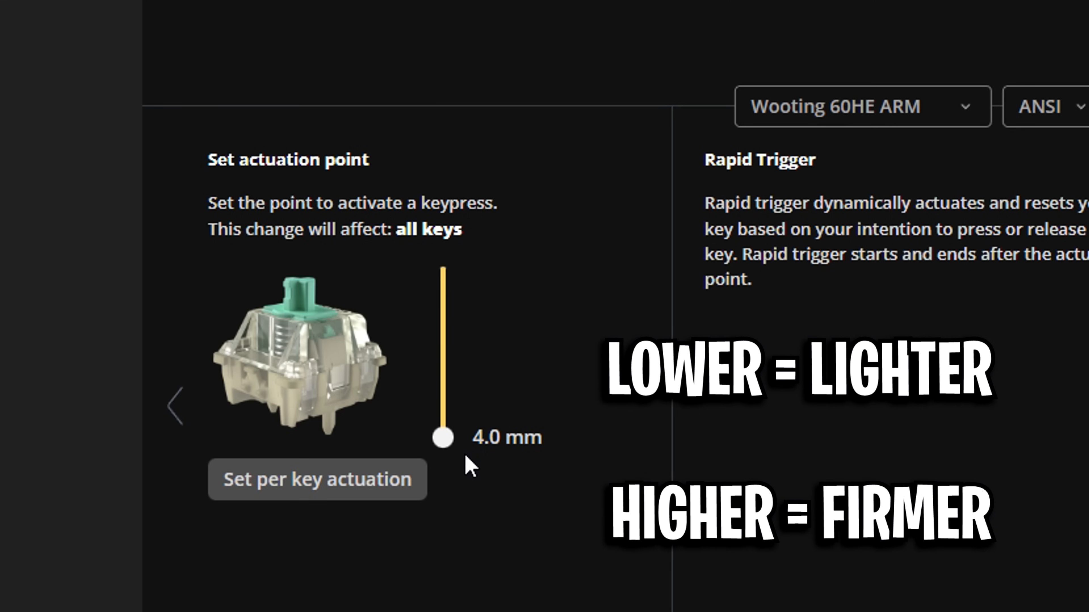
drag(442, 438, 442, 266)
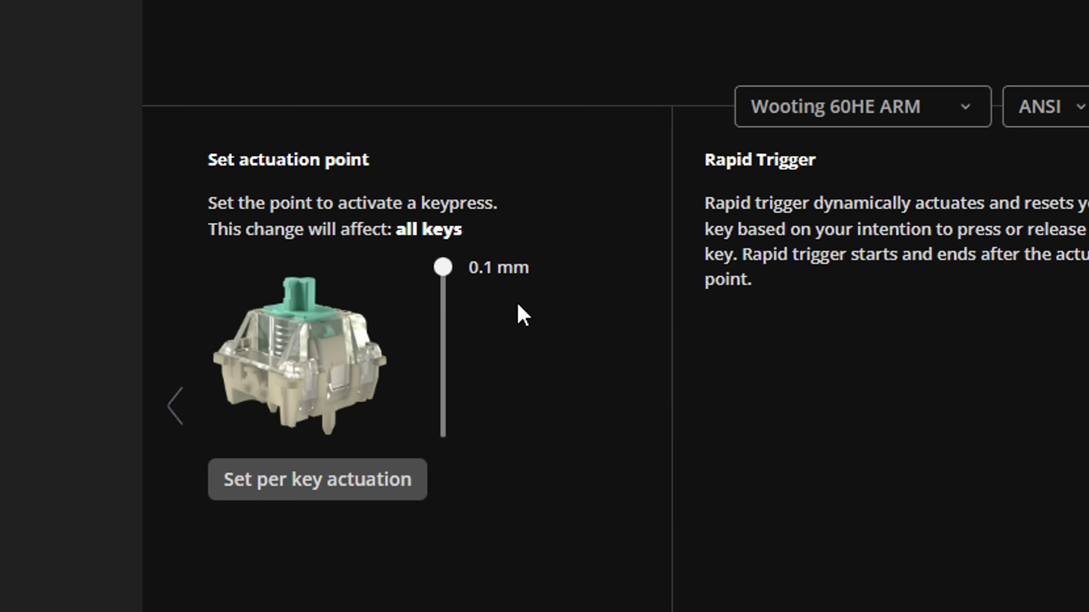
mouse_move(513, 321)
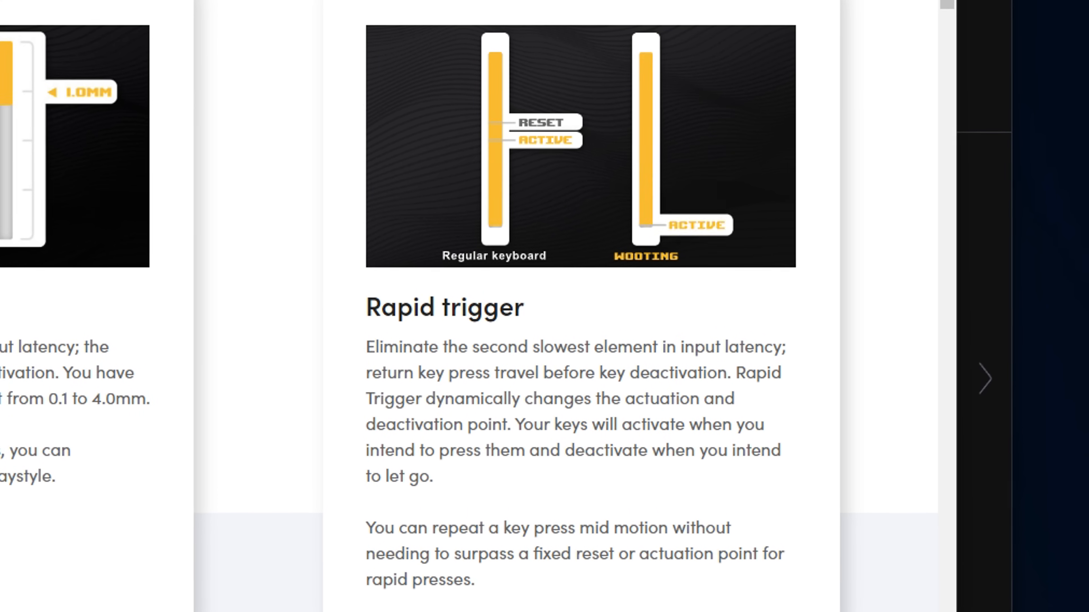
Keep Rapid Trigger at 0.60 mm for all keys and switch Tachyon mode on.
scroll(down, 3)
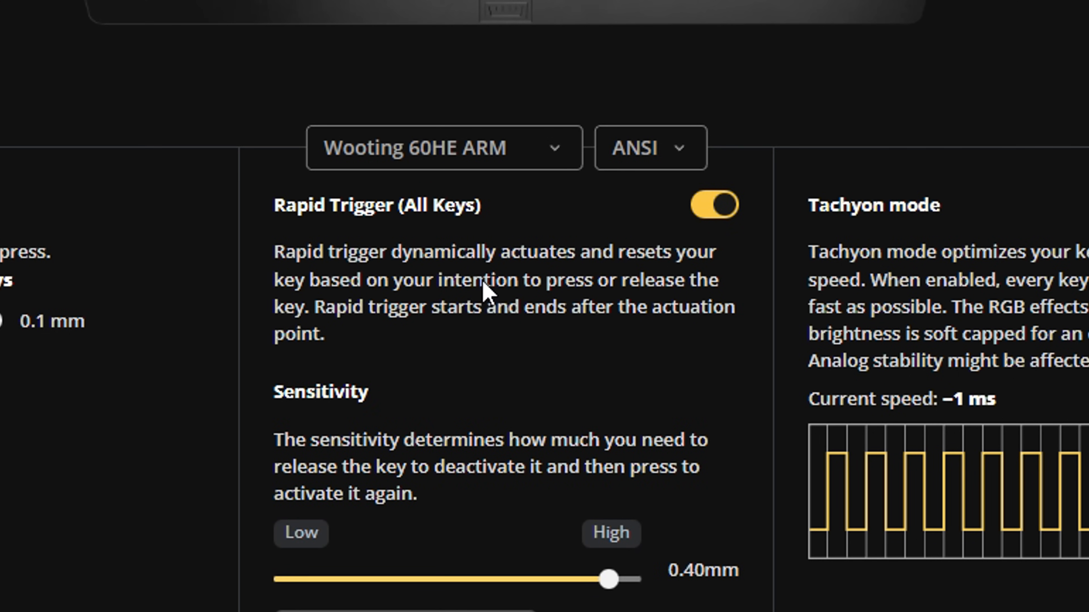
mouse_move(650, 529)
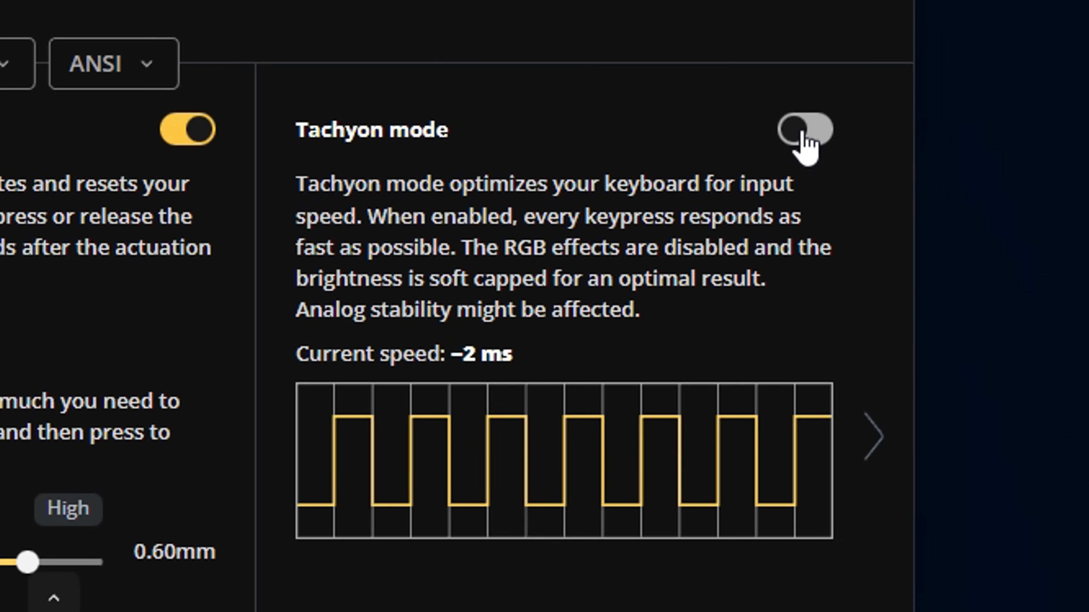
click(804, 130)
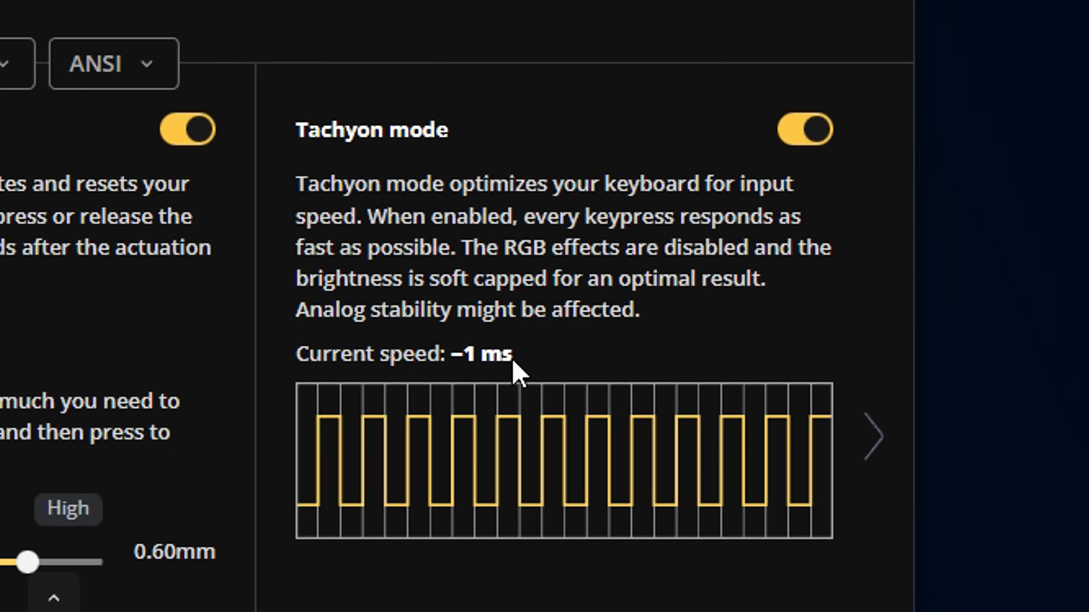
mouse_move(627, 498)
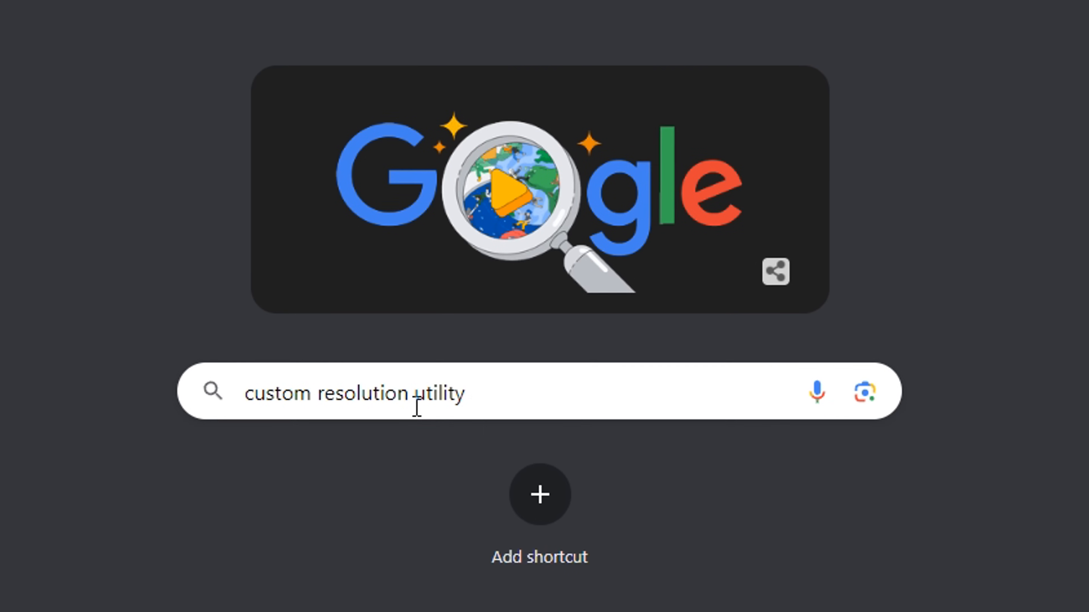
Run the Google search and open the ToastyX Custom Resolution Utility (CRU) result.
key(Enter)
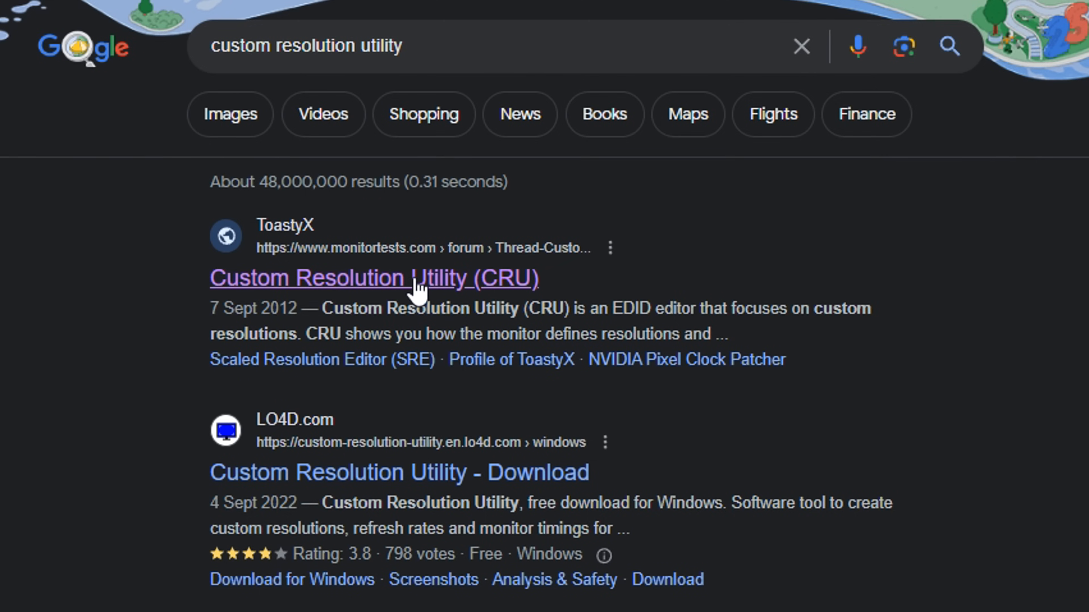
click(374, 278)
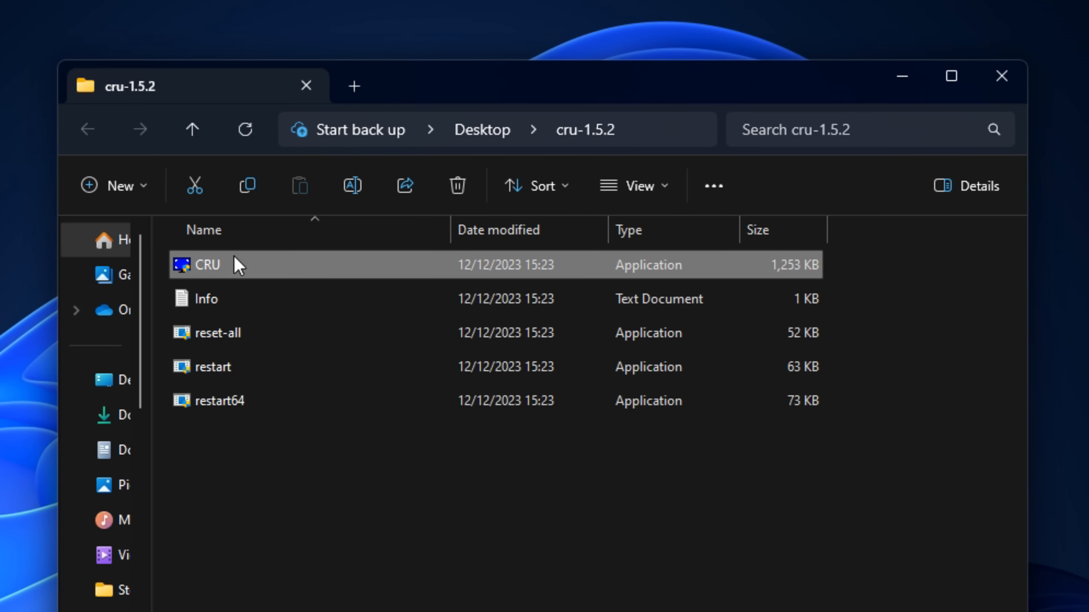
mouse_move(358, 267)
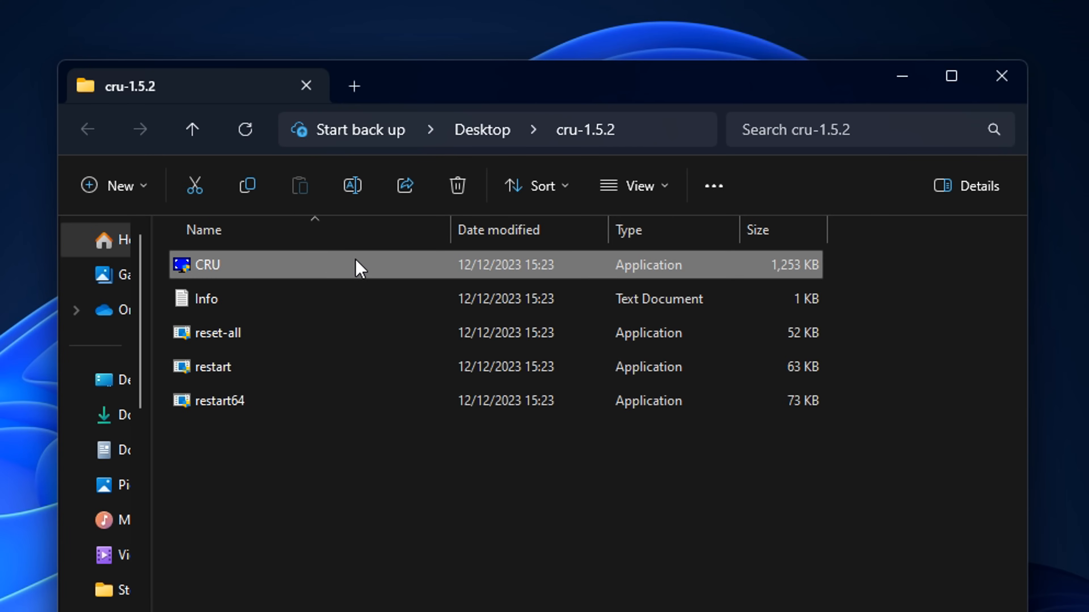
Launch CRU.exe, choose the active BenQ XL2430T, and set Established resolutions to None.
double_click(205, 265)
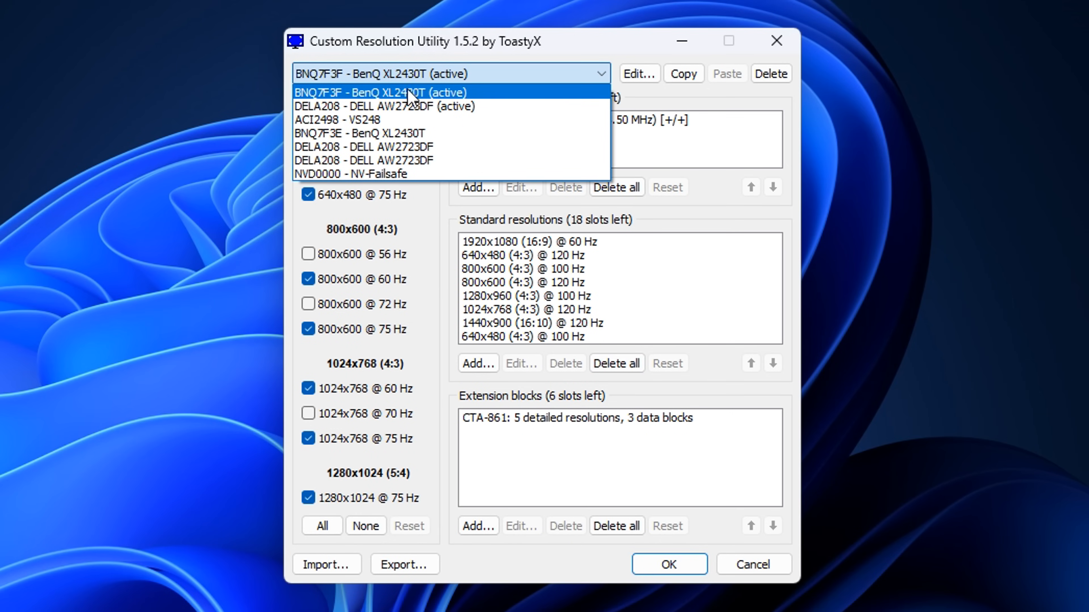
mouse_move(470, 96)
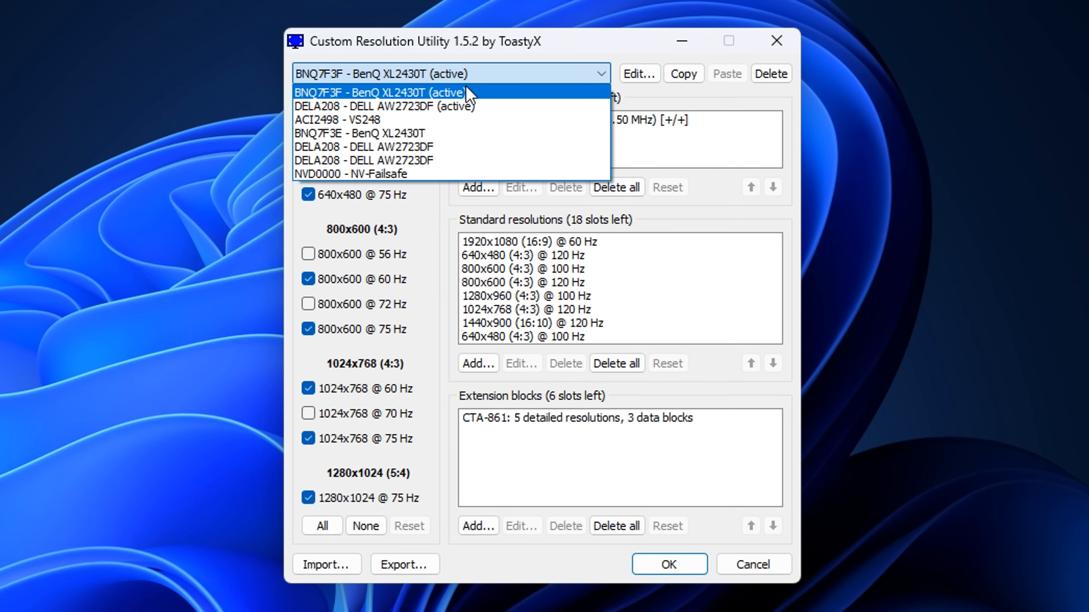
click(375, 93)
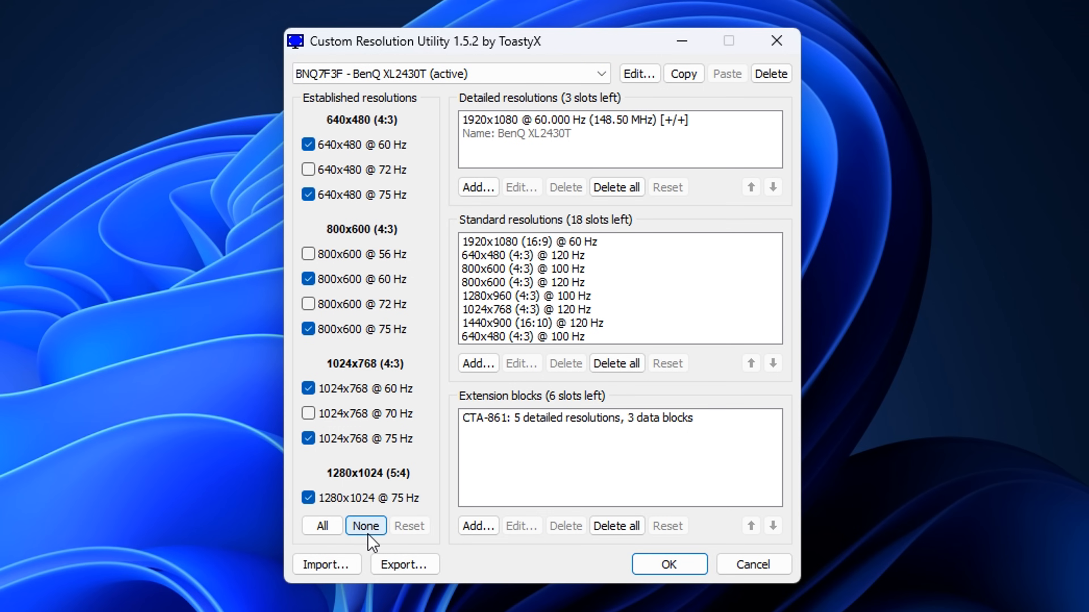
click(366, 526)
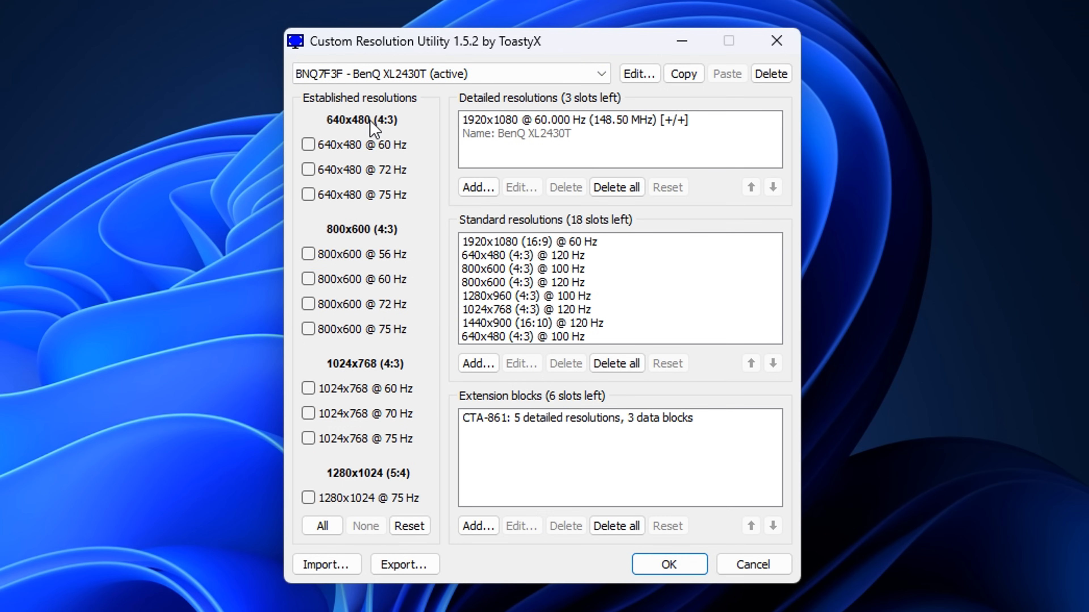
mouse_move(362, 206)
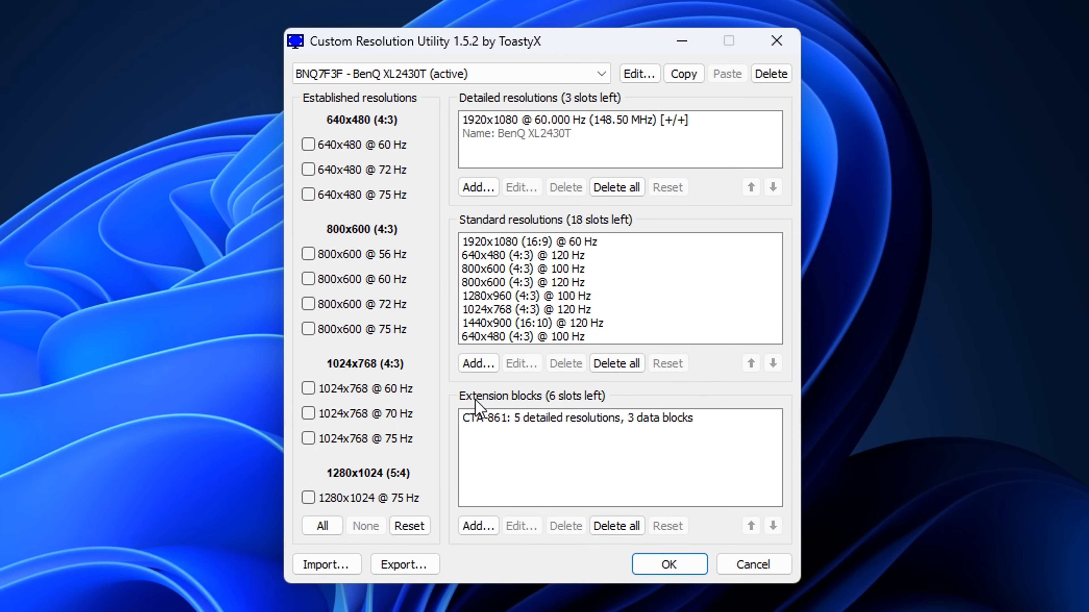
Open the CTA-861 extension block and inspect its 1920x1080 @ 143.996 Hz detailed resolution.
click(577, 417)
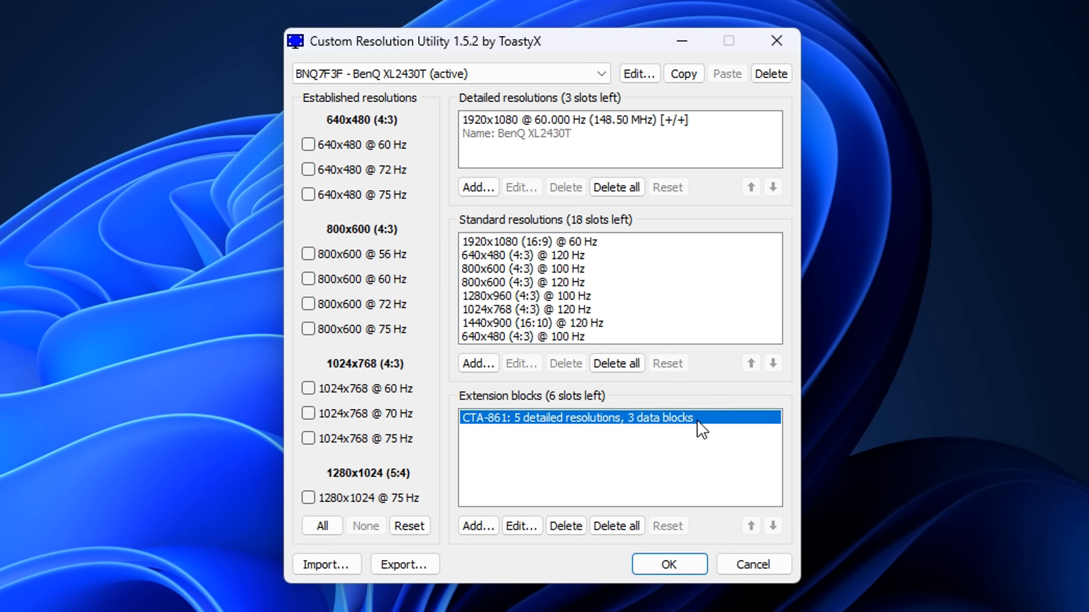
double_click(578, 417)
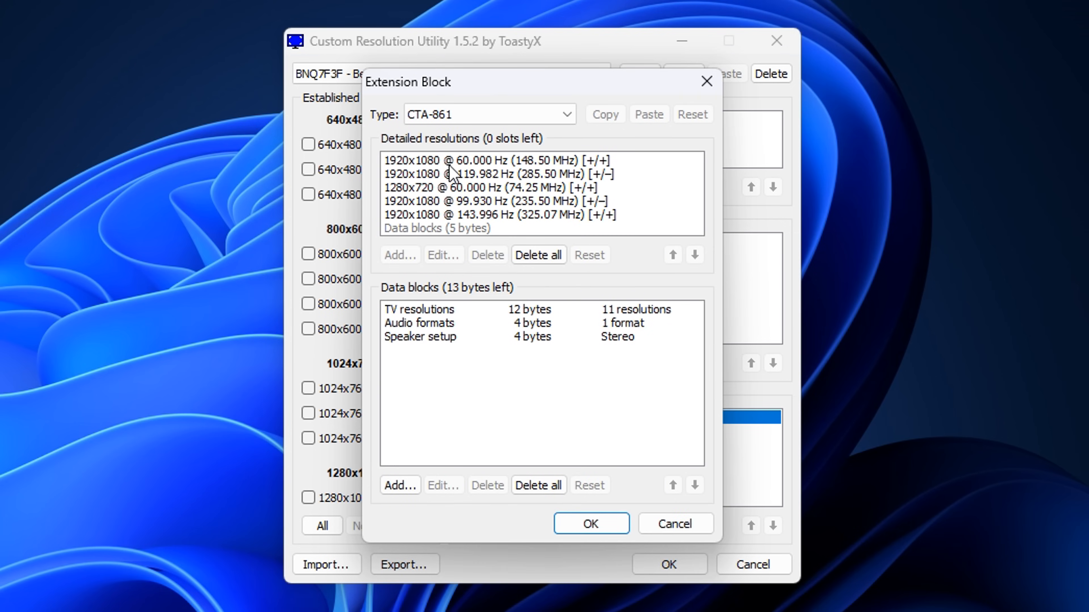
click(487, 213)
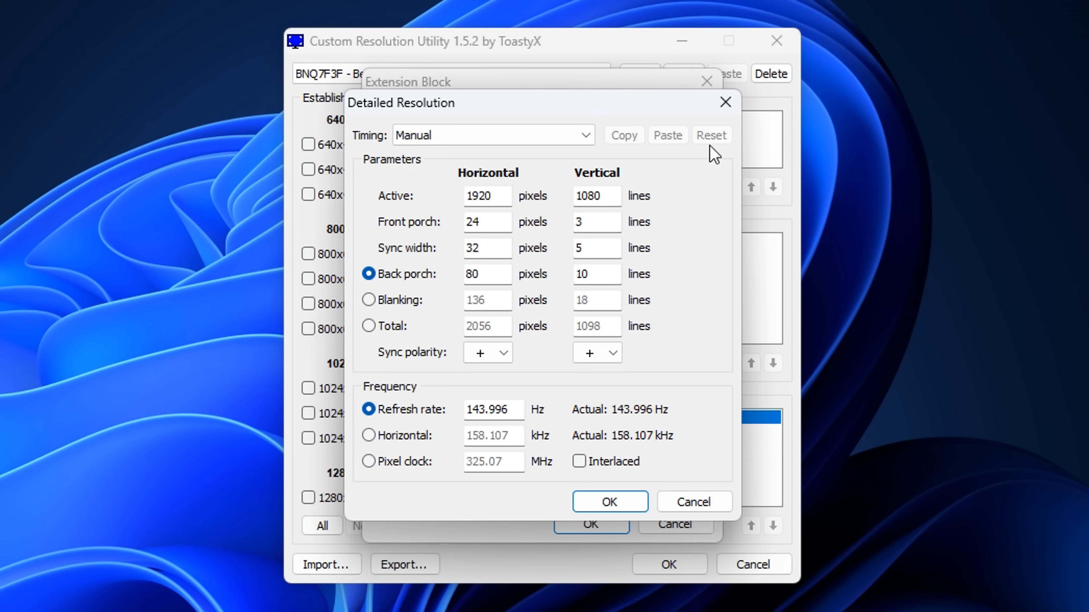
click(609, 502)
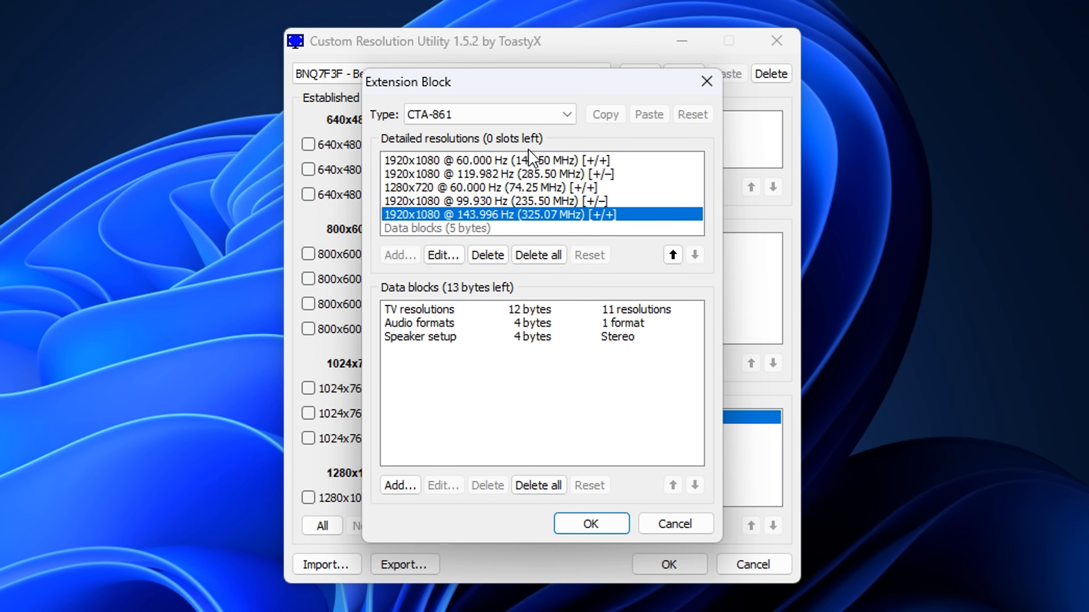
mouse_move(538, 255)
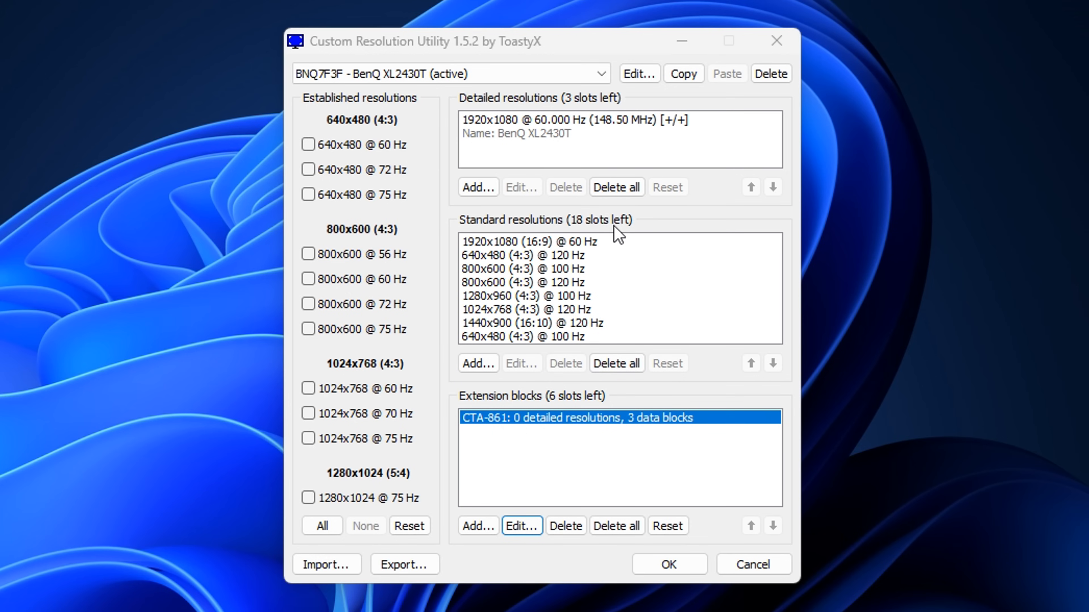
mouse_move(533, 273)
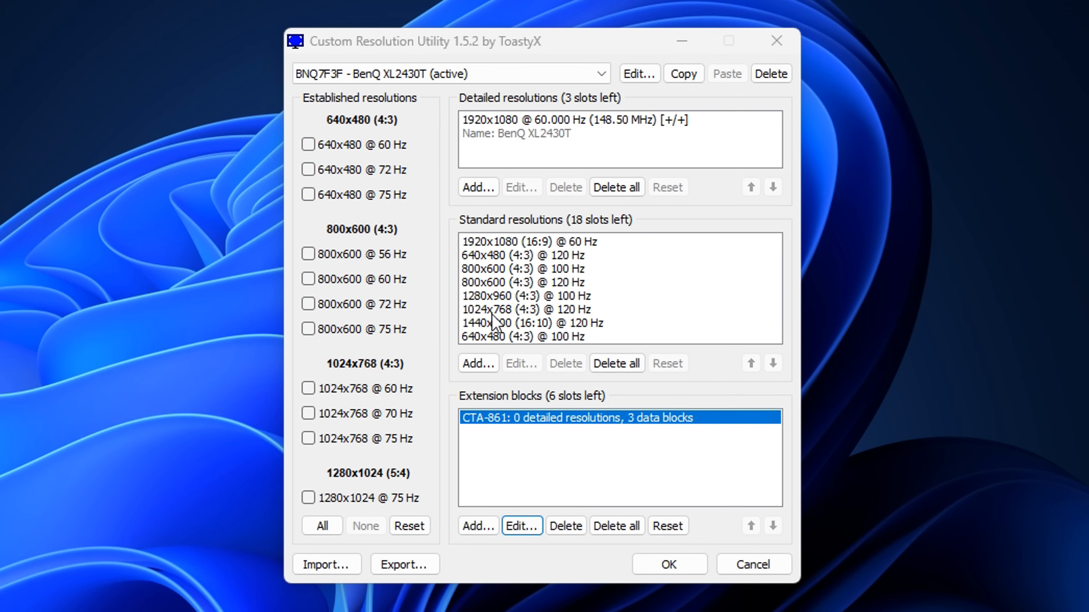
mouse_move(656, 299)
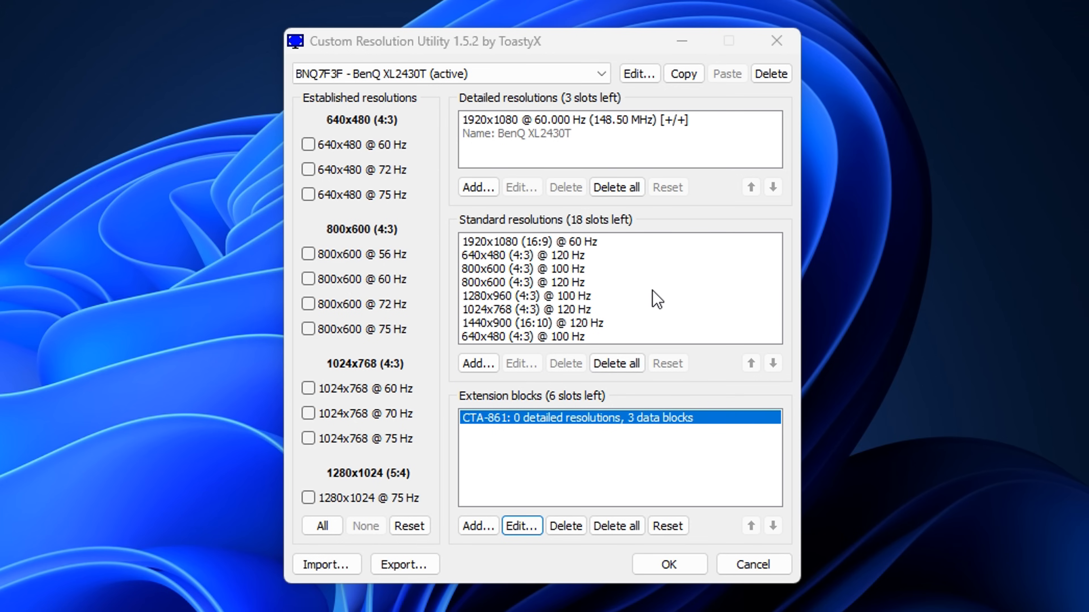
mouse_move(646, 313)
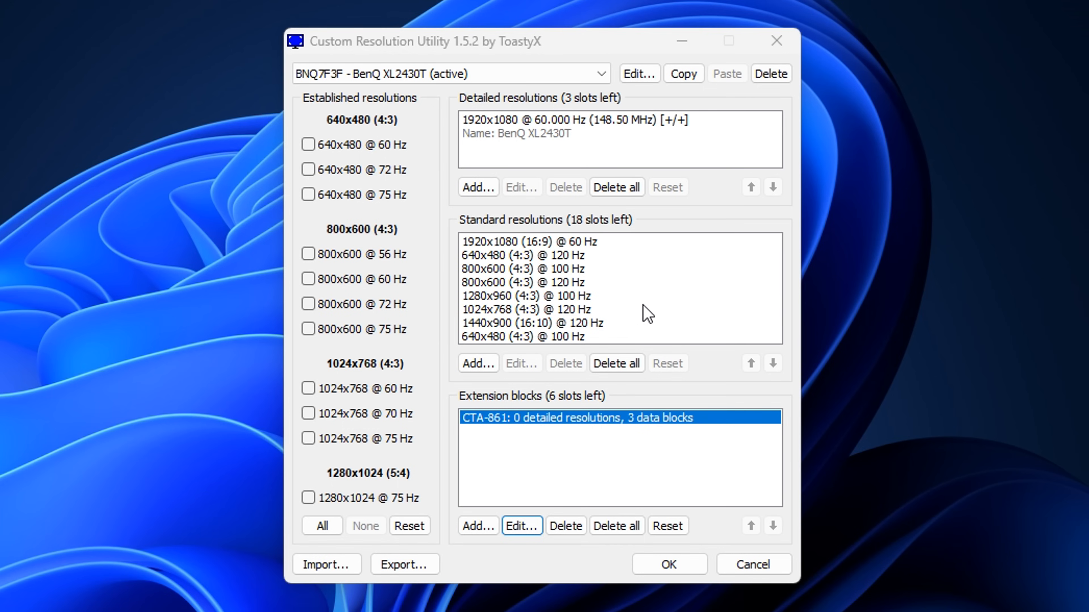
Delete all standard resolutions and all detailed resolutions, including the 1920x1080 entry.
click(615, 363)
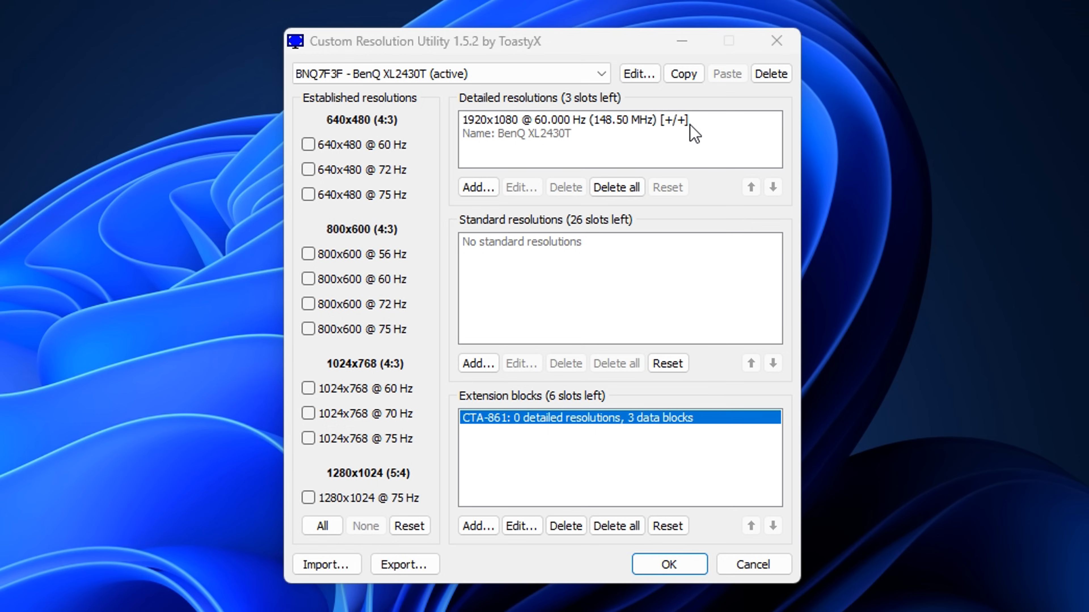
click(576, 119)
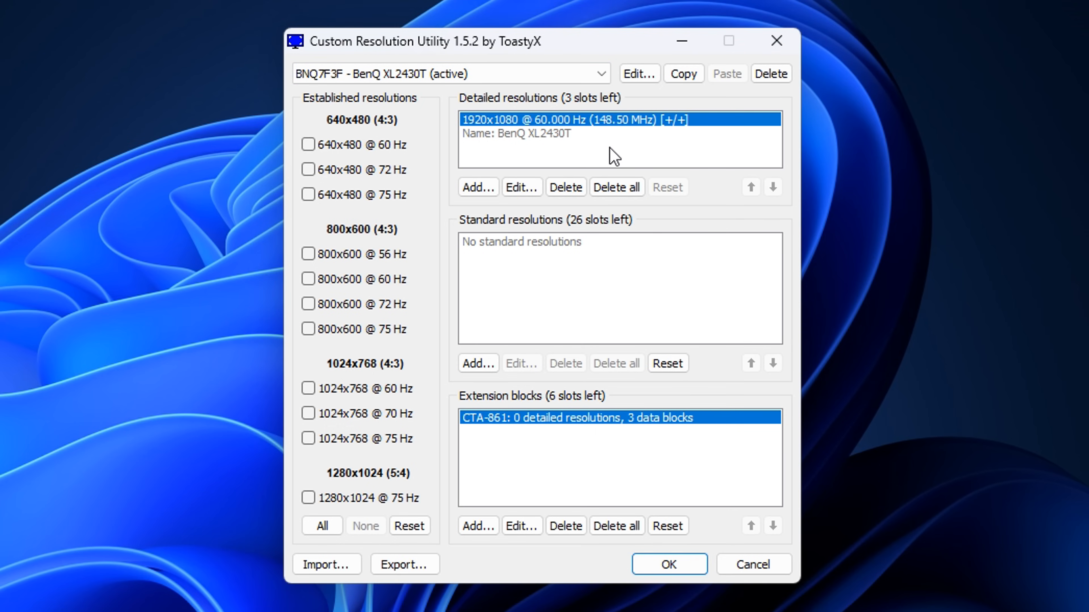
click(565, 186)
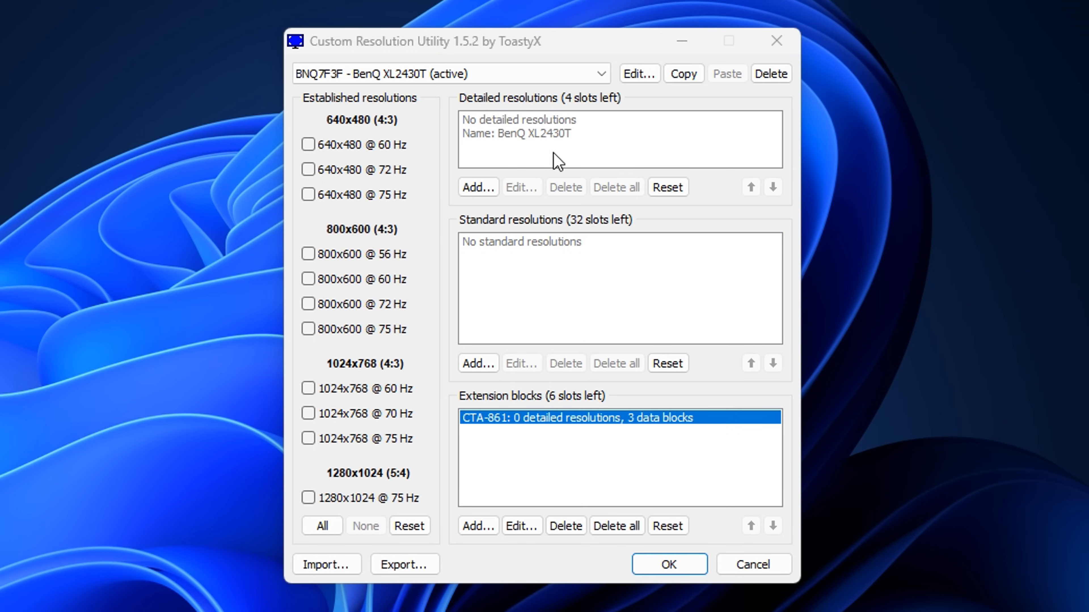
mouse_move(598, 303)
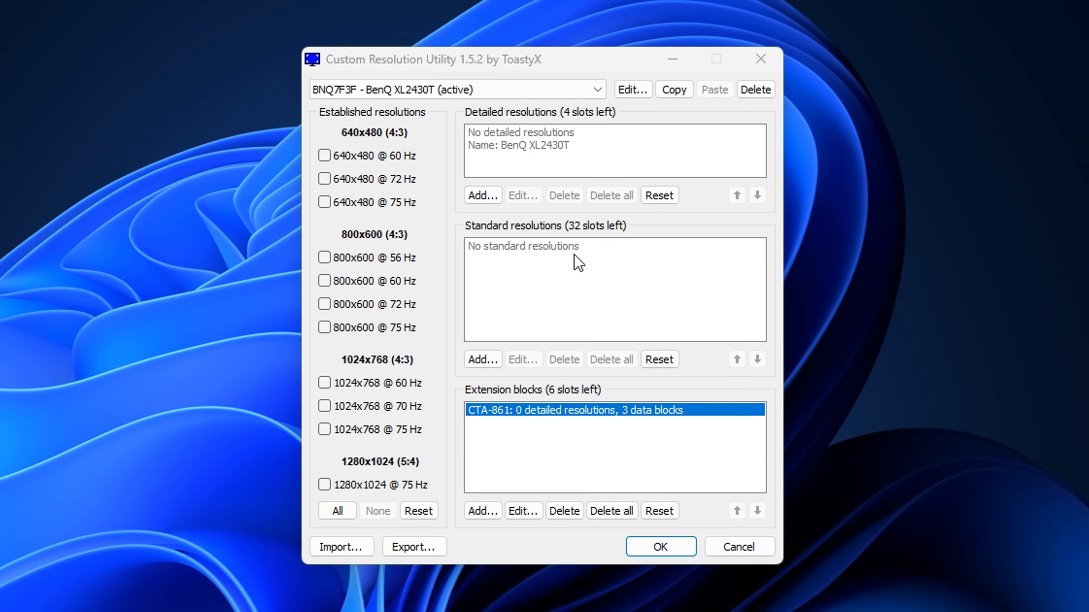
Add 1920x1080 (16:9) at 60 Hz as a new standard resolution.
click(482, 359)
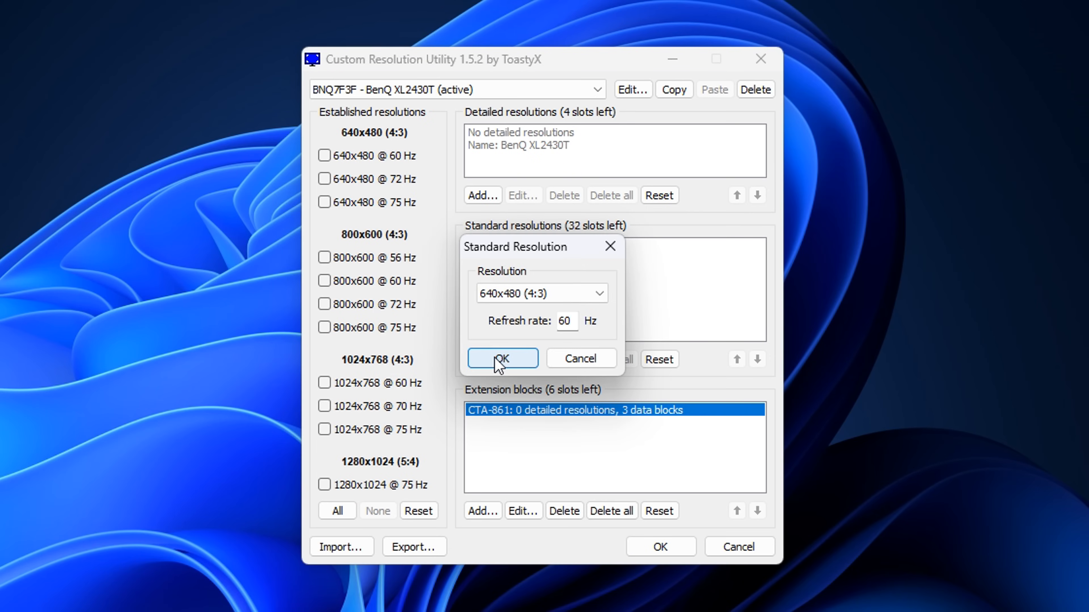
click(599, 293)
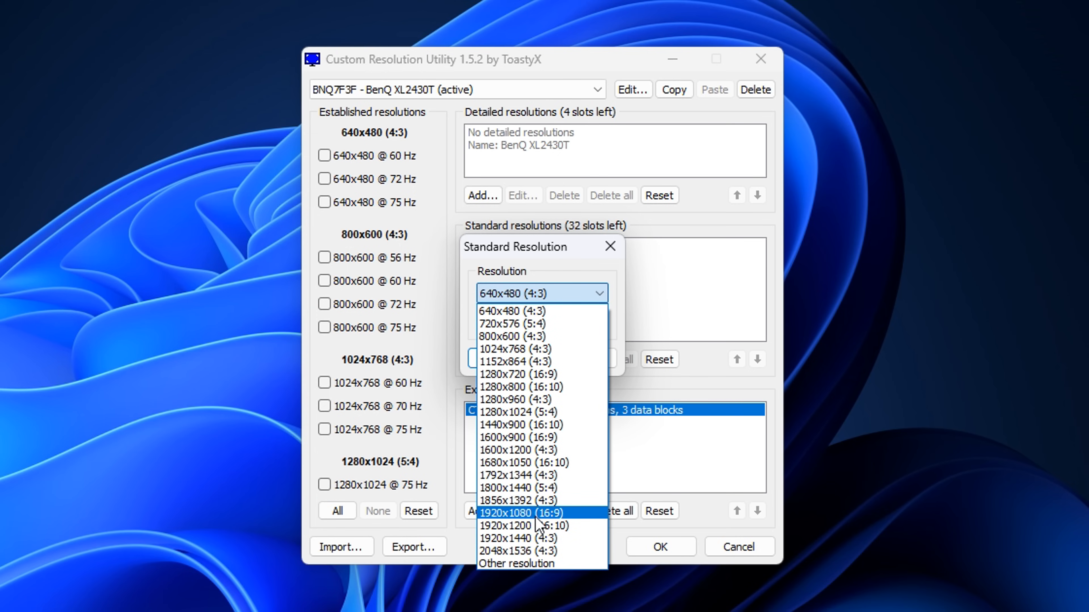
mouse_move(547, 523)
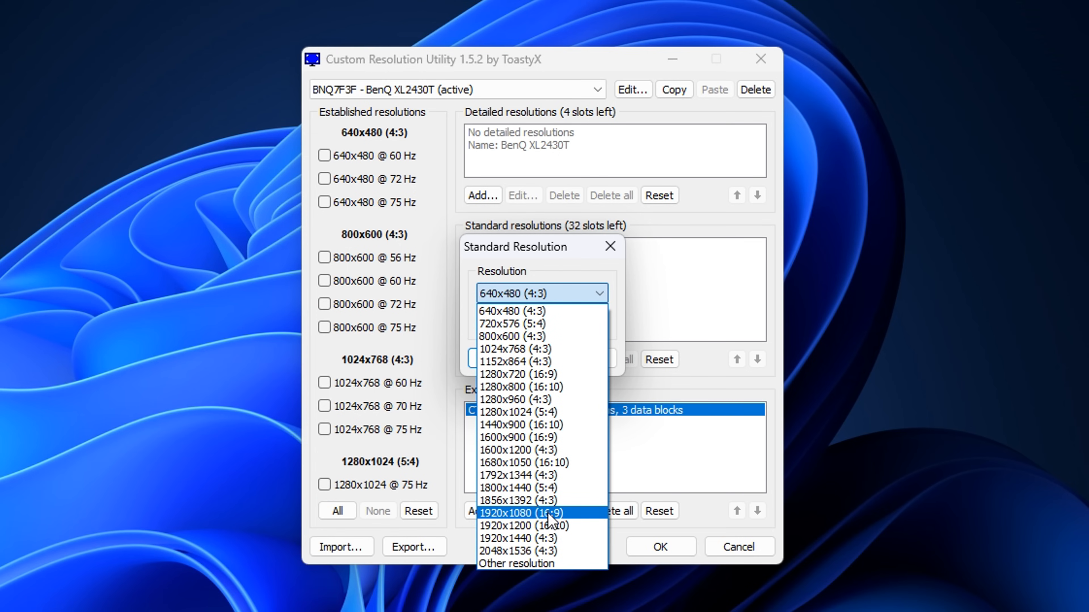
click(519, 513)
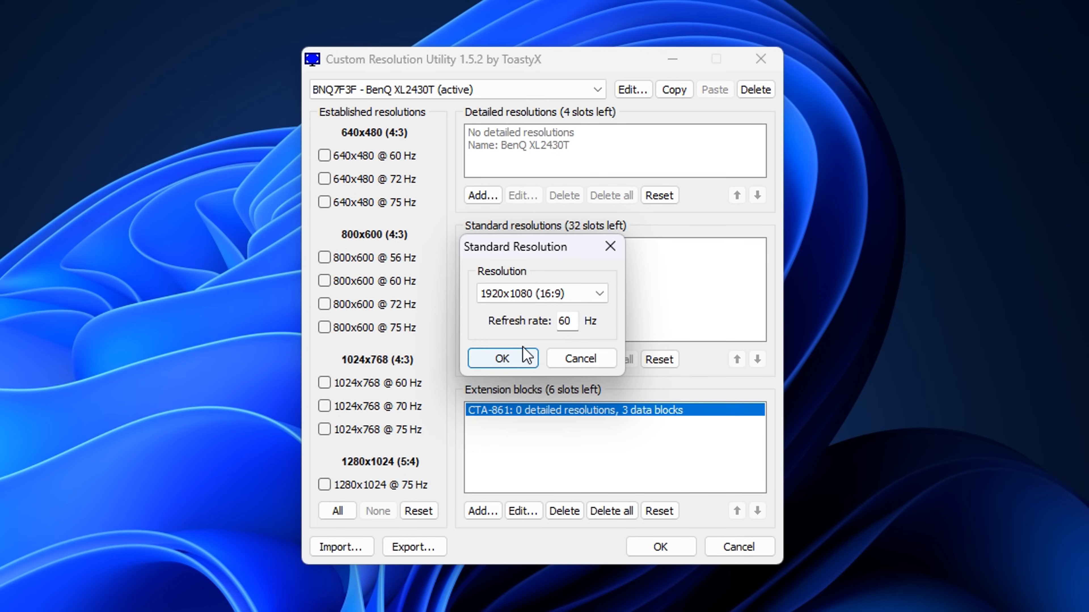
click(501, 358)
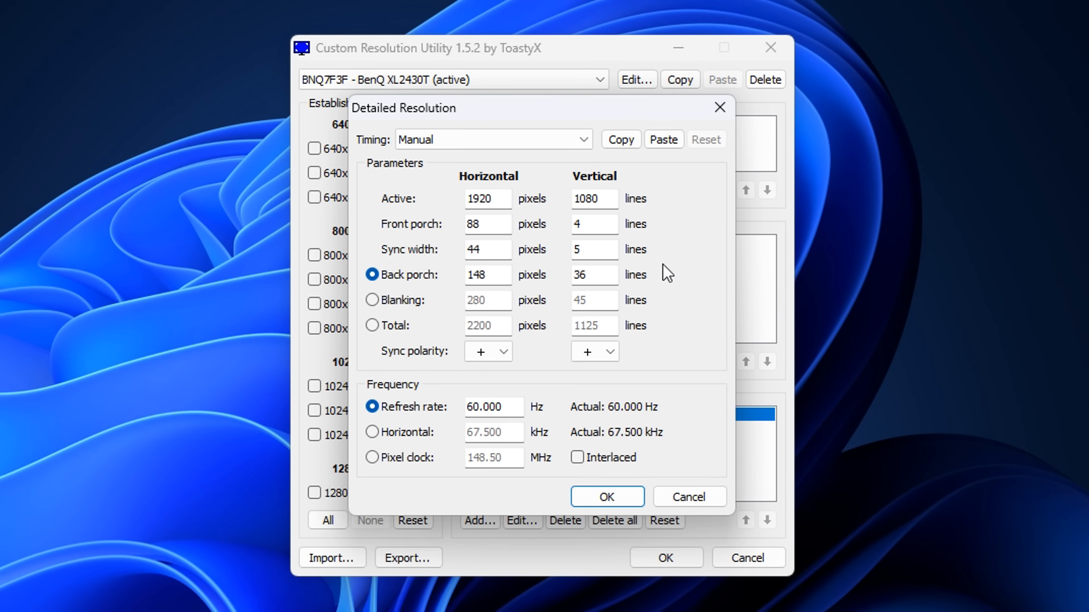
mouse_move(591, 168)
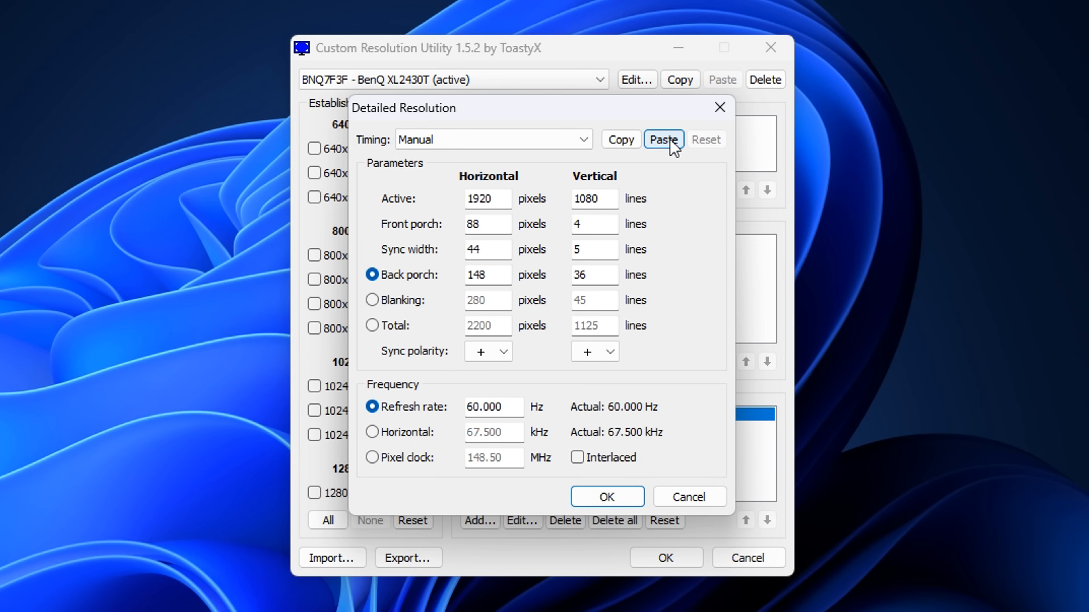
mouse_move(672, 151)
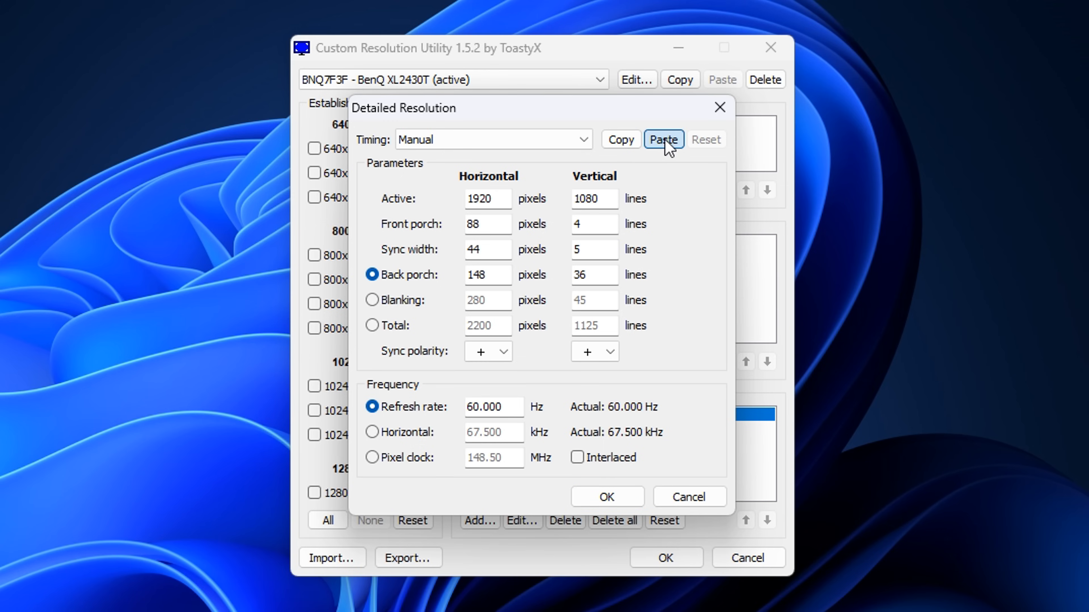
Paste the copied 144 Hz timings, set horizontal Active to 1680, and confirm the 1680x1080 resolution.
click(662, 139)
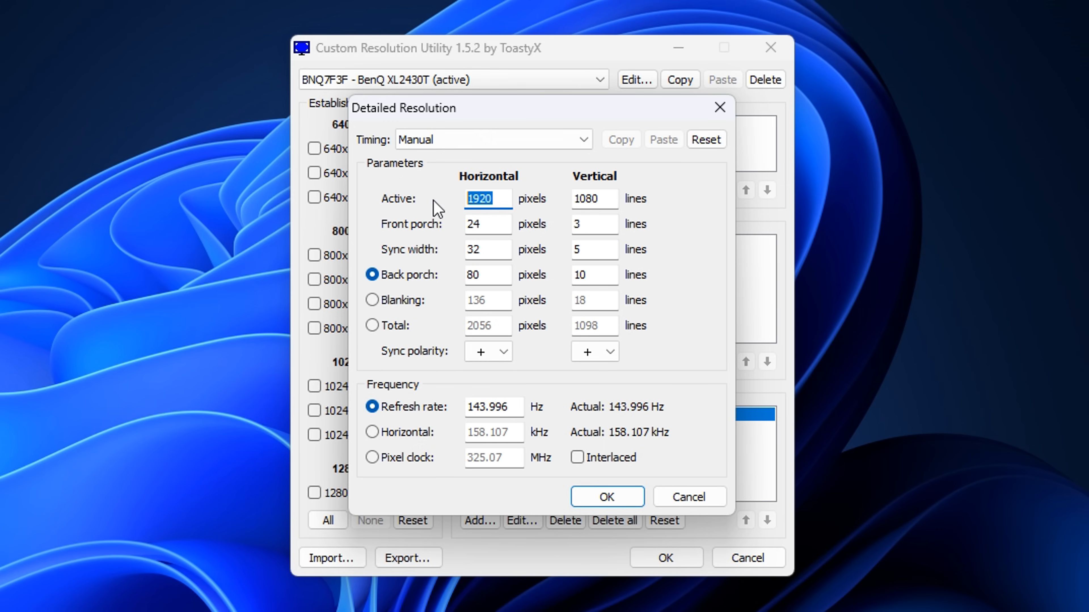
mouse_move(448, 219)
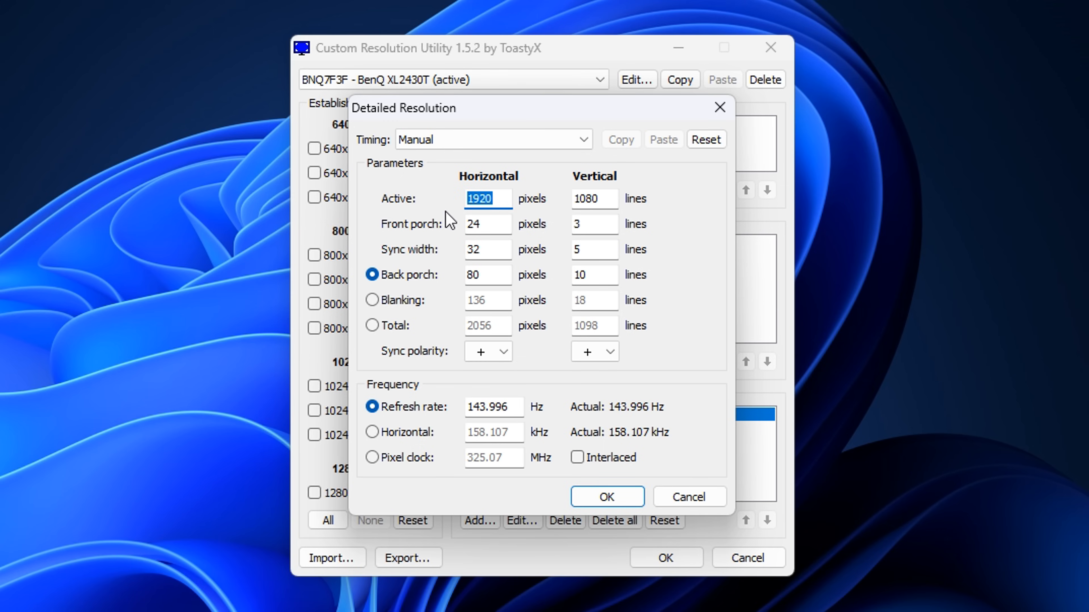
text(1680)
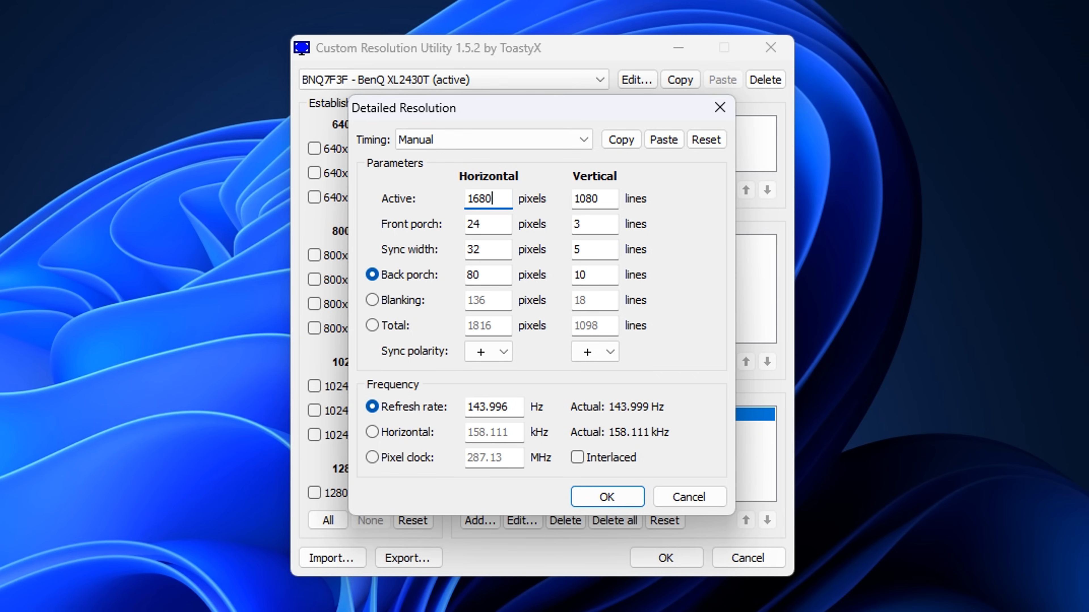
mouse_move(610, 205)
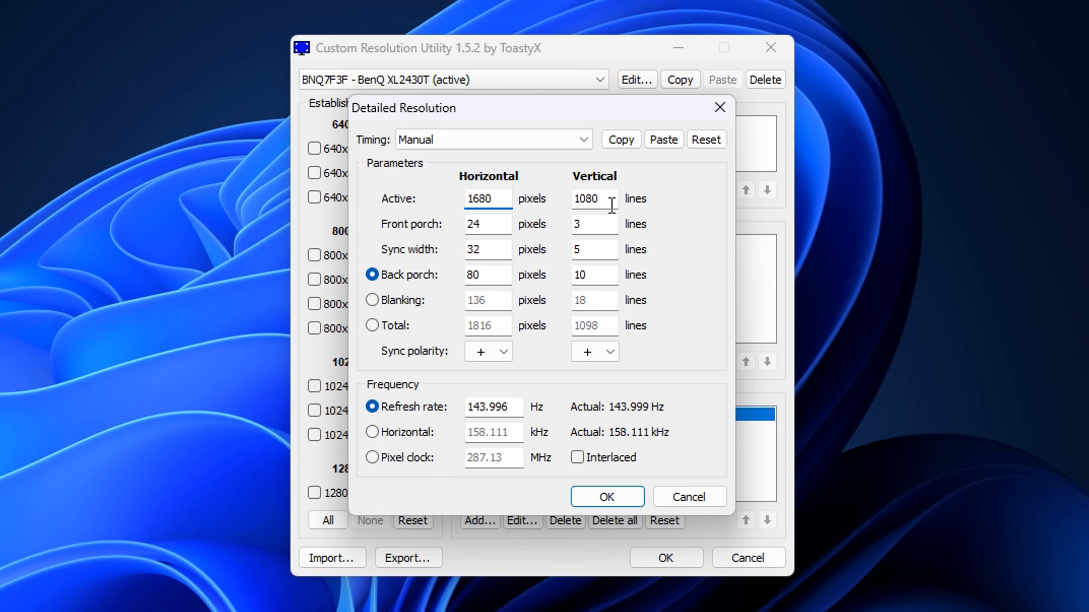
mouse_move(527, 470)
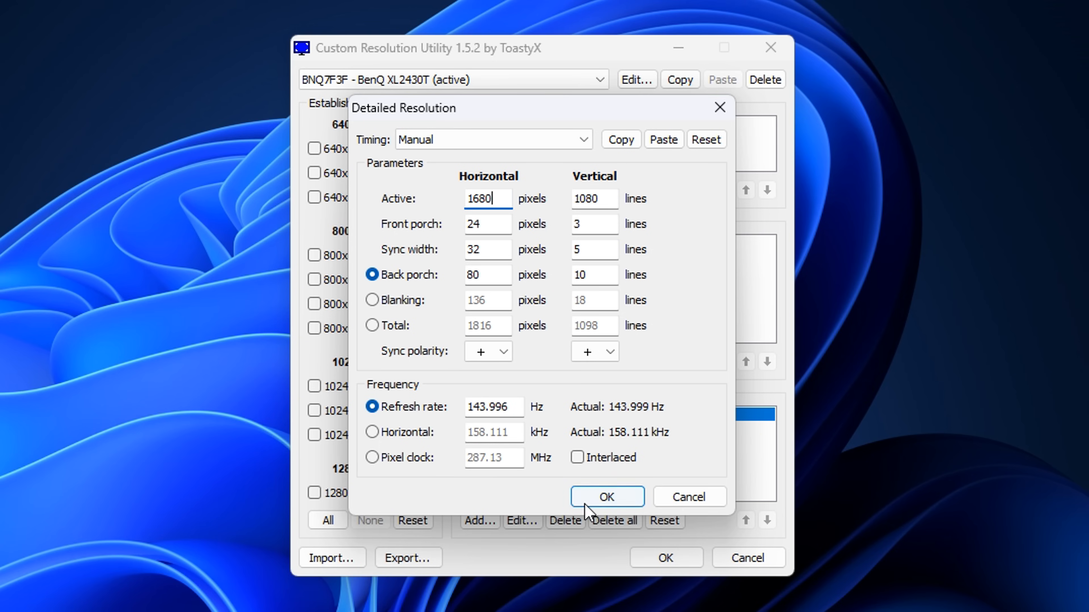
click(606, 496)
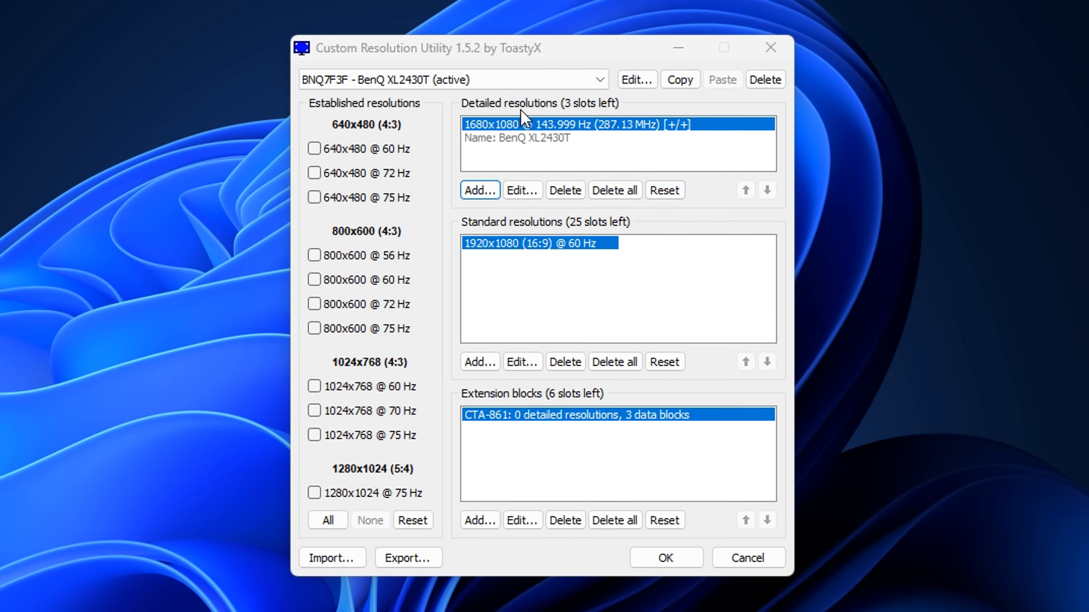
mouse_move(498, 252)
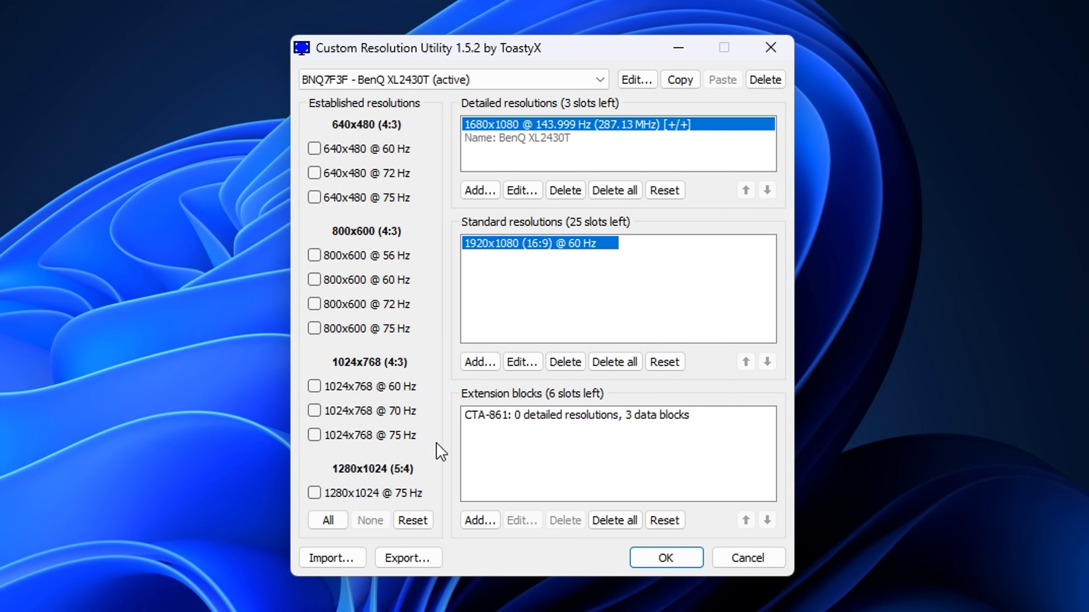
mouse_move(683, 427)
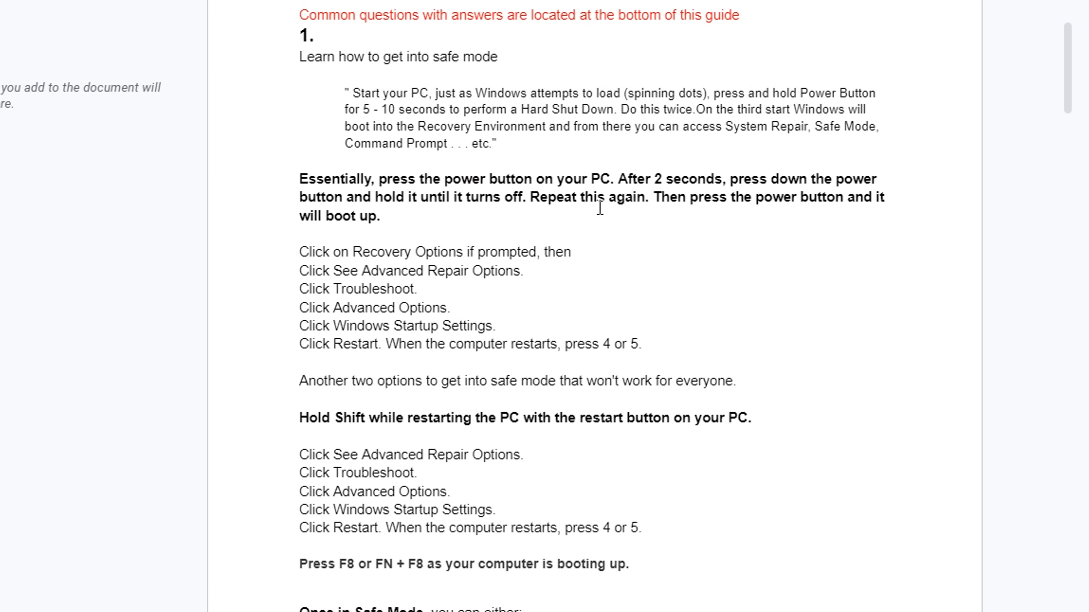
Scroll the Google Docs guide down to step 2's CRU setup instructions.
scroll(down, 3)
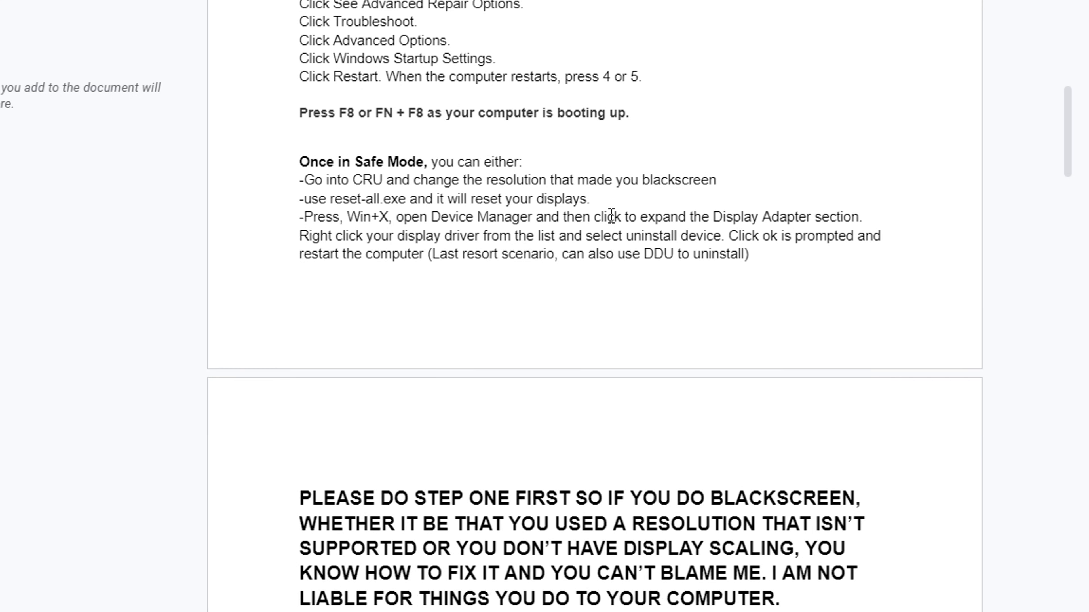
scroll(down, 3)
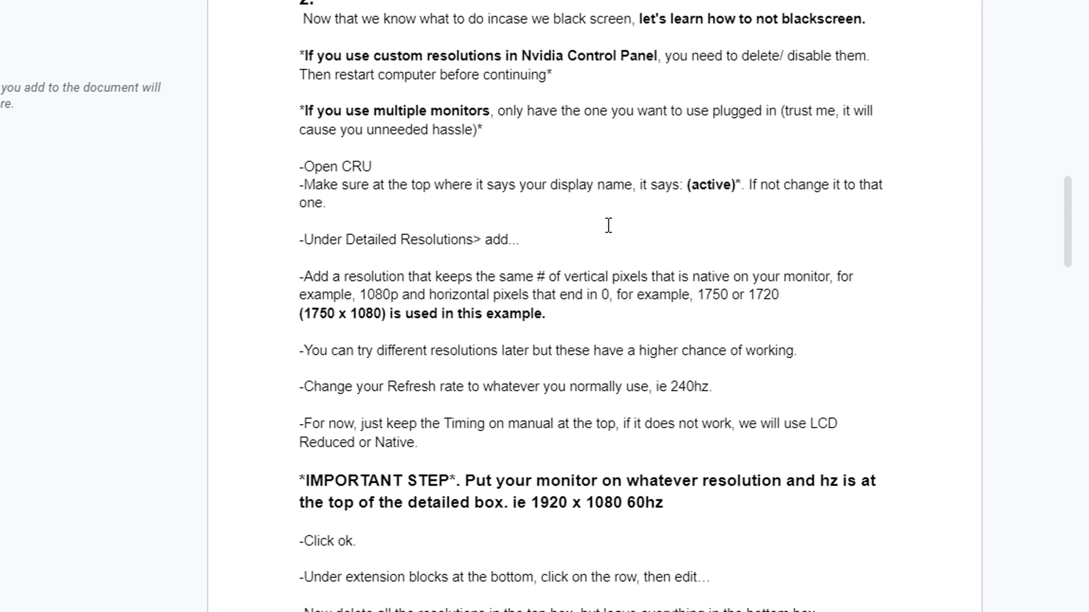
scroll(down, 3)
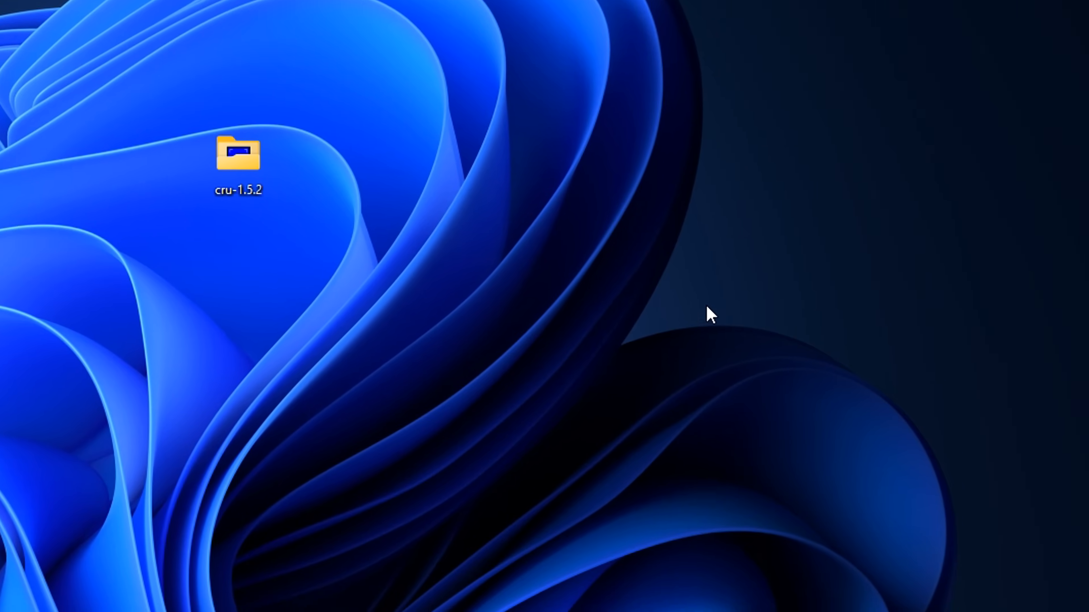
From the desktop menu reach Display settings, Advanced display, and the Display 2 adapter properties.
right_click(708, 316)
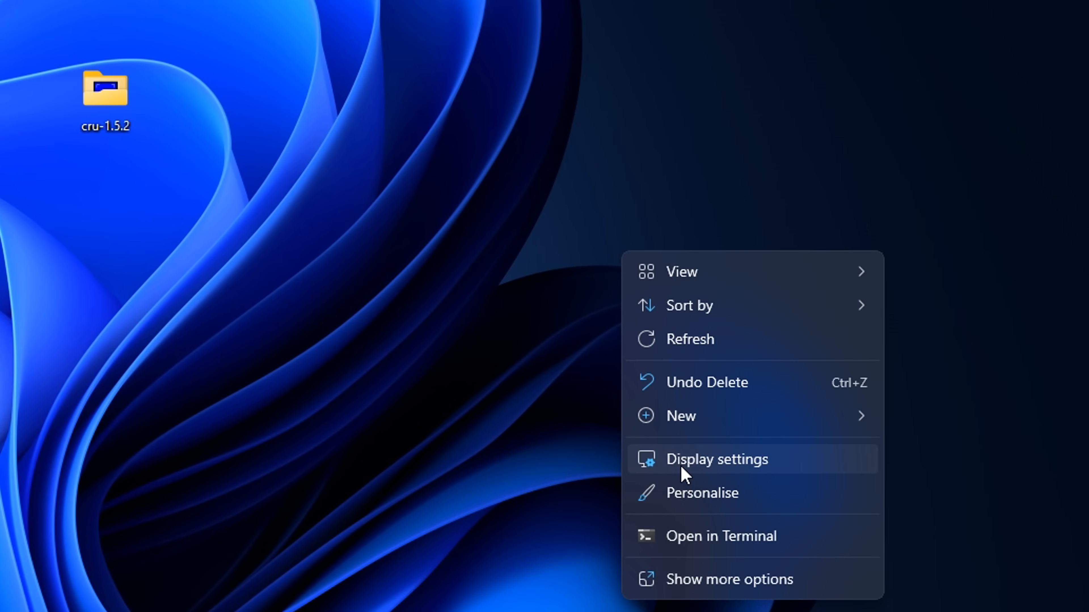
click(717, 459)
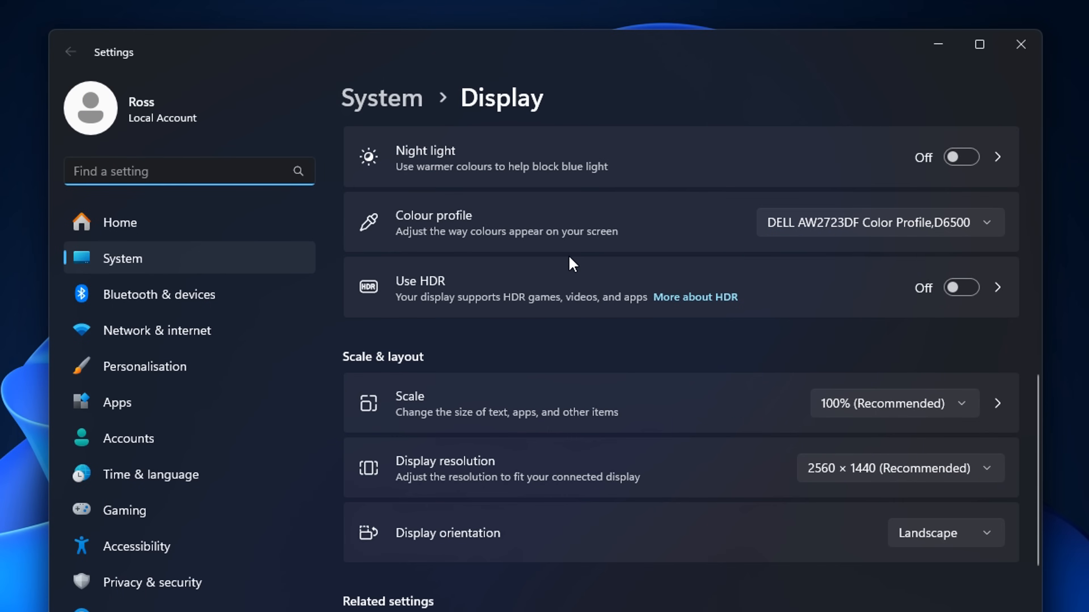
scroll(down, 3)
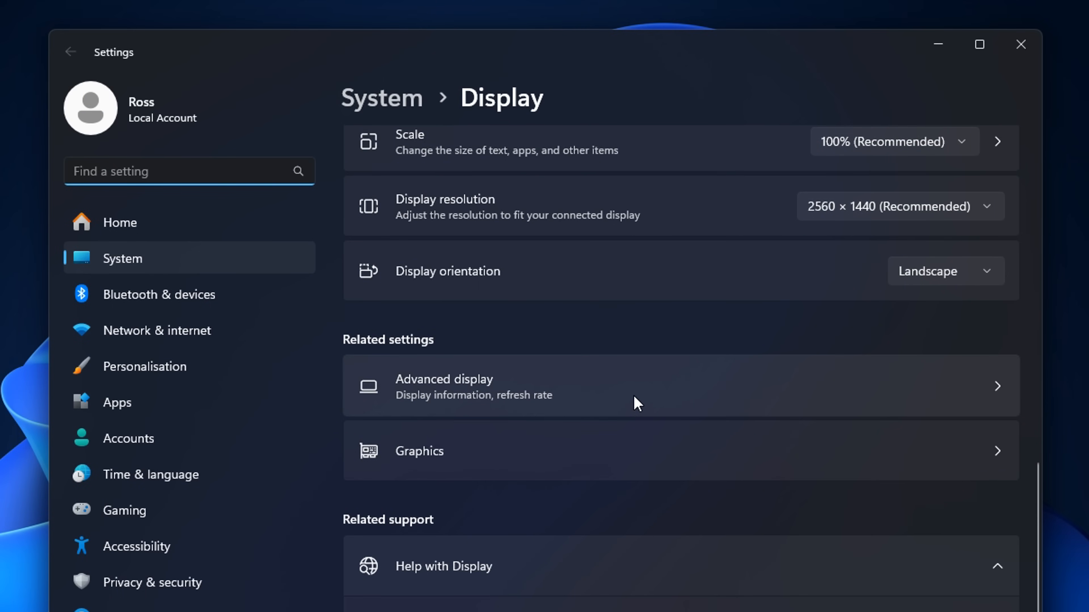
click(443, 386)
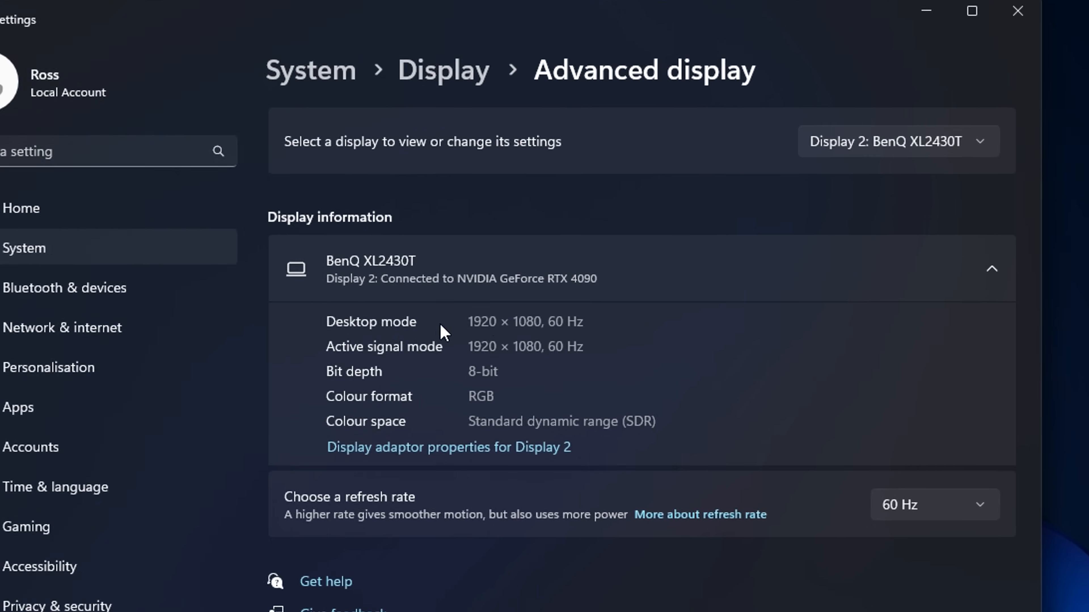
scroll(down, 3)
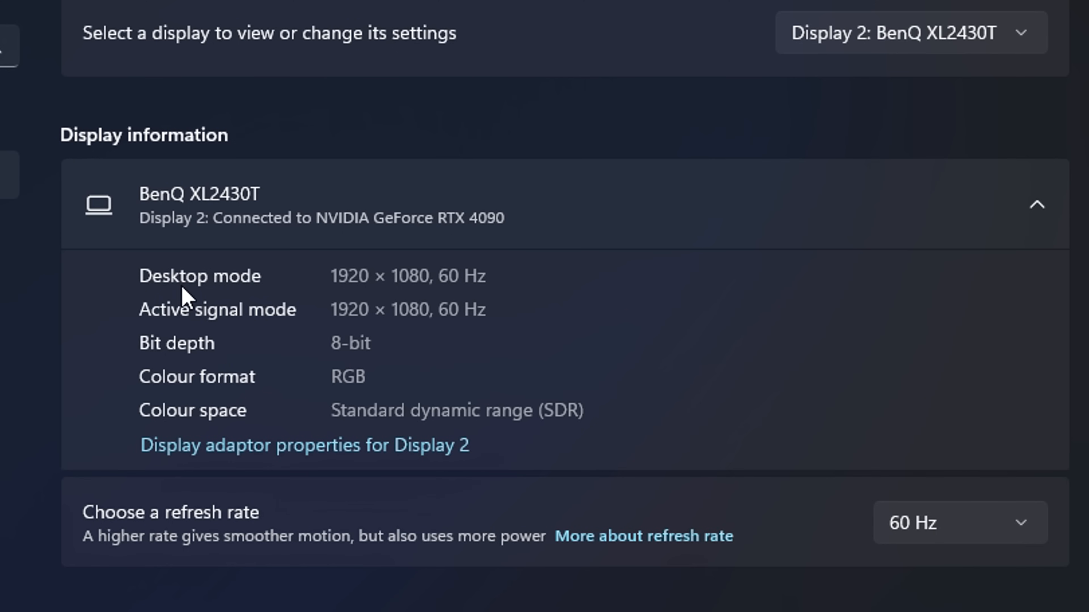
mouse_move(706, 277)
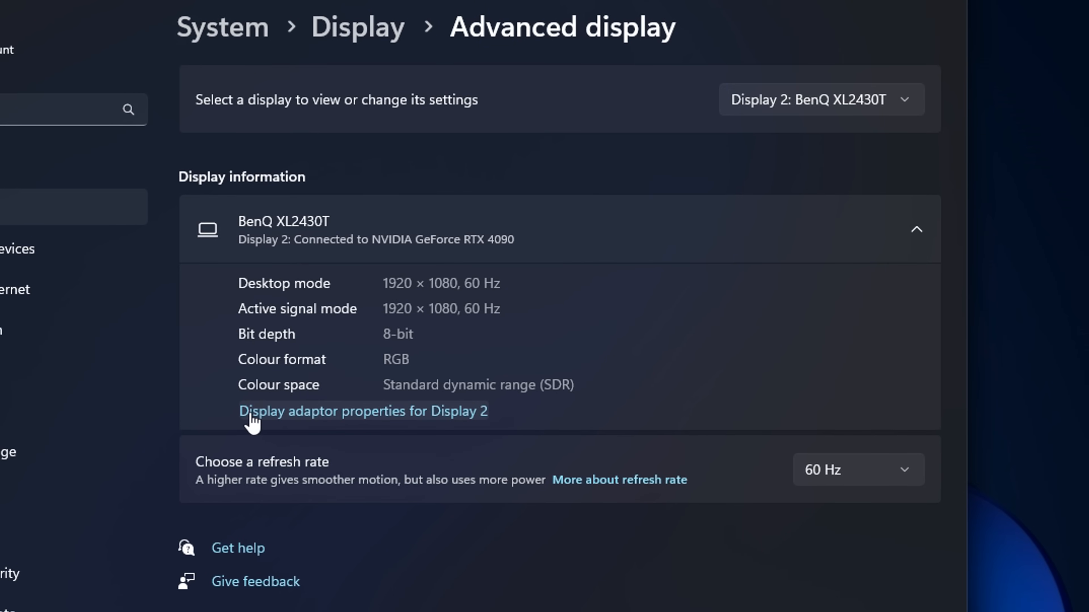
click(362, 411)
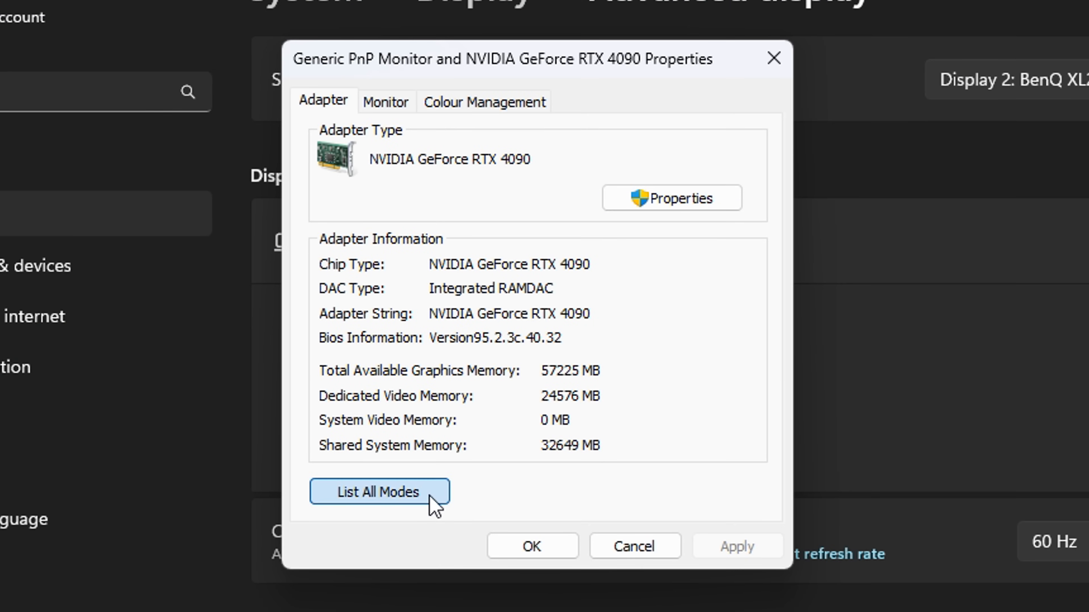
List all adapter modes and confirm 1680 by 1080, True Colour, 144 Hertz.
click(378, 492)
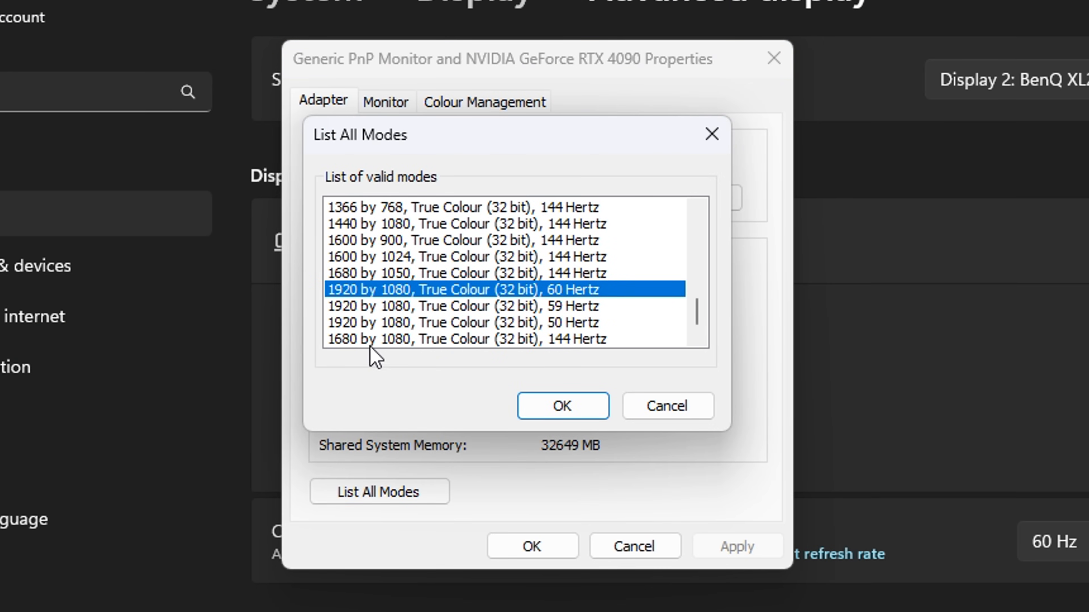
click(470, 339)
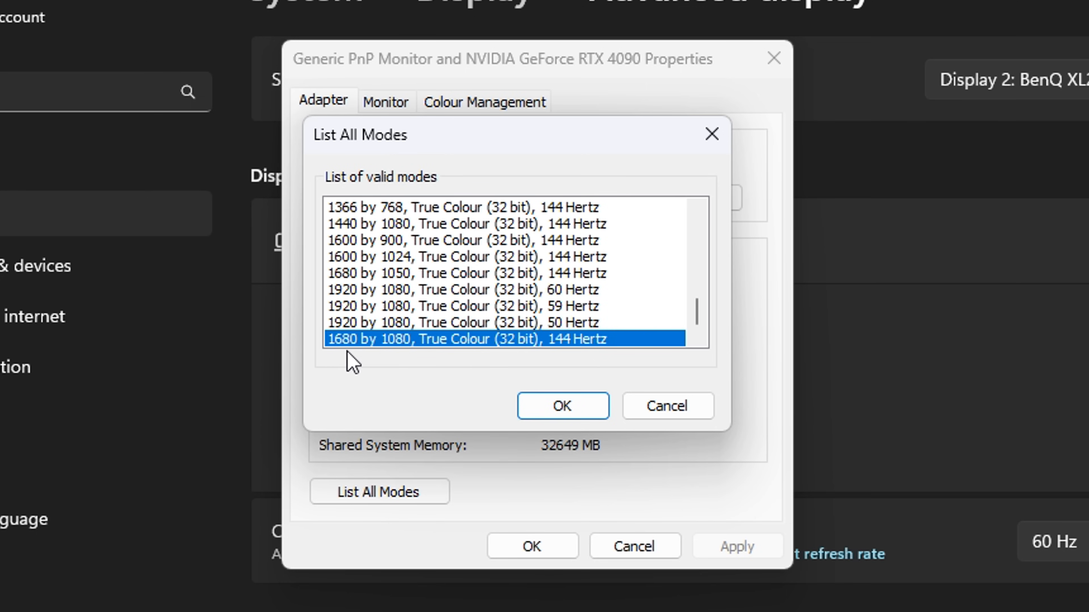
mouse_move(599, 391)
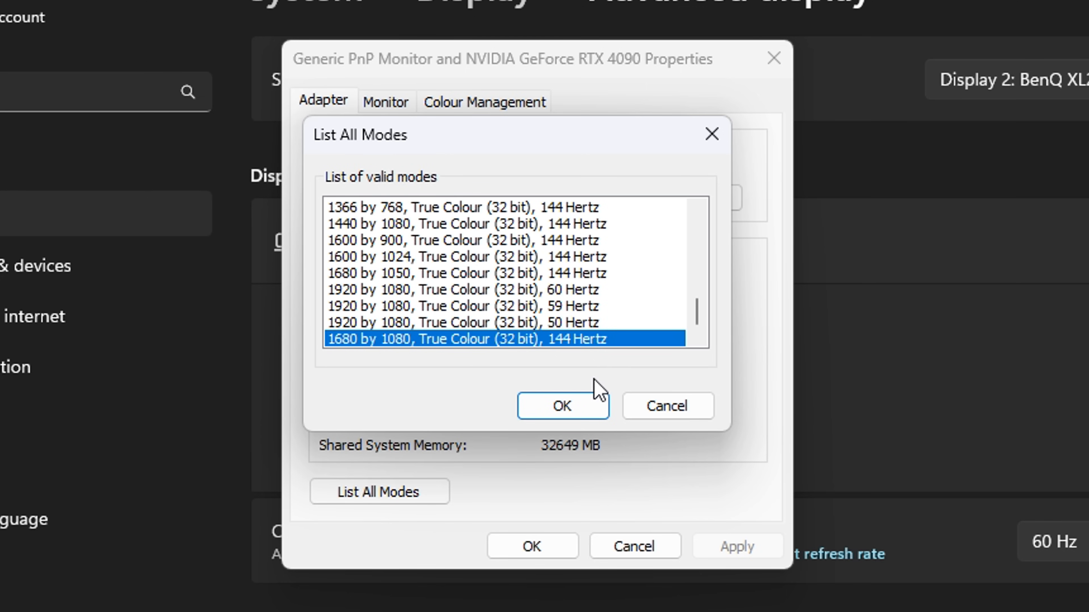
click(563, 406)
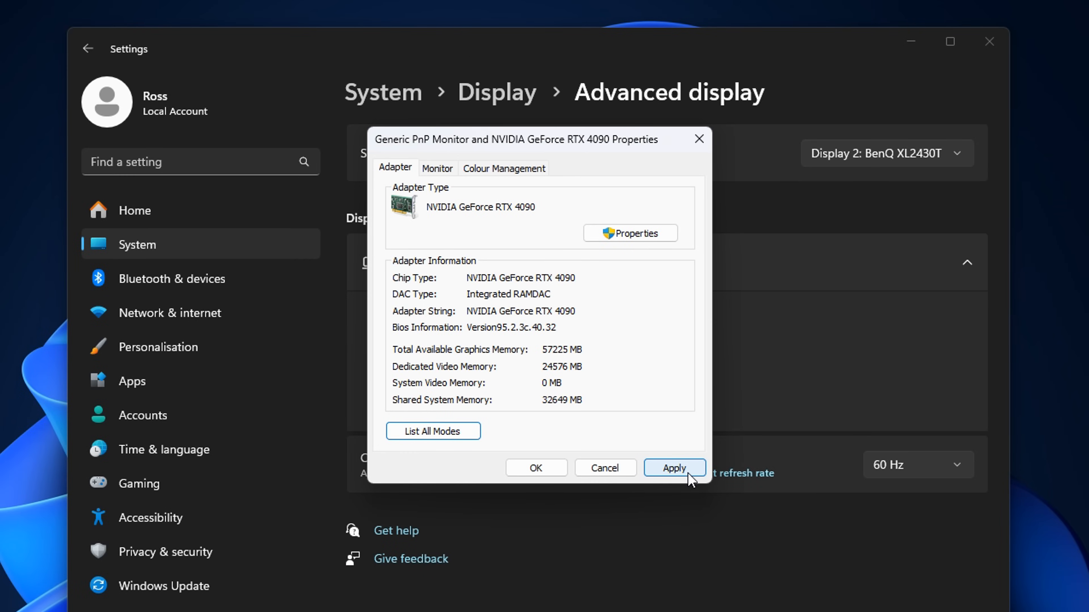
mouse_move(696, 474)
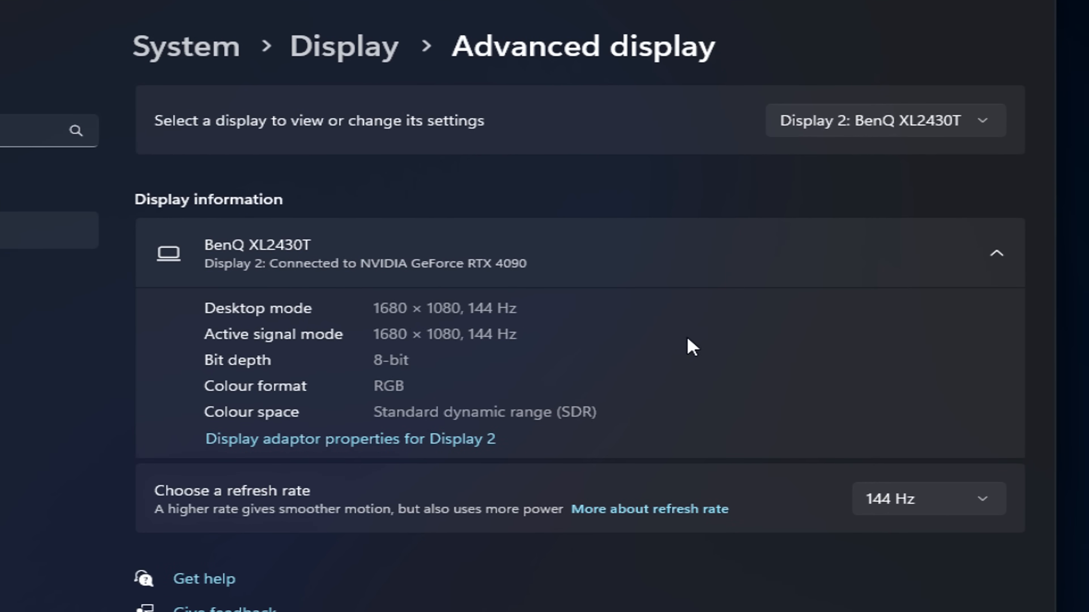
mouse_move(361, 350)
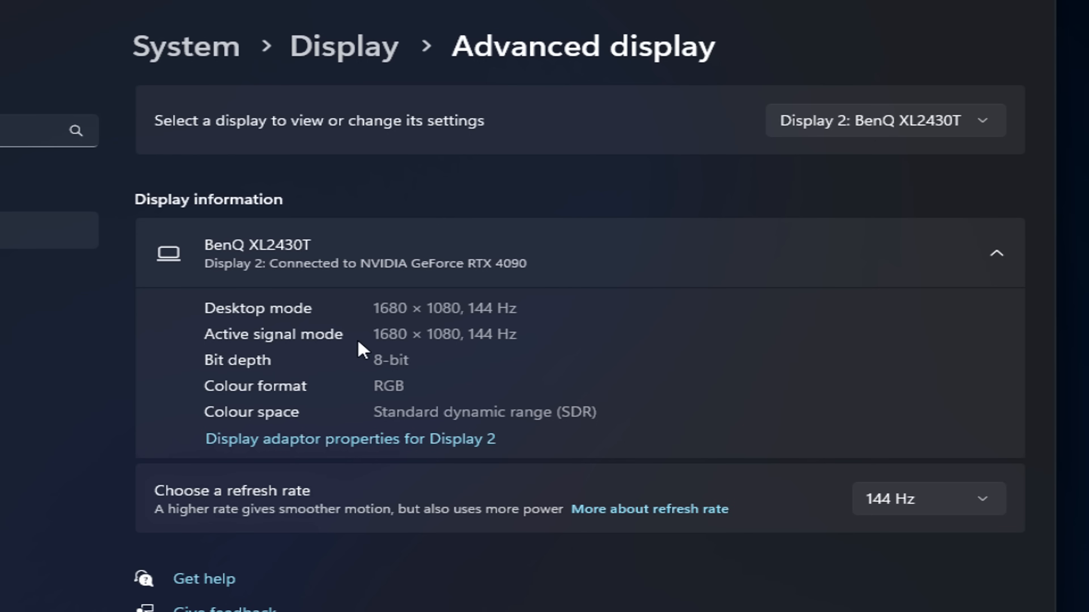
mouse_move(554, 337)
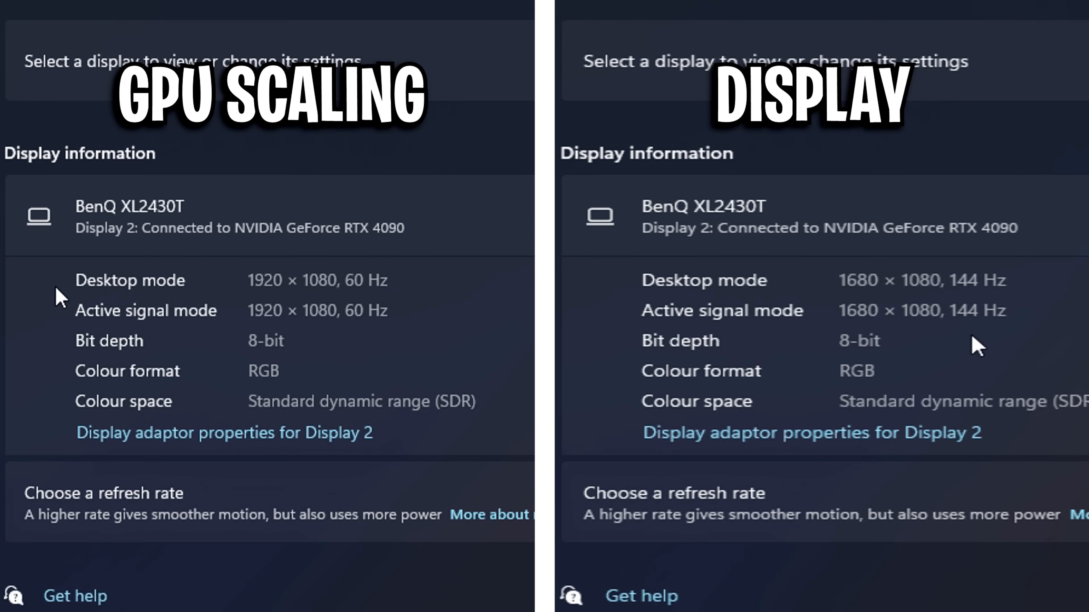
mouse_move(659, 295)
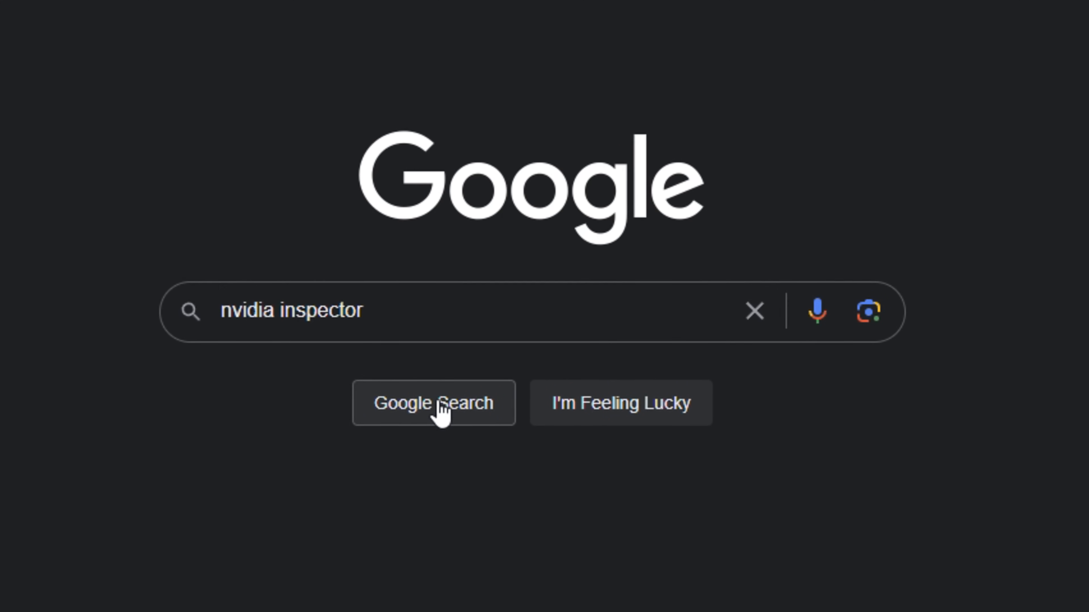
Search for nvidia inspector, then launch the downloaded nvidiaProfileInspector application.
click(433, 403)
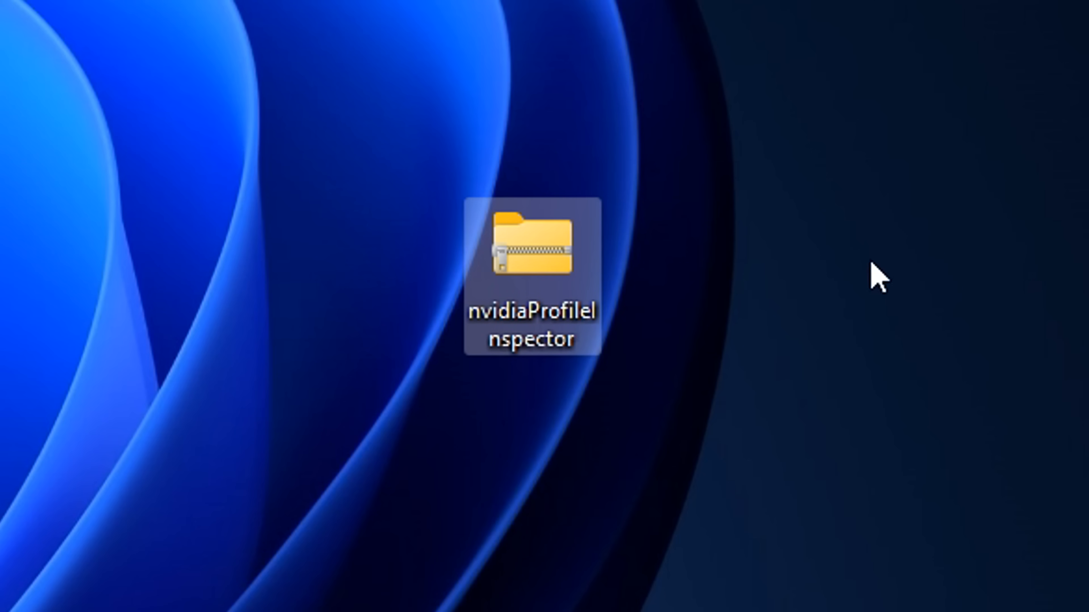
double_click(530, 257)
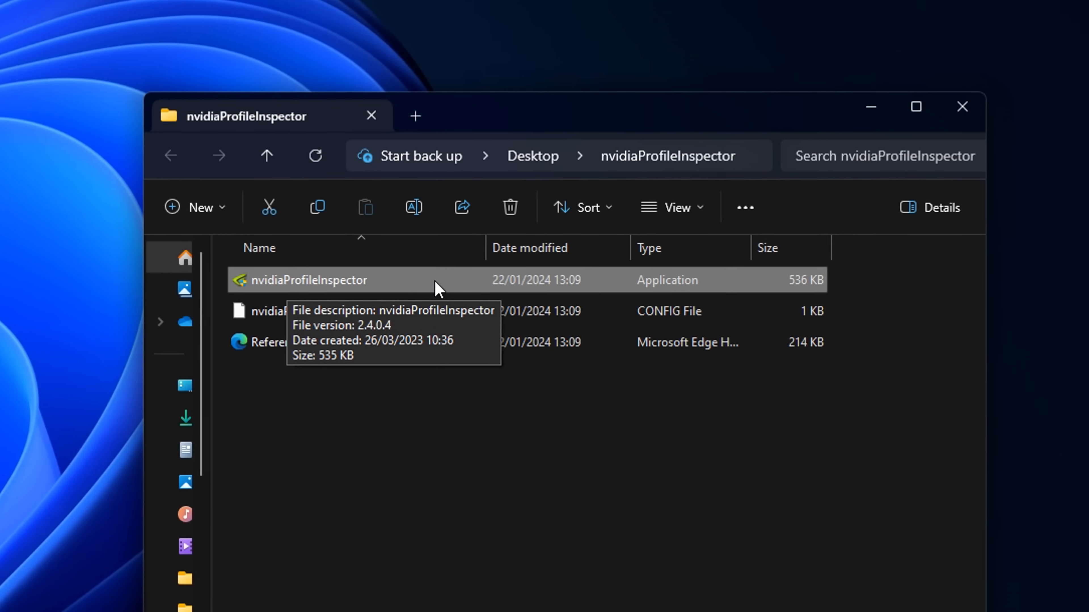
double_click(309, 280)
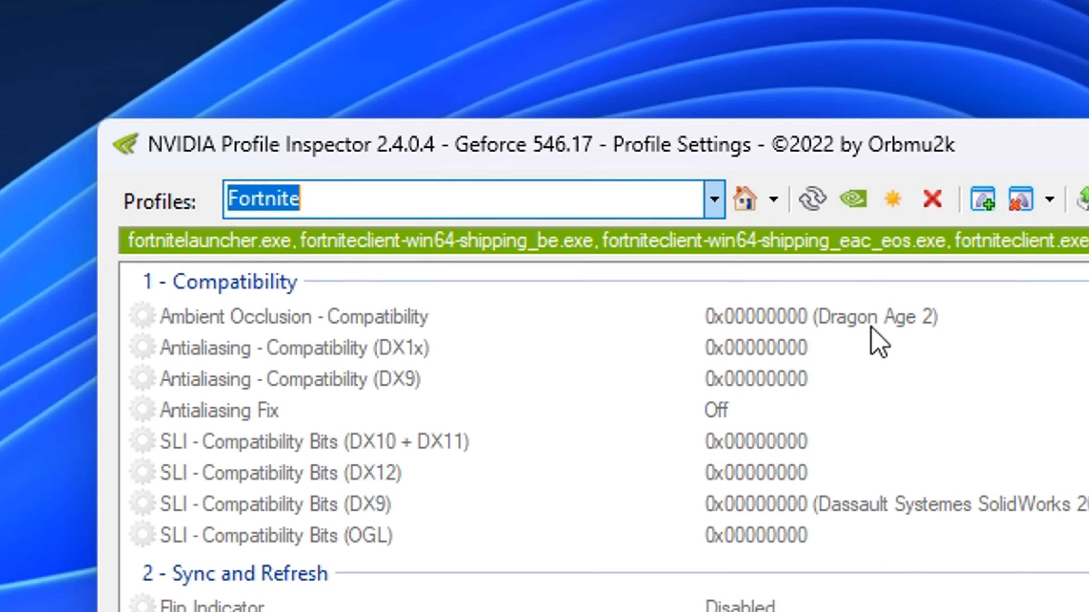
Set Transparency Supersampling to AA_MODE_REPLAY_MODE_ALL and adjust the Driver Controlled LOD Bias filter.
scroll(down, 3)
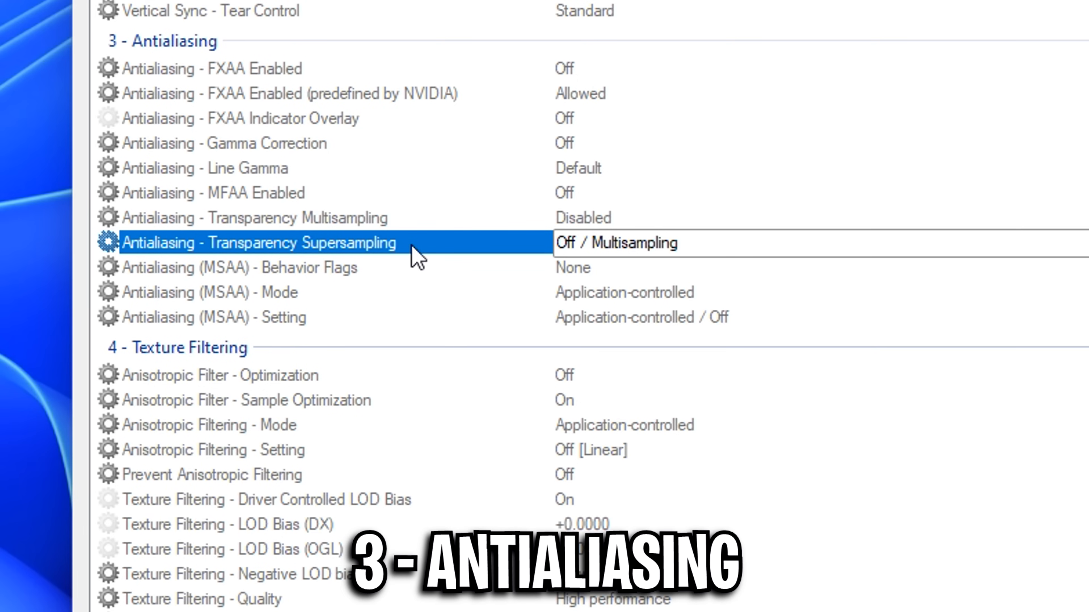
click(612, 243)
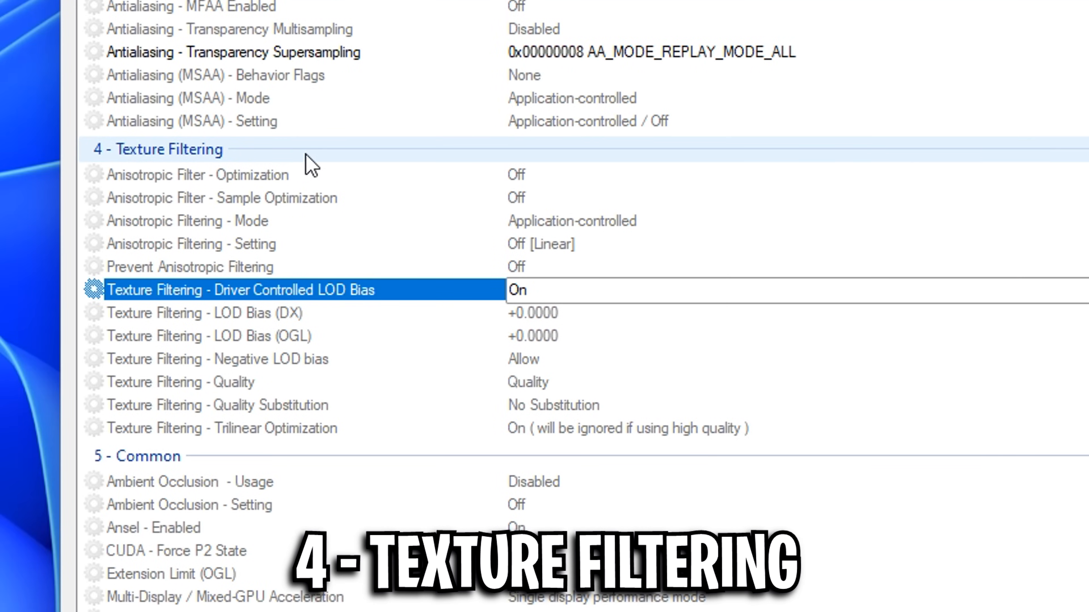
click(517, 290)
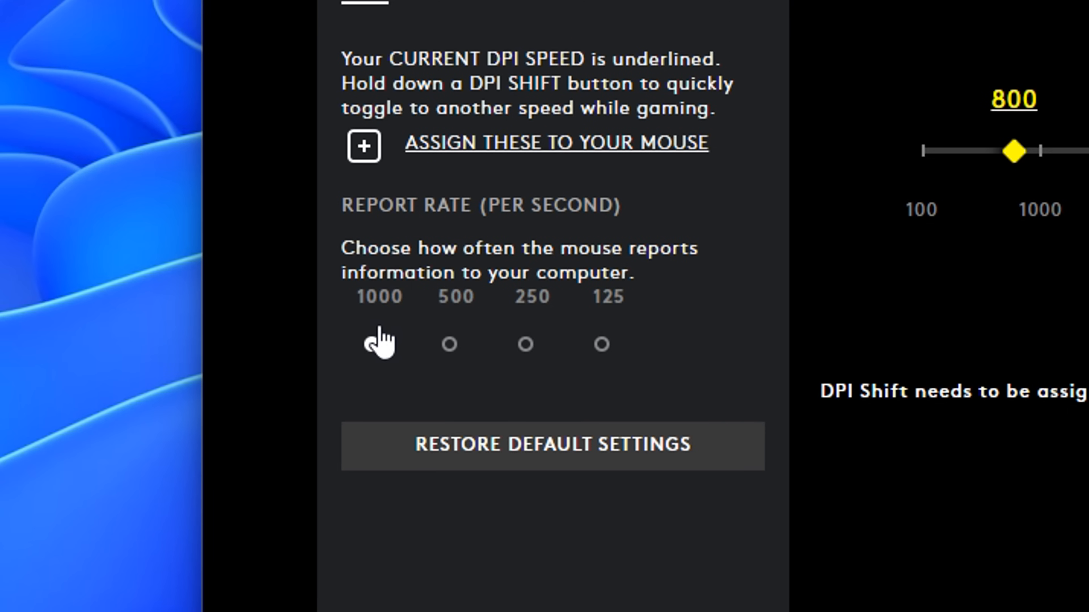
Select the 1000 reports-per-second rate with DPI kept at 800.
click(378, 345)
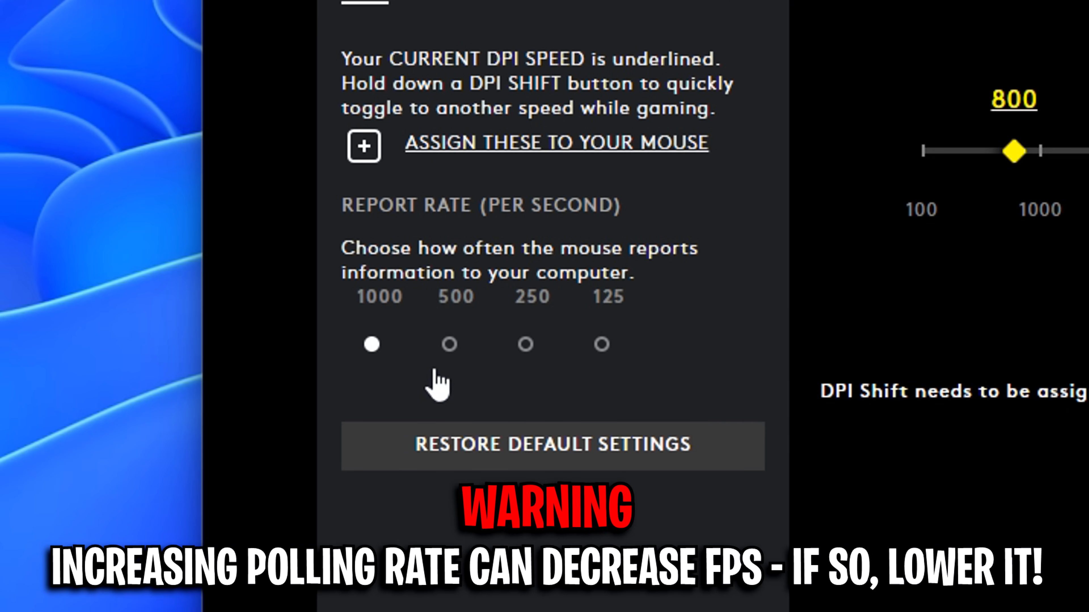
mouse_move(409, 382)
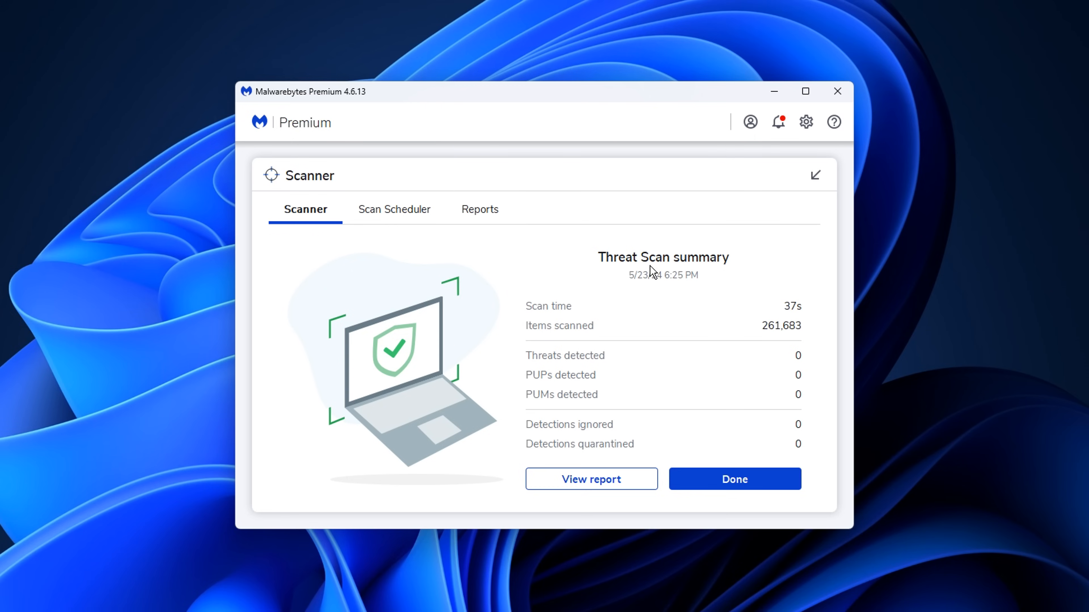
Check the scan report (261,683 items, zero threats), close it and launch a new threat scan.
click(590, 479)
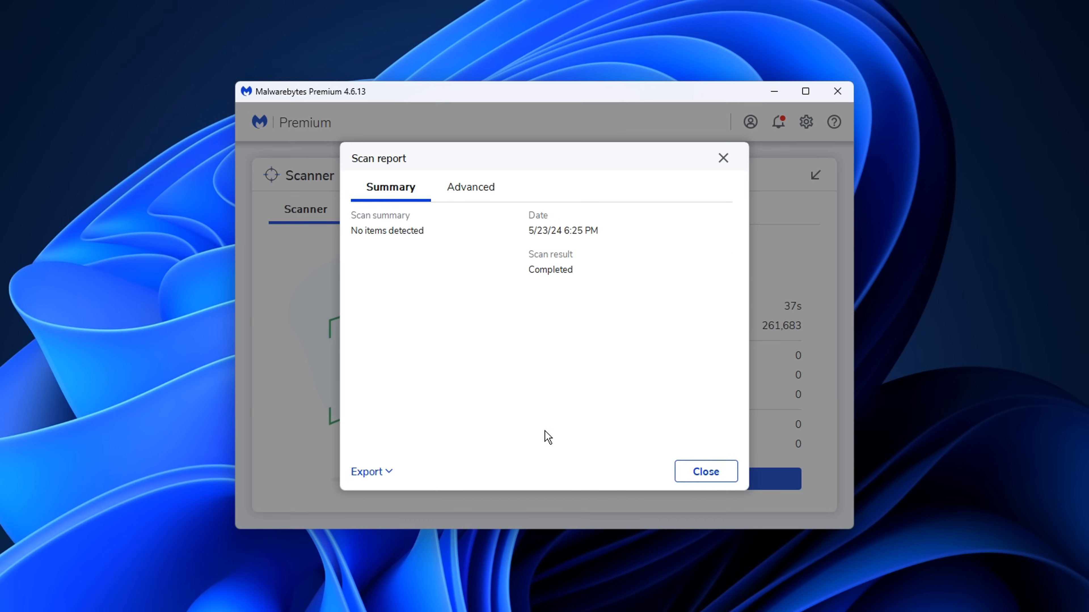
mouse_move(715, 165)
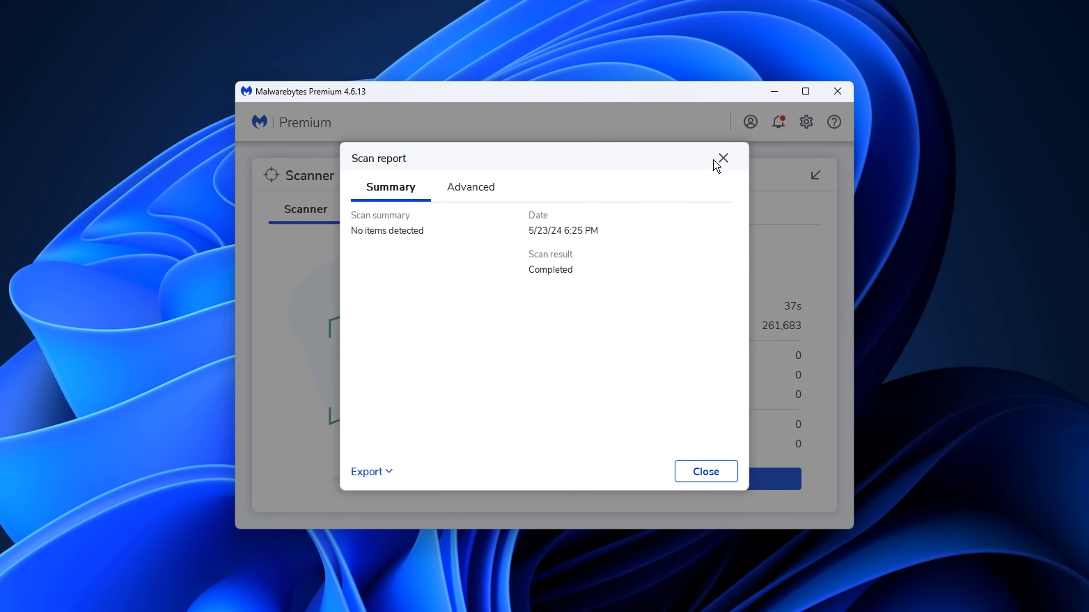
click(722, 158)
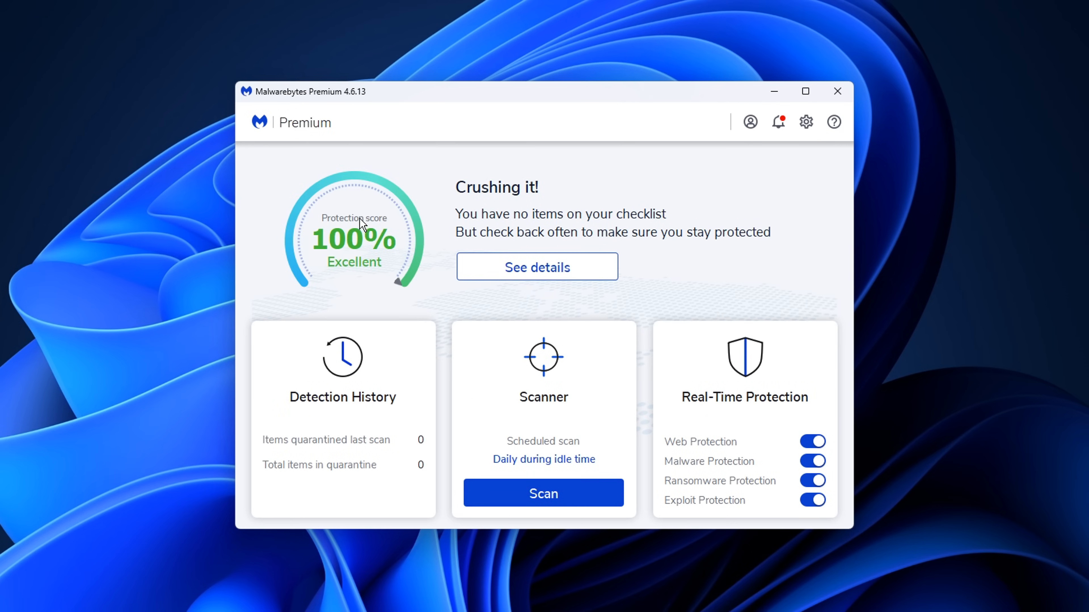
click(543, 493)
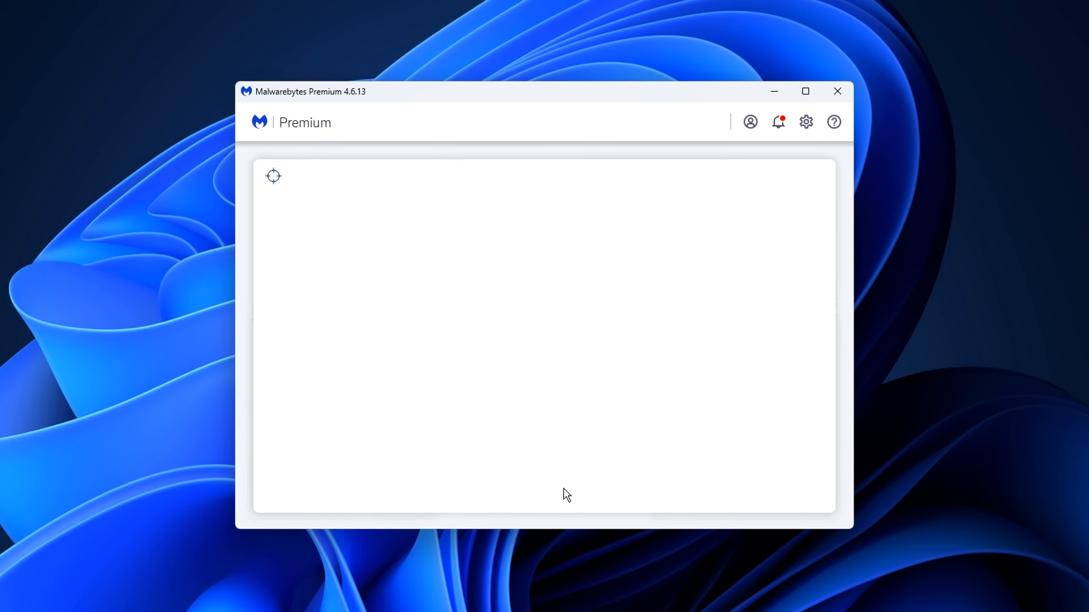